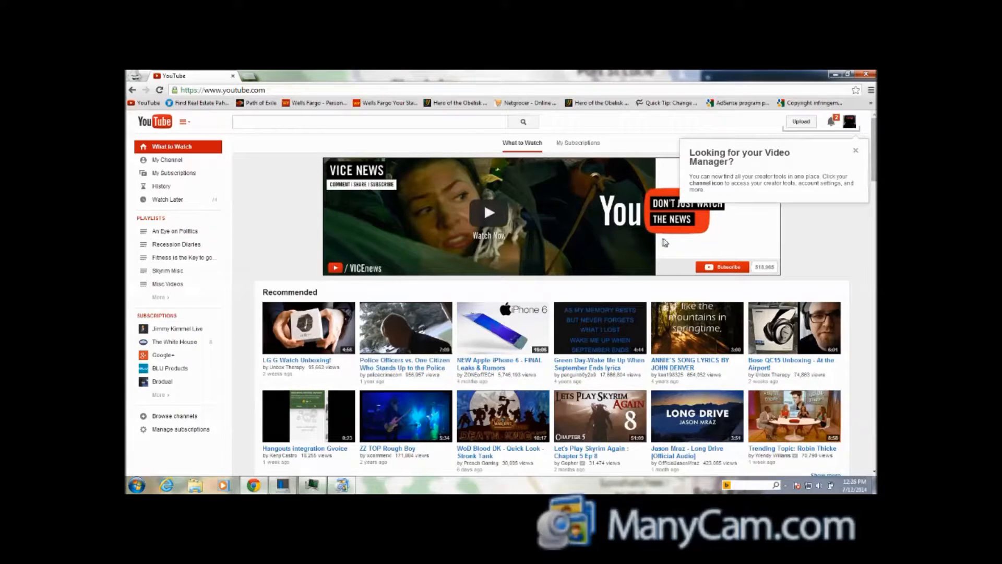
Dismiss the Video Manager tip and open the upload page's file picker on the Desktop.
left_click(856, 151)
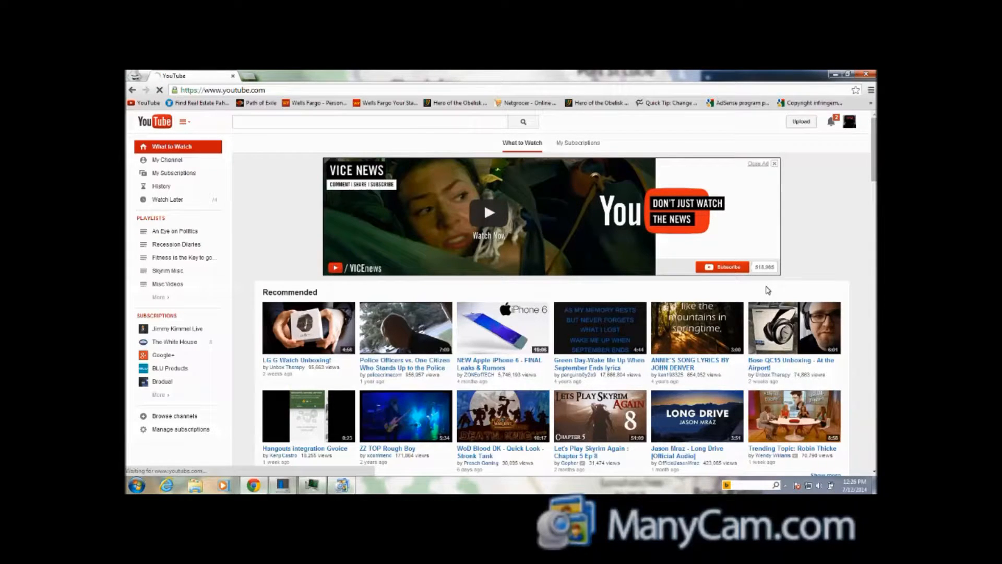
left_click(801, 121)
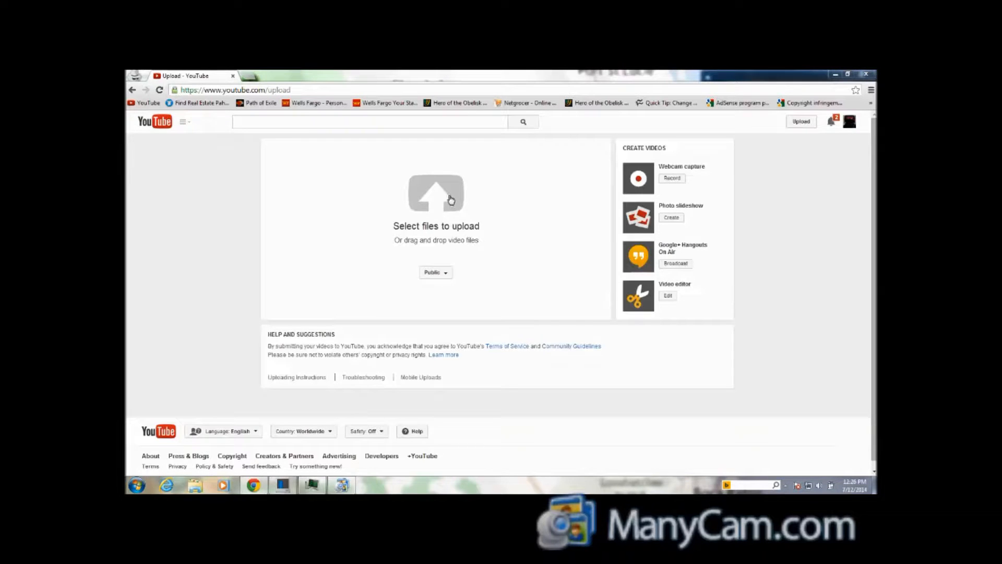
left_click(437, 195)
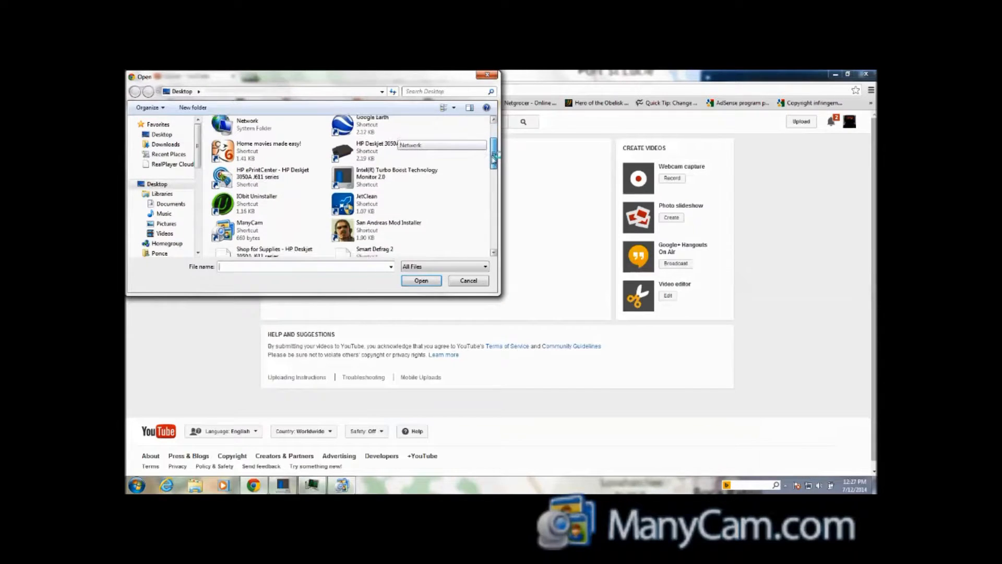
Scroll the Desktop list and select the 'Supermoon July 12 2014 4 AM EST' video.
scroll("down", 3)
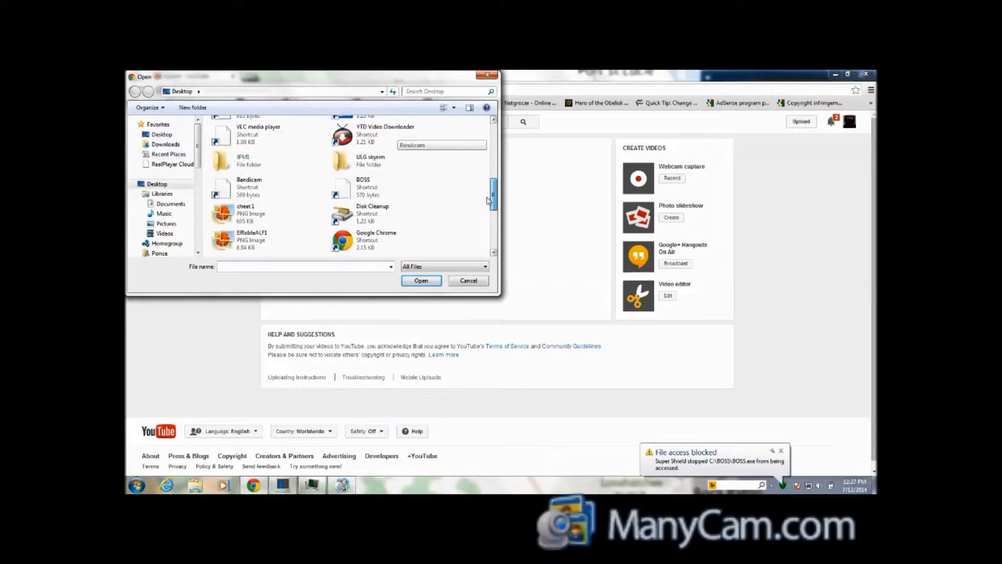
scroll("down", 3)
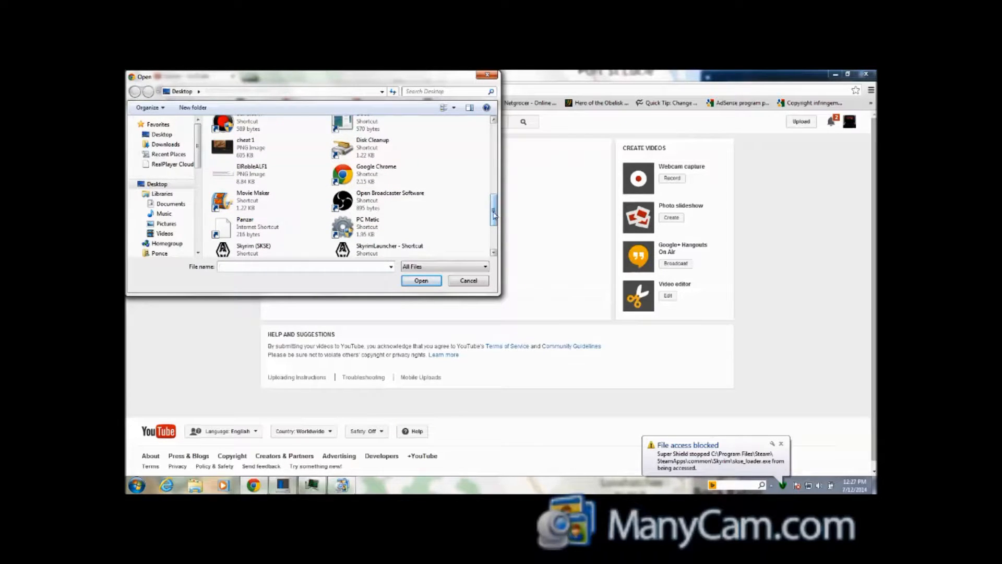
scroll("down", 3)
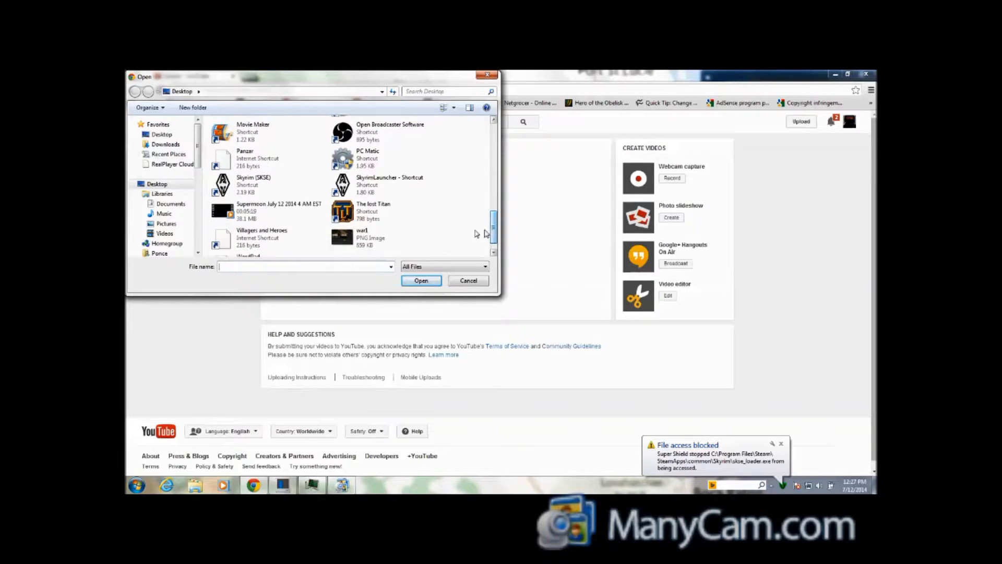
left_click(278, 211)
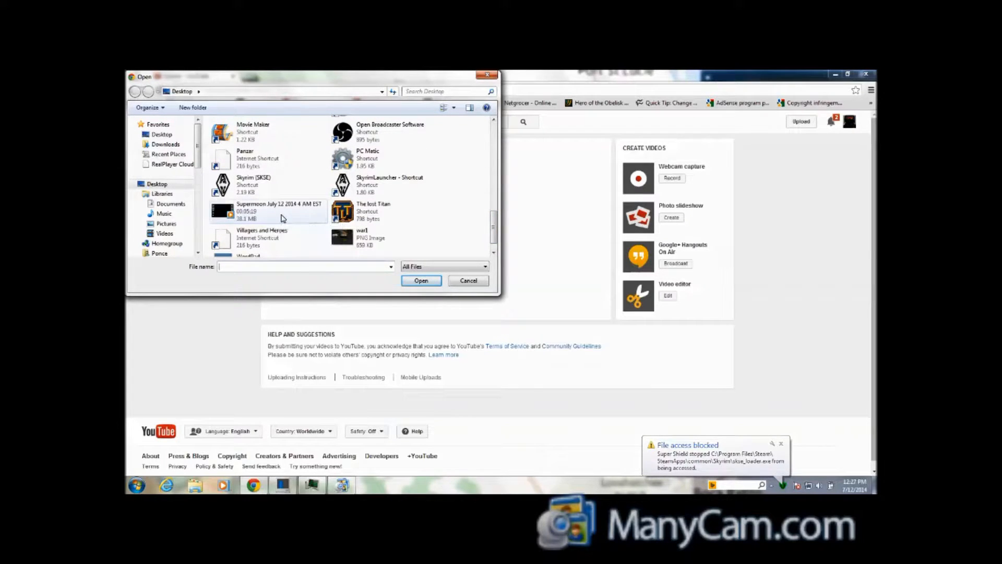
left_click(279, 211)
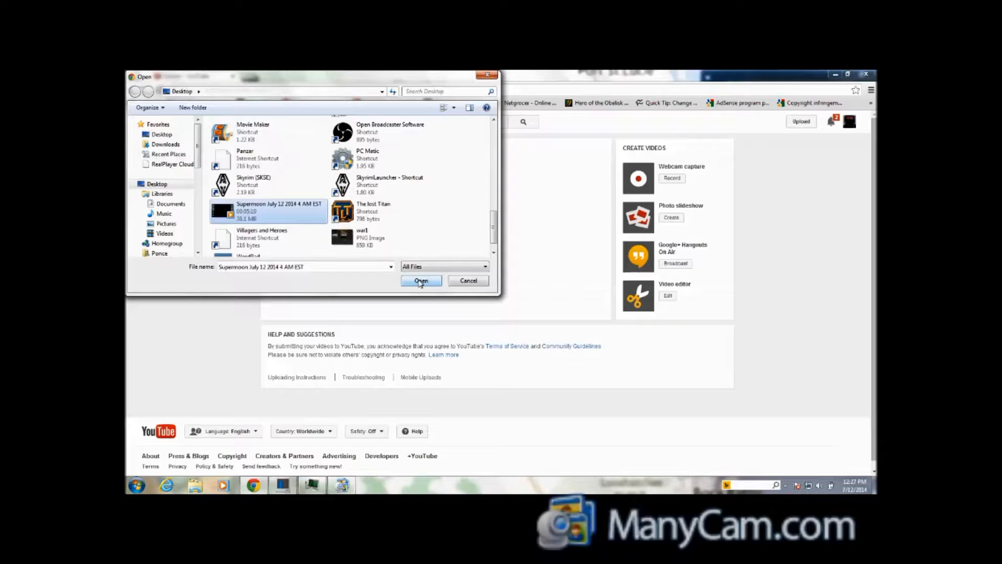
Confirm the Supermoon video so it starts uploading with prefilled title, description and tags.
left_click(421, 280)
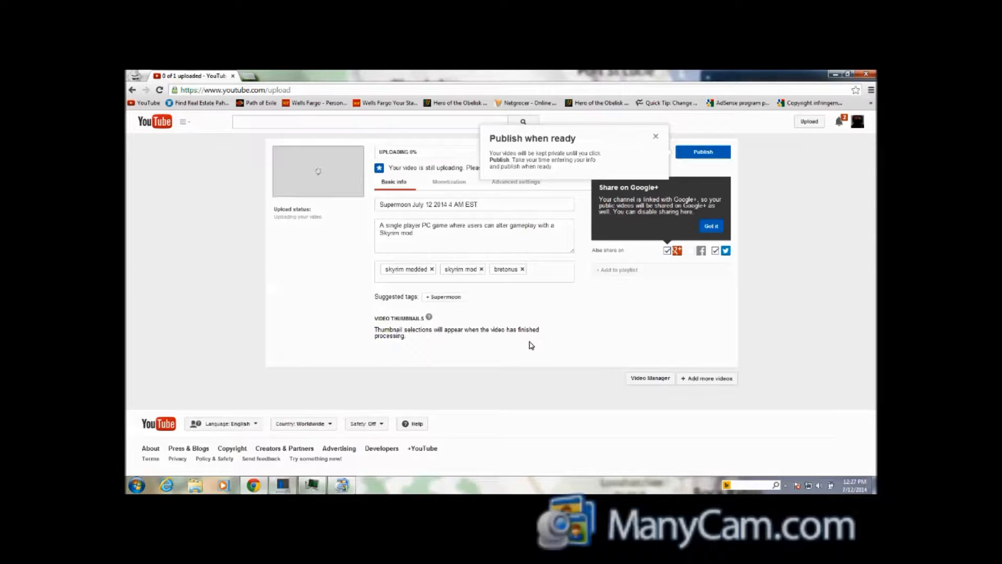
mouse_move(535, 346)
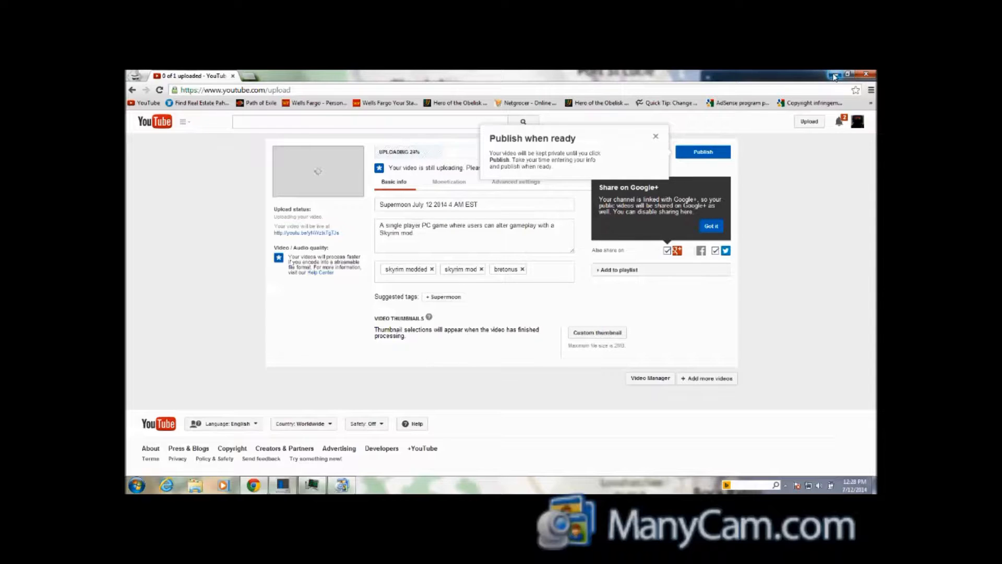
mouse_move(834, 75)
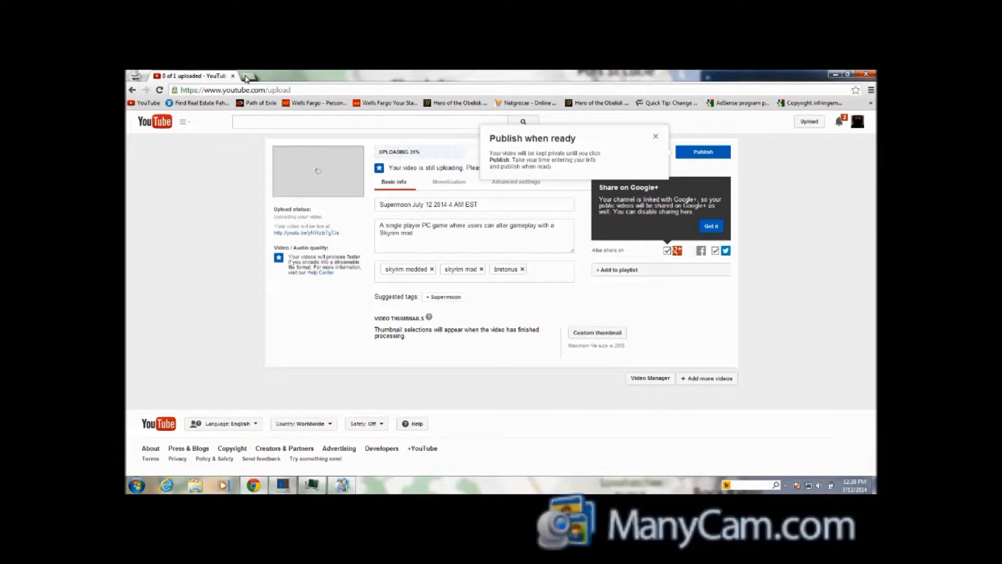
Open a new incognito tab showing the Nexus Mods Skyrim 'Cheats and god items' listing.
left_click(248, 76)
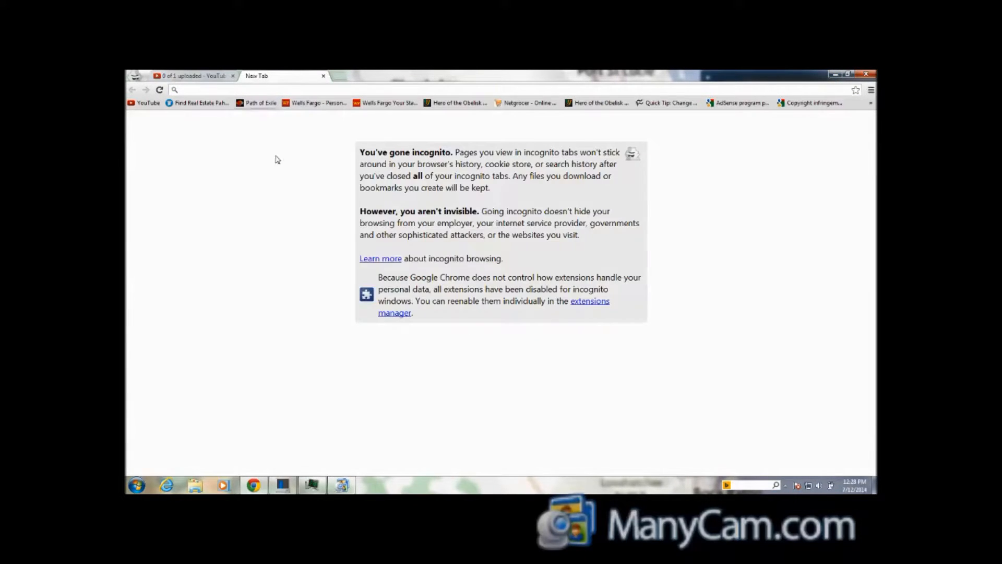
mouse_move(276, 155)
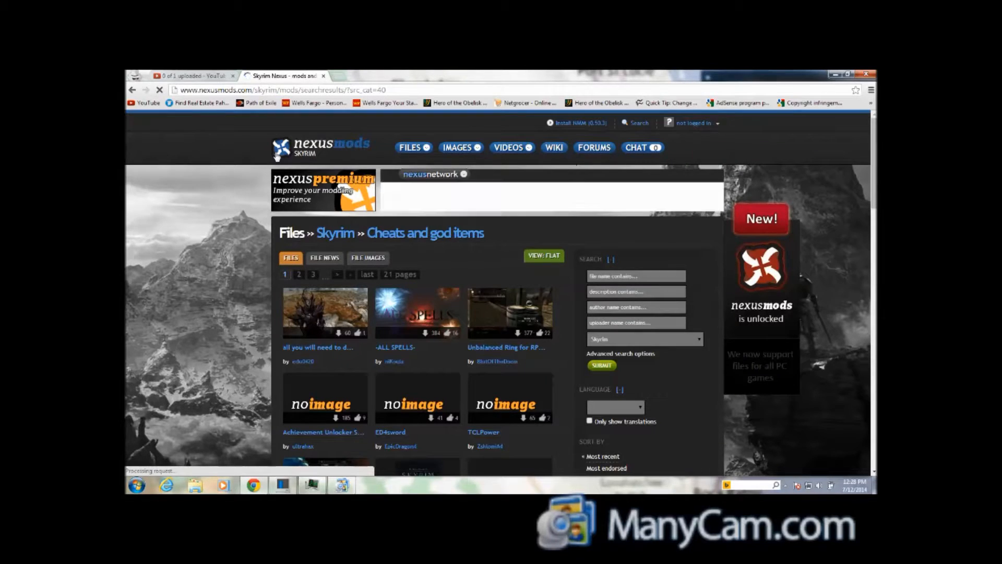
mouse_move(496, 325)
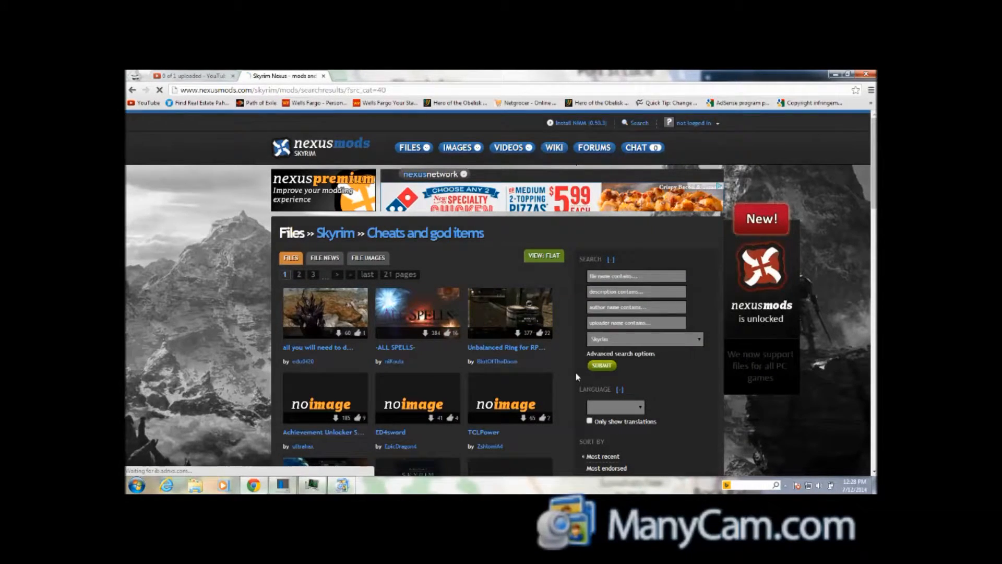
scroll("down", 3)
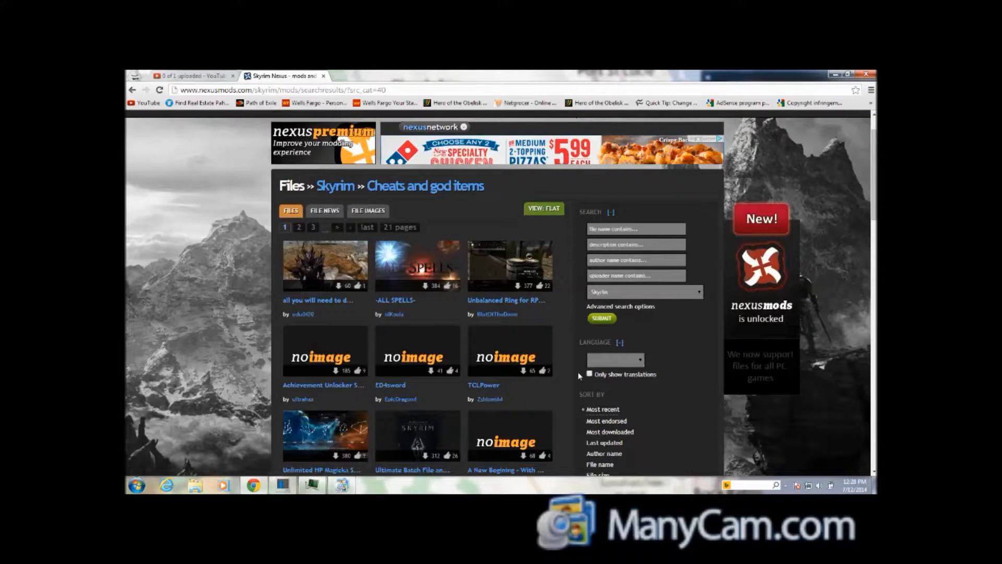
mouse_move(568, 293)
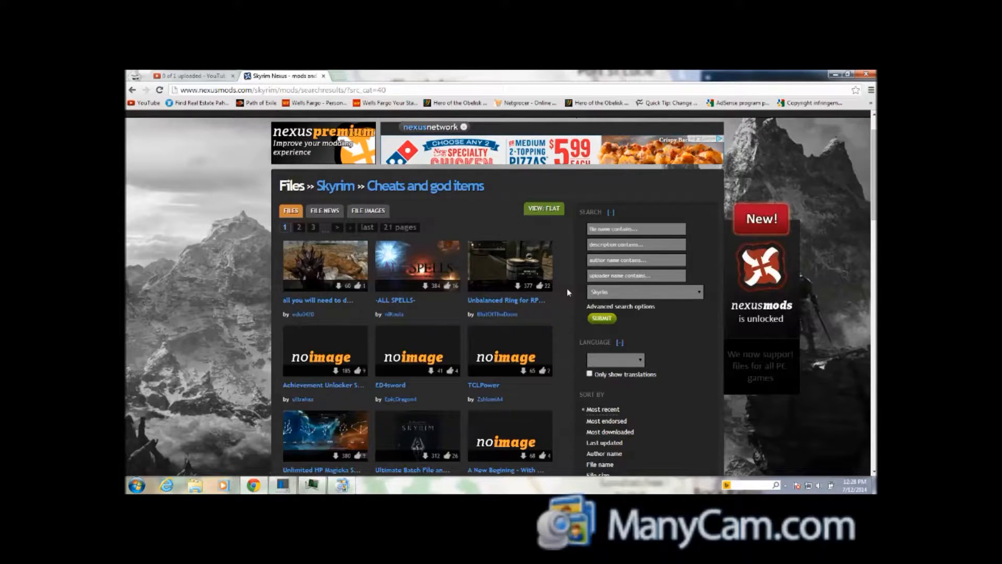
Open Skyrim's 'New files today' list and select the TES Prometheus file.
left_click(414, 148)
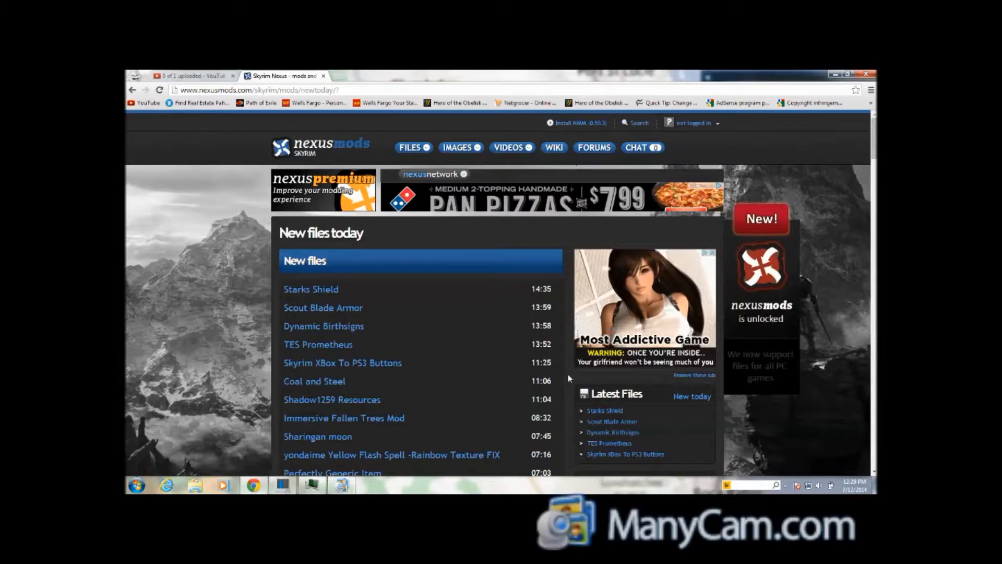
scroll("down", 3)
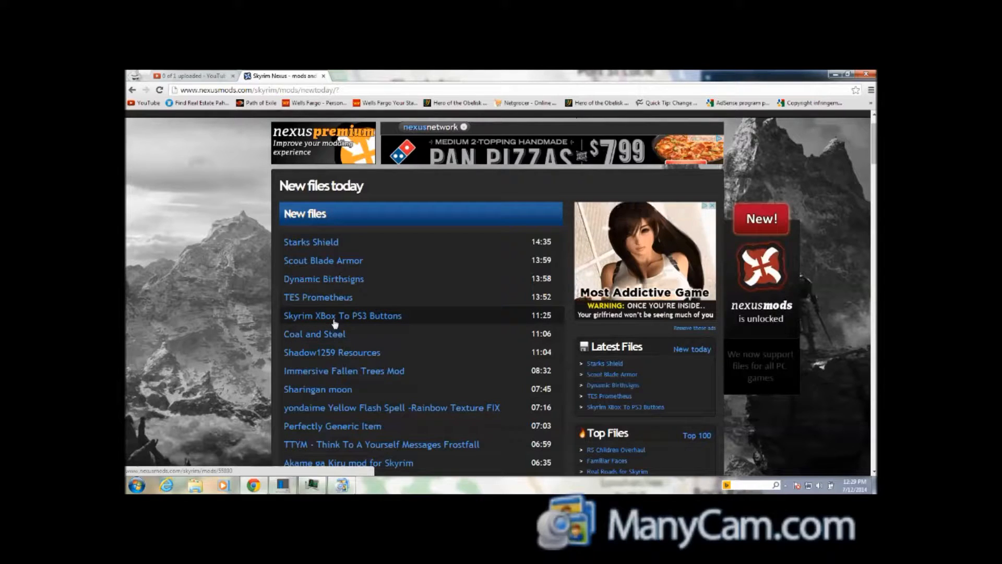
left_click(342, 315)
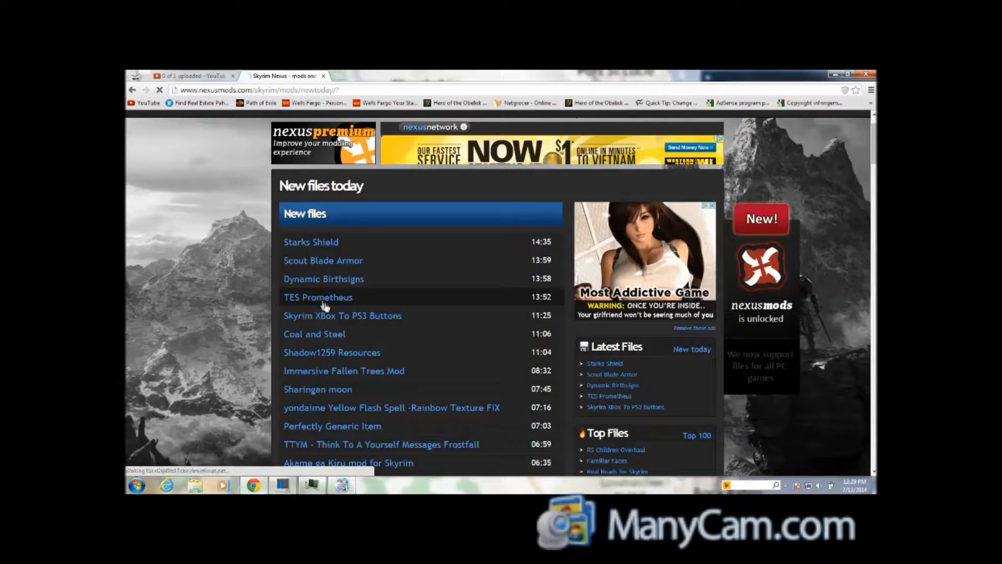
left_click(318, 297)
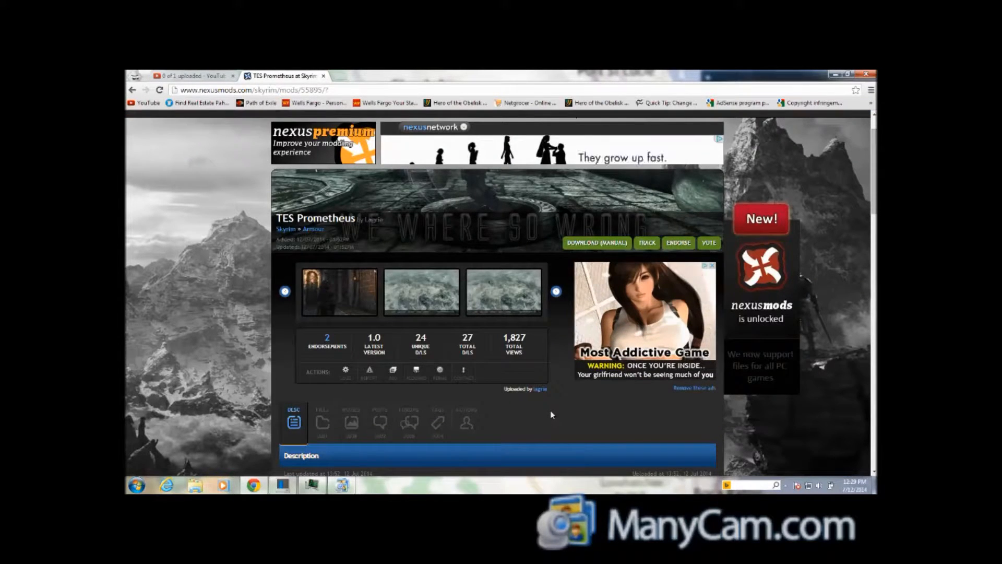
scroll("down", 3)
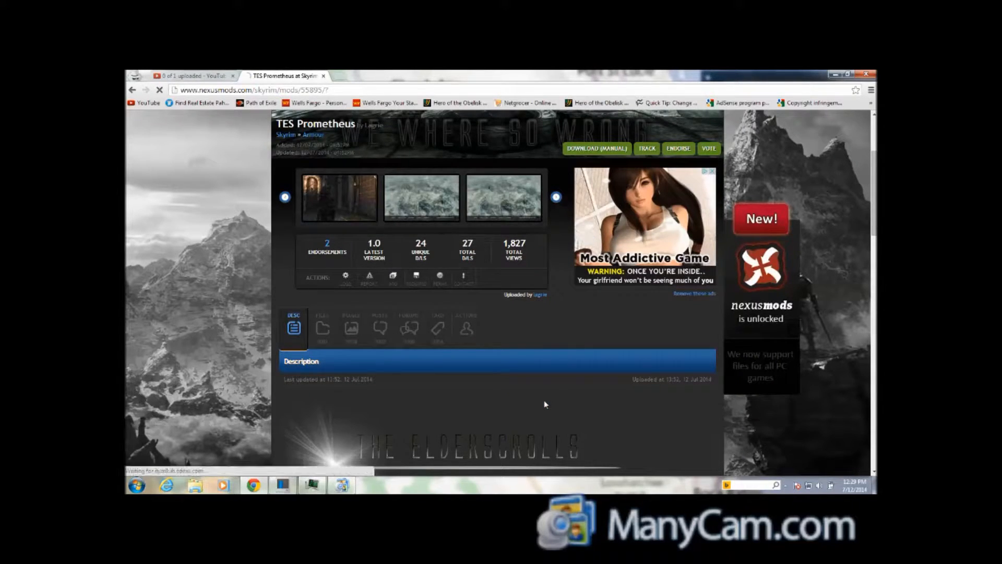
scroll("down", 3)
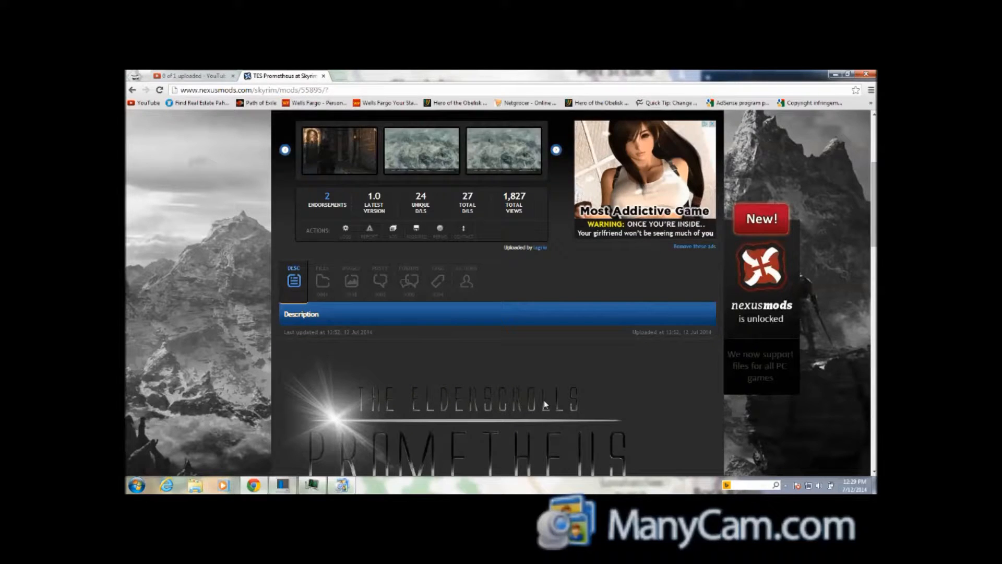
scroll("down", 3)
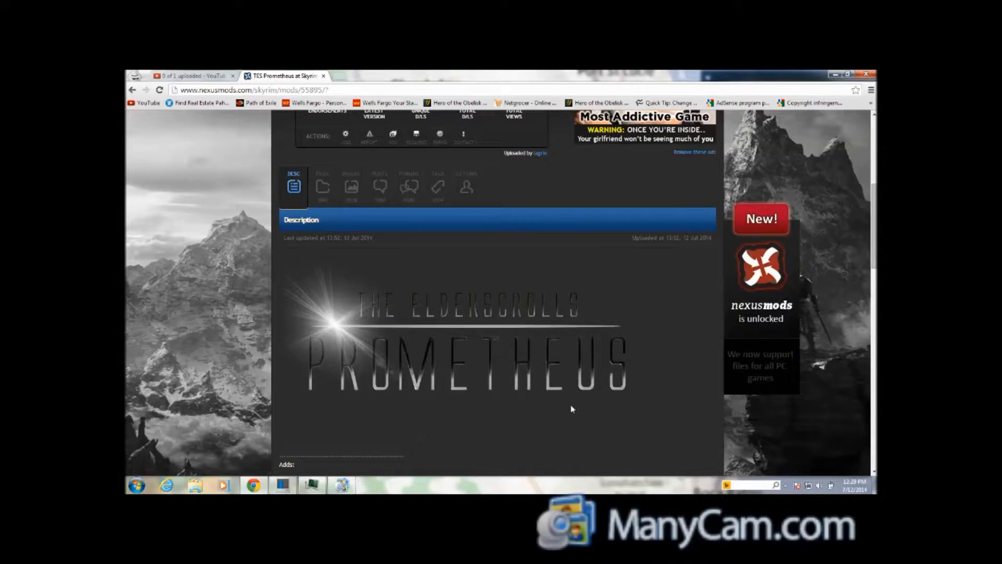
scroll("down", 3)
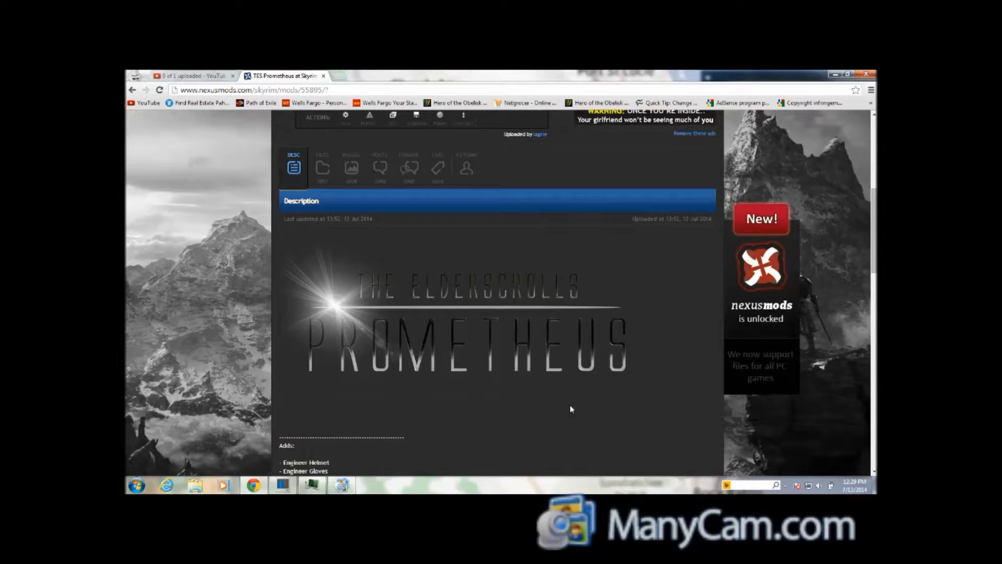
scroll("down", 3)
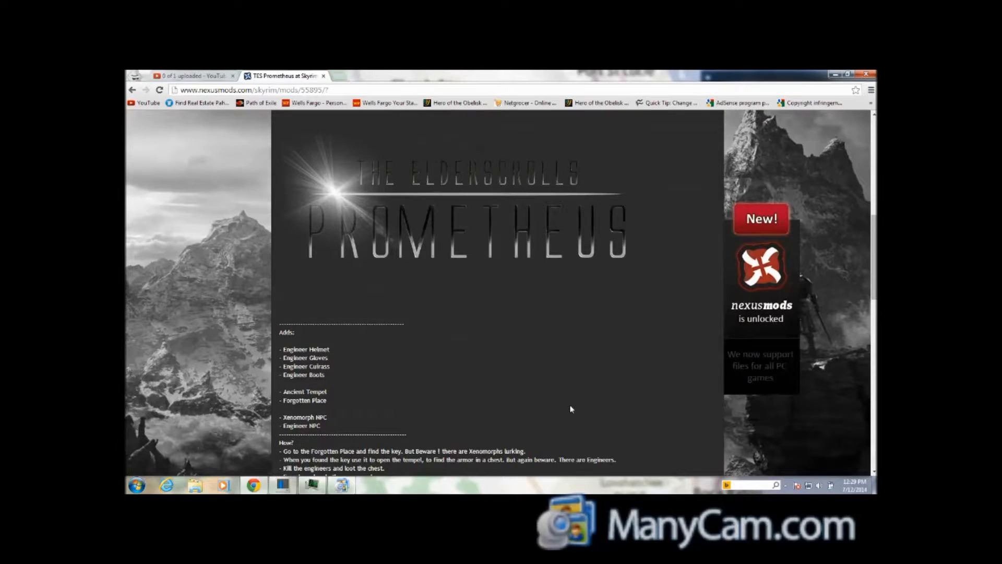
scroll("down", 3)
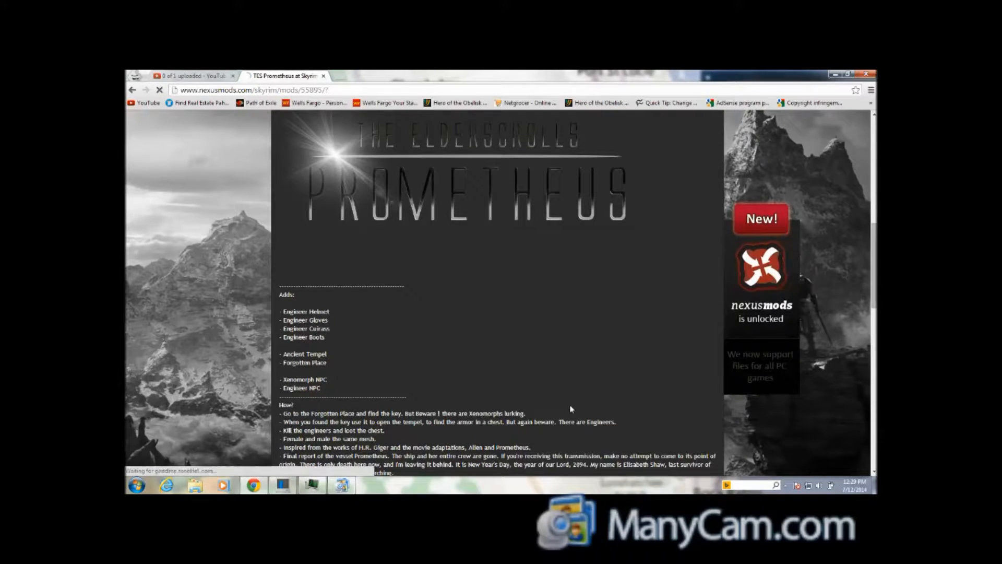
scroll("down", 3)
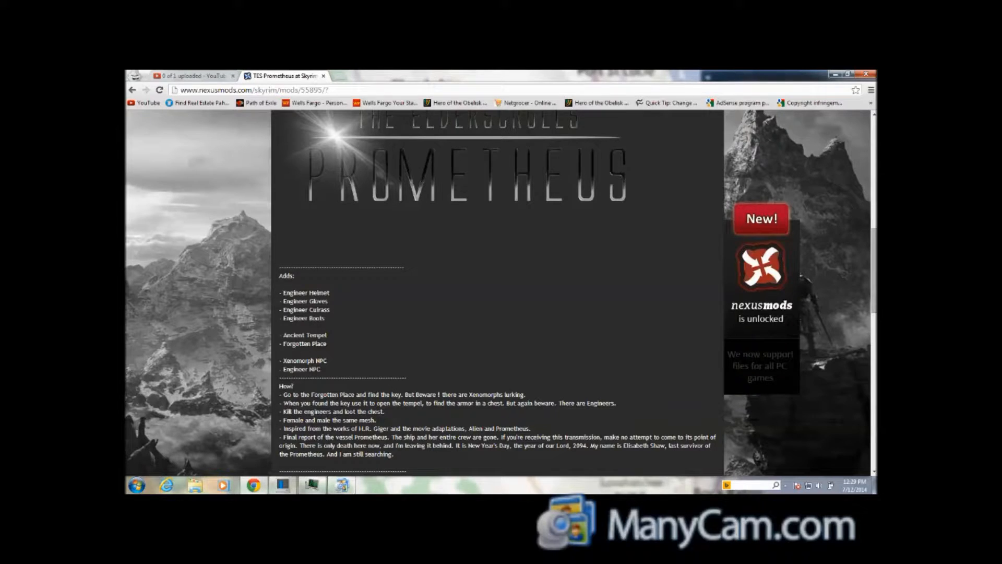
scroll("down", 3)
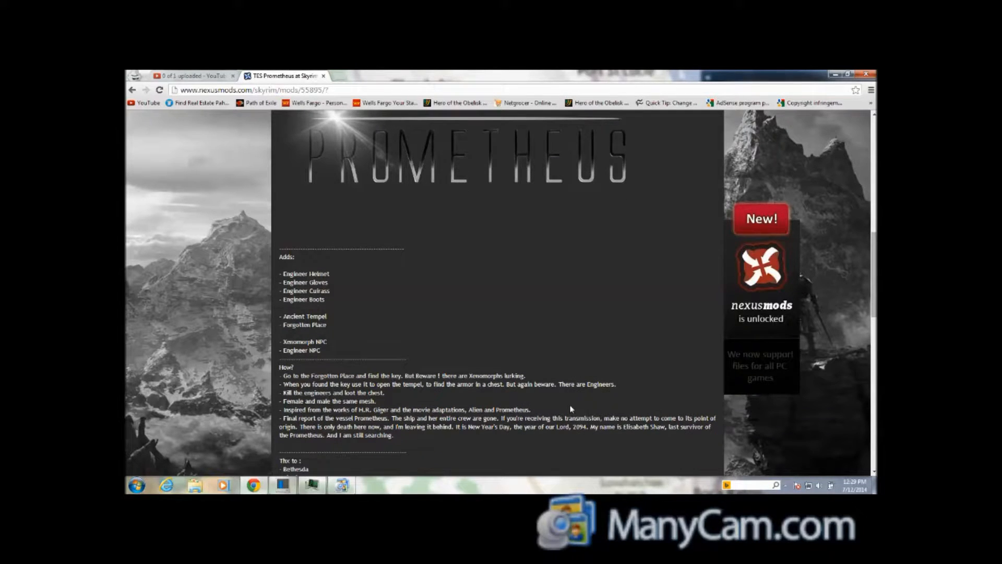
scroll("down", 3)
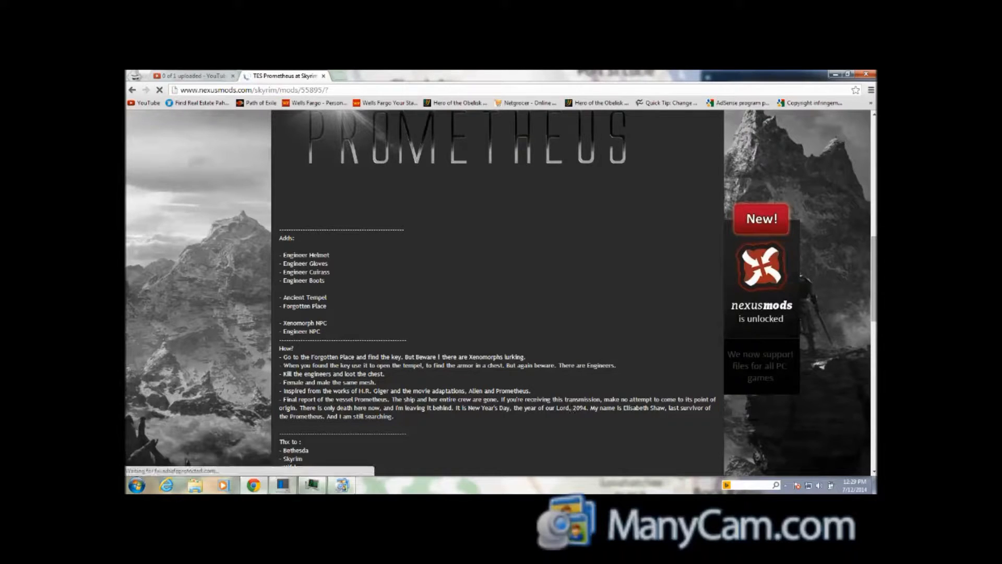
scroll("down", 3)
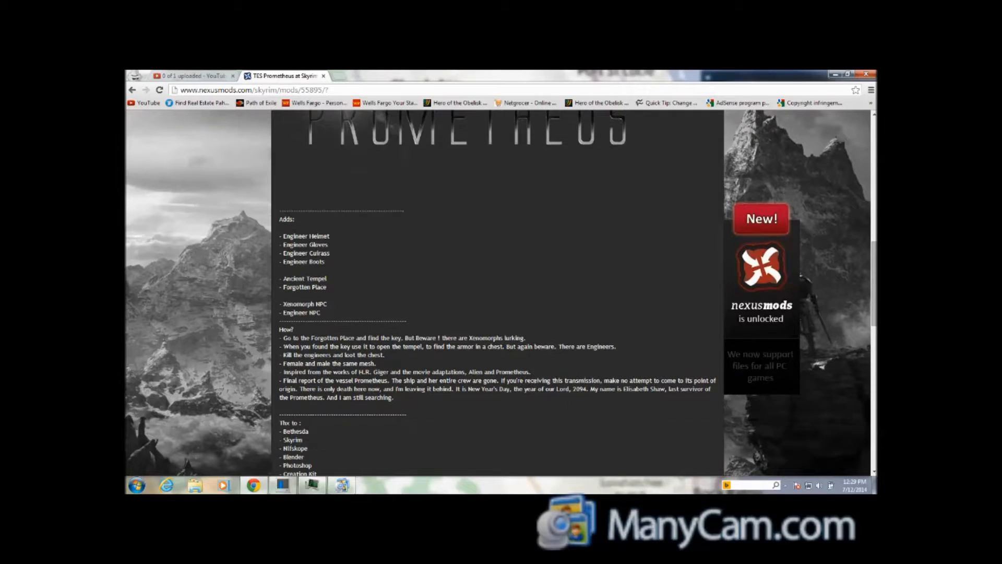
scroll("down", 3)
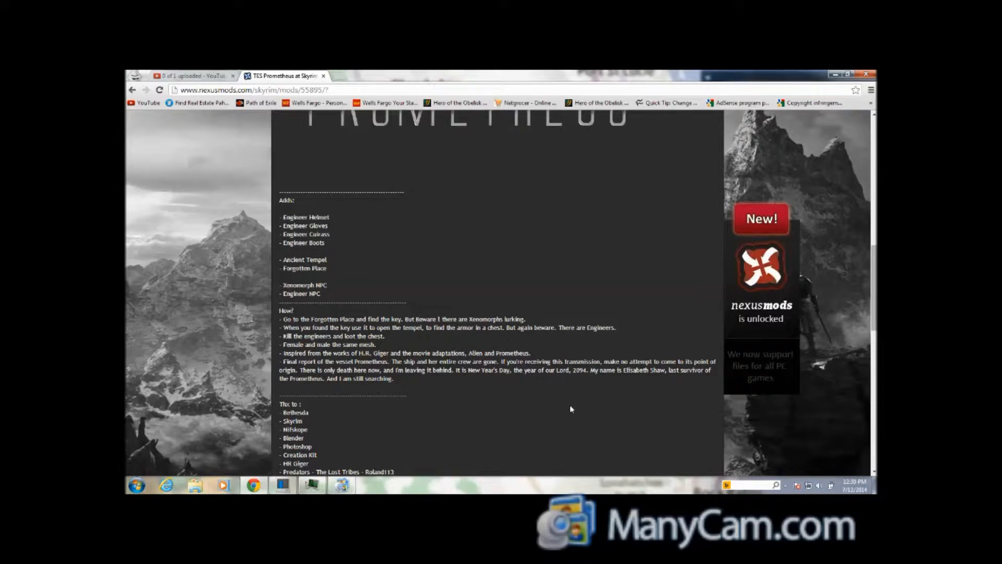
scroll("down", 3)
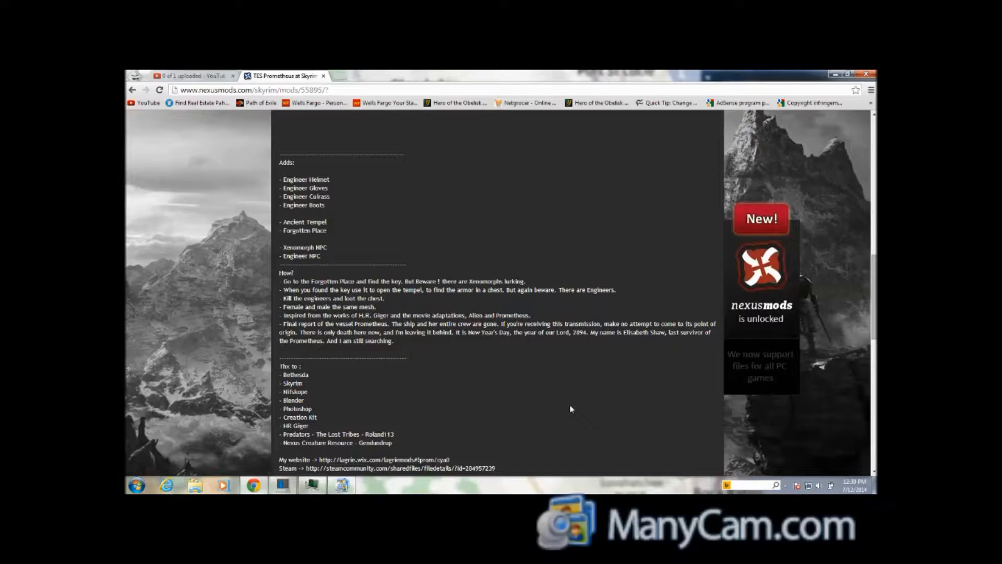
scroll("down", 3)
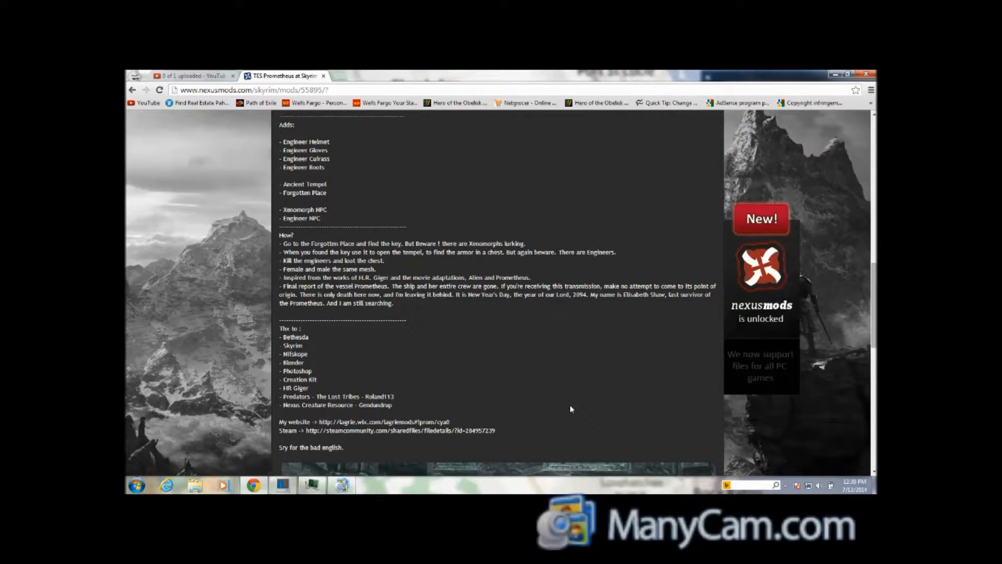
scroll("down", 3)
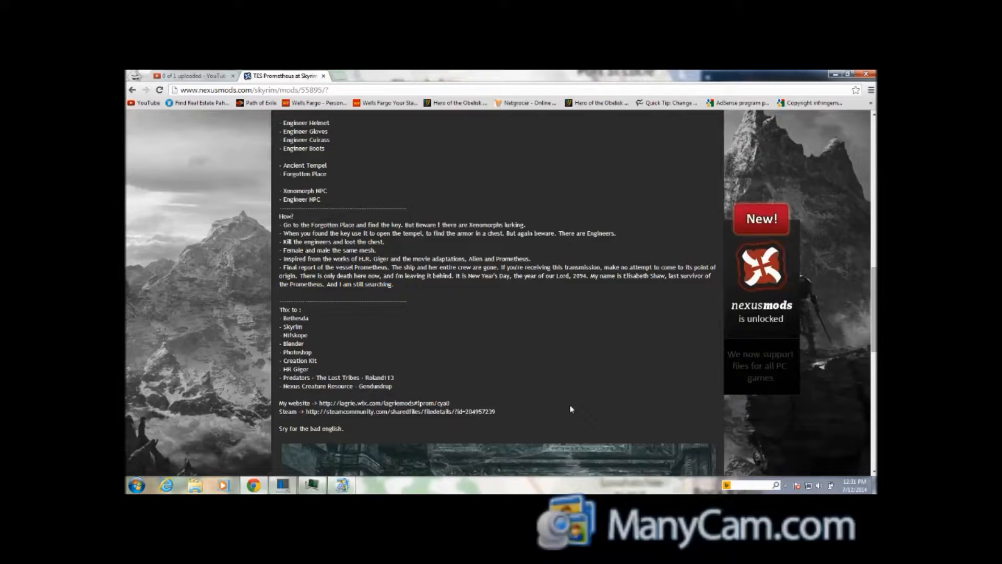
scroll("down", 3)
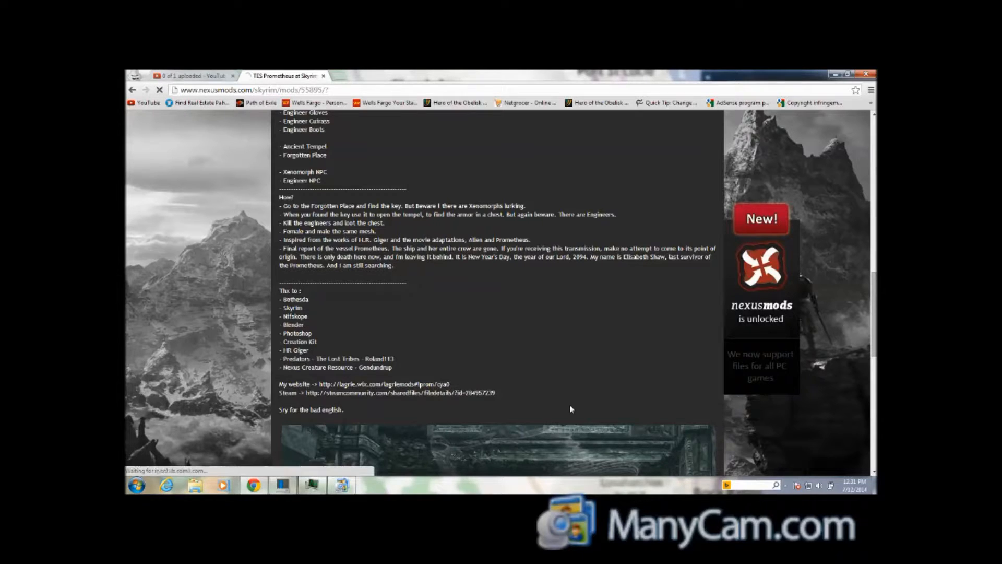
scroll("down", 3)
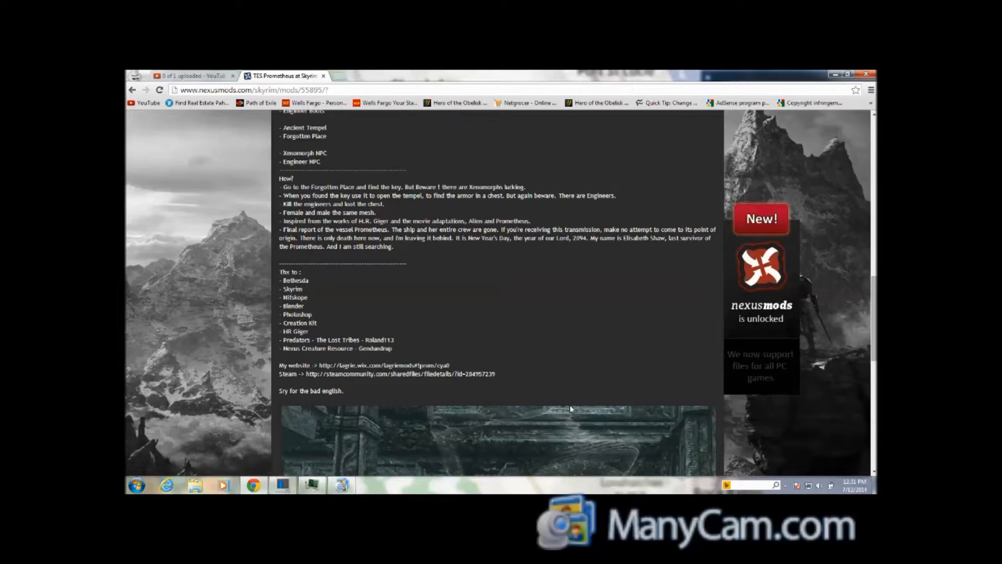
scroll("down", 3)
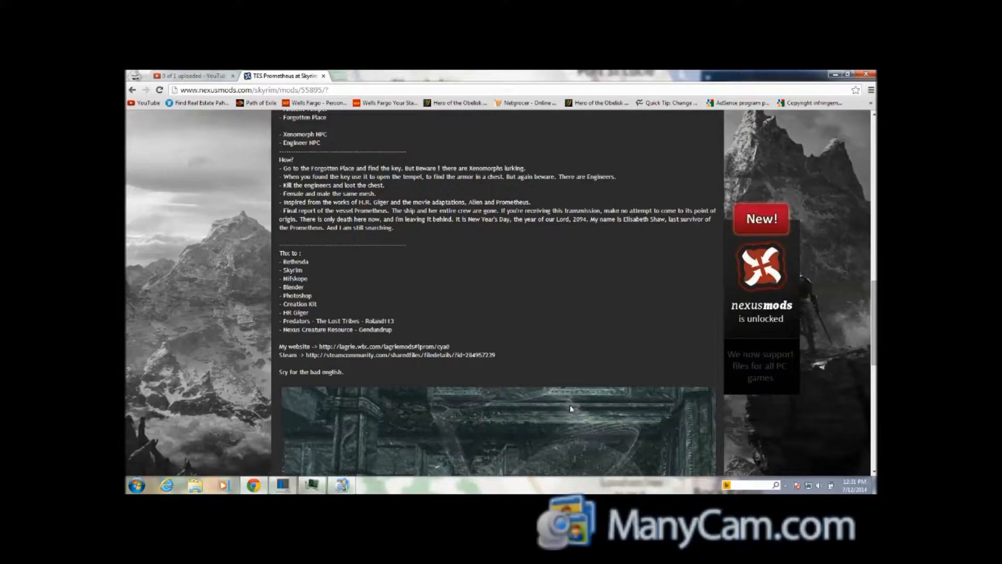
scroll("down", 3)
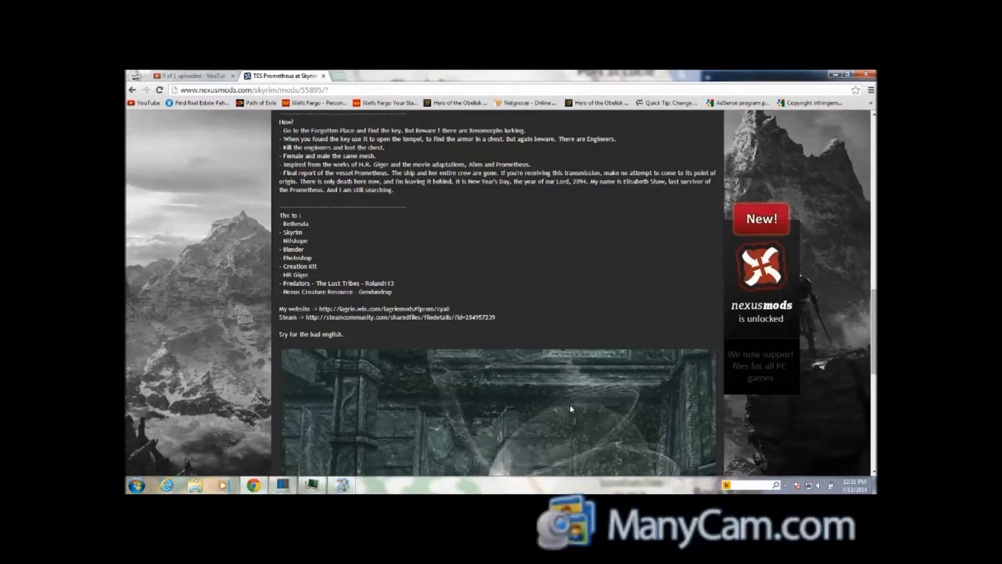
scroll("down", 3)
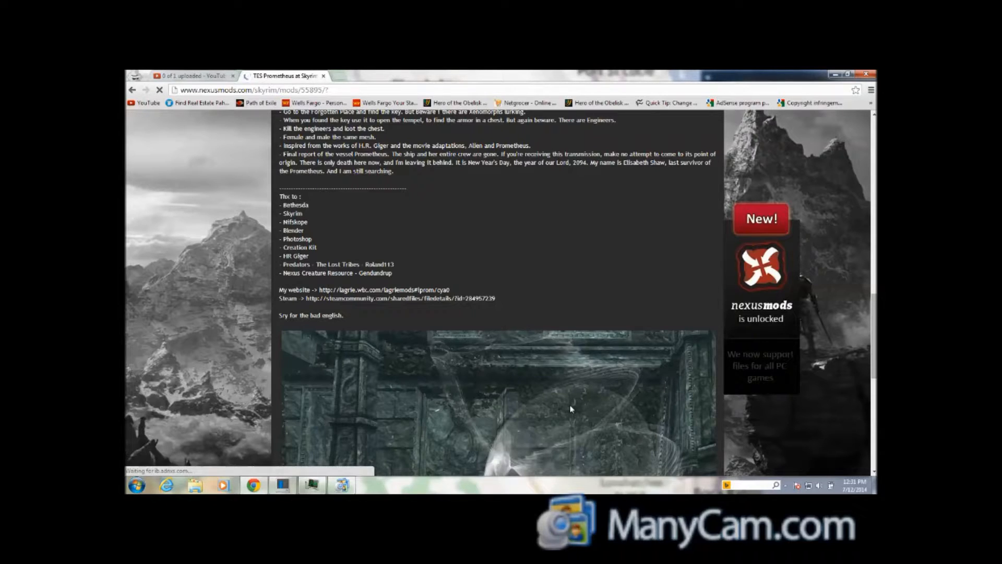
scroll("down", 3)
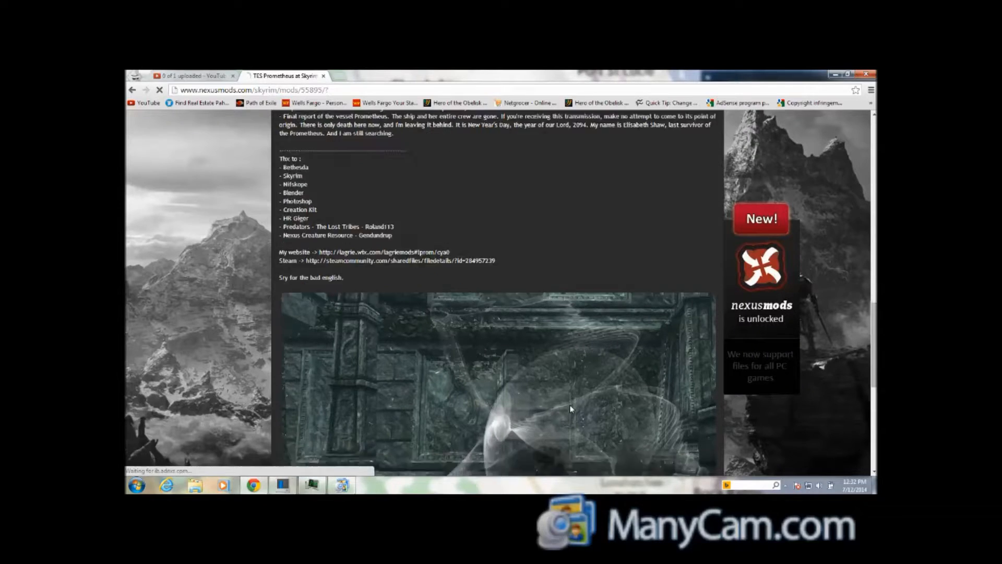
scroll("down", 3)
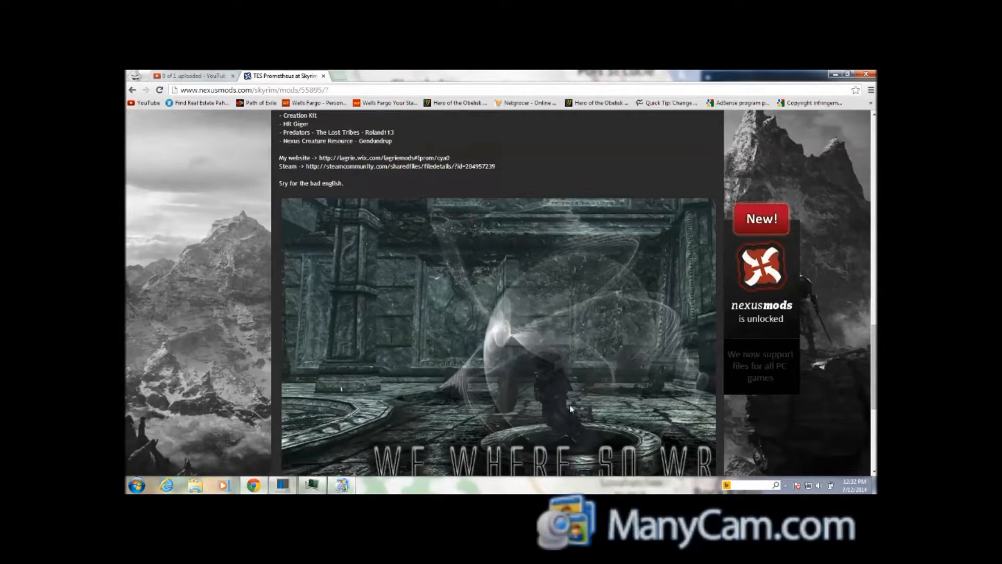
scroll("down", 3)
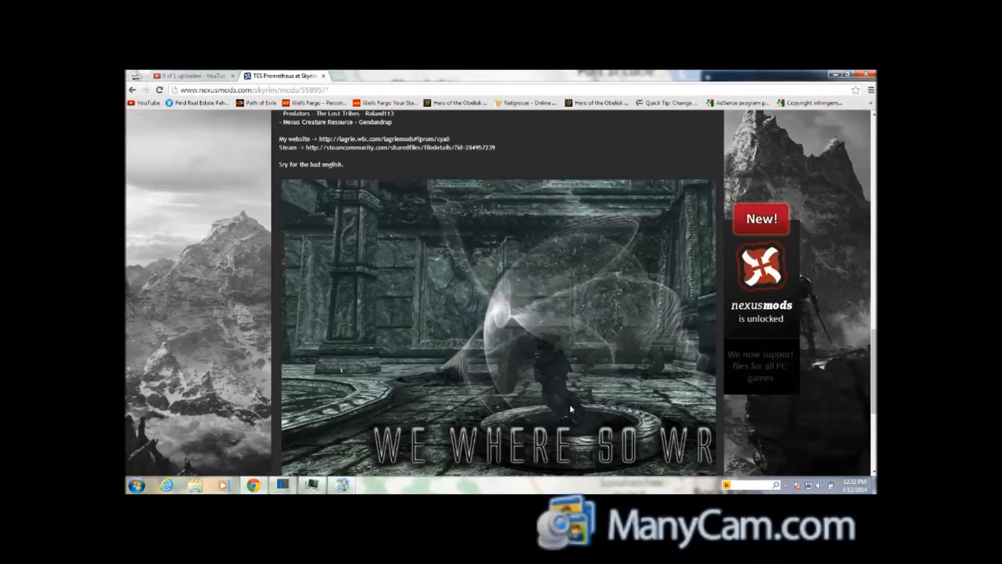
scroll("down", 3)
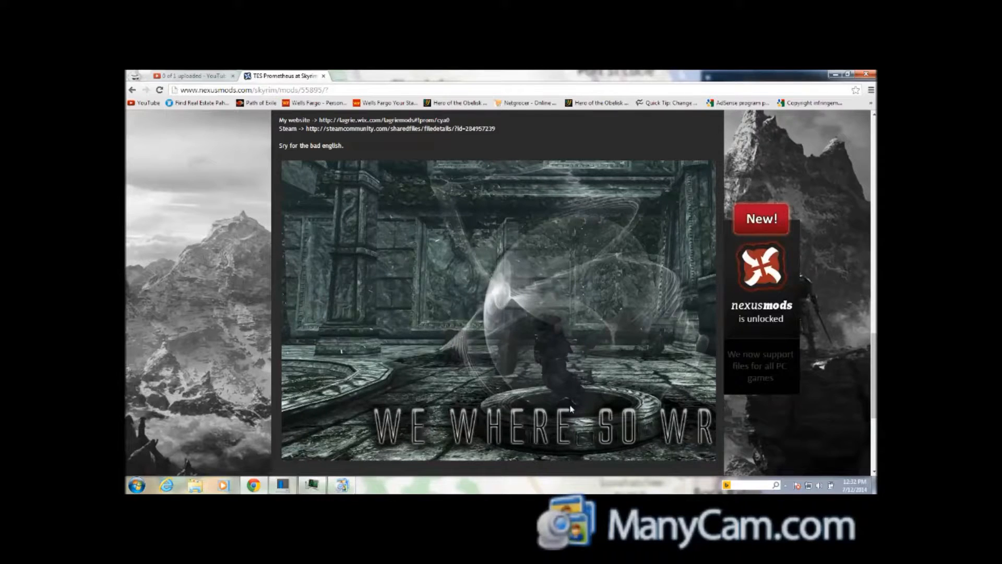
scroll("down", 3)
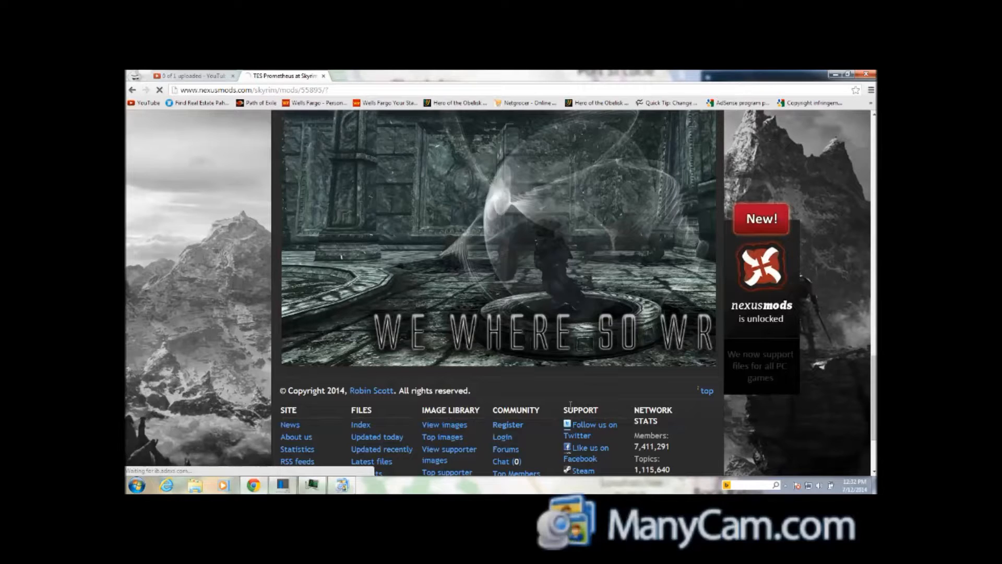
scroll("up", 3)
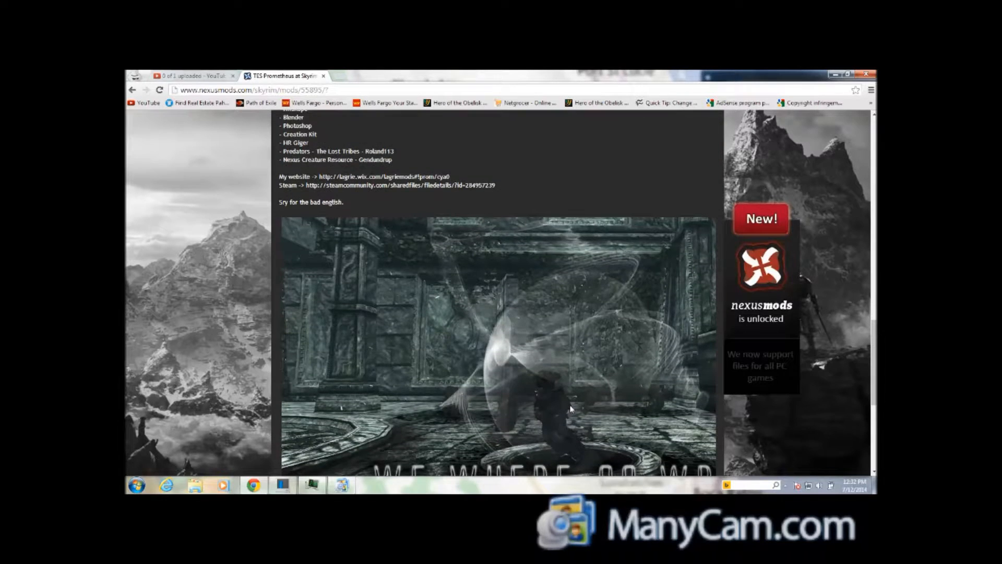
scroll("down", 3)
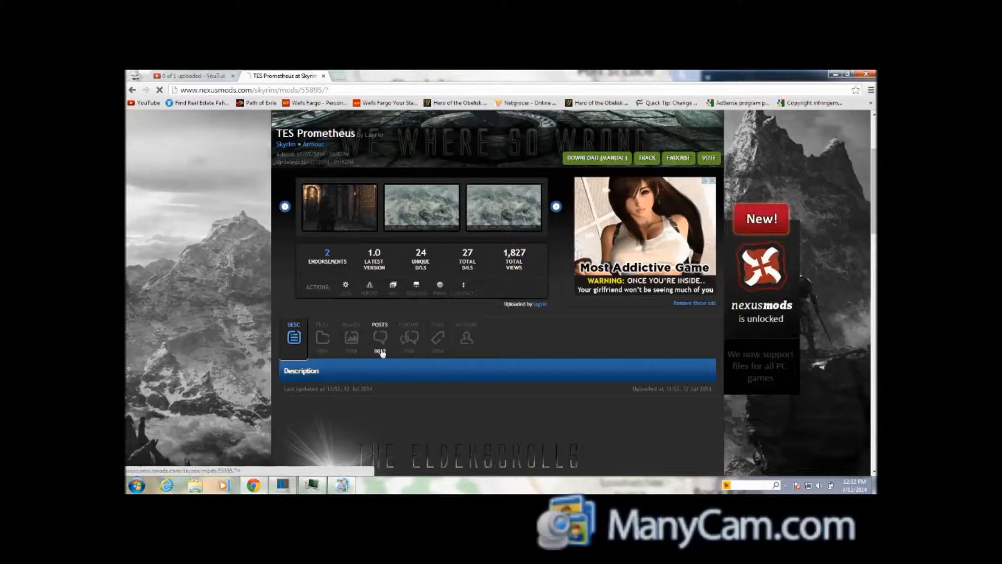
Scroll through the two TES Prometheus comments under the Posts tab.
left_click(381, 338)
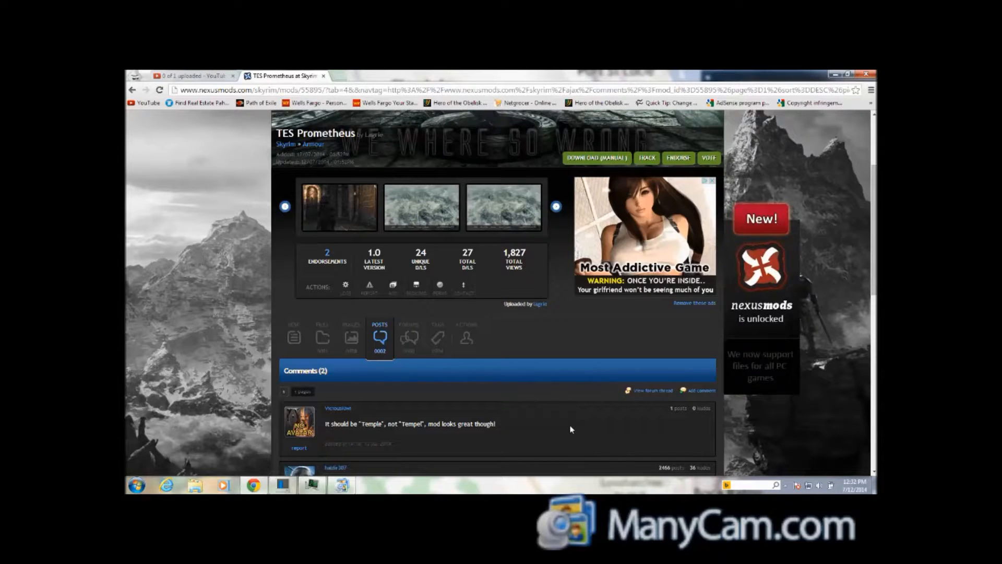
scroll("down", 3)
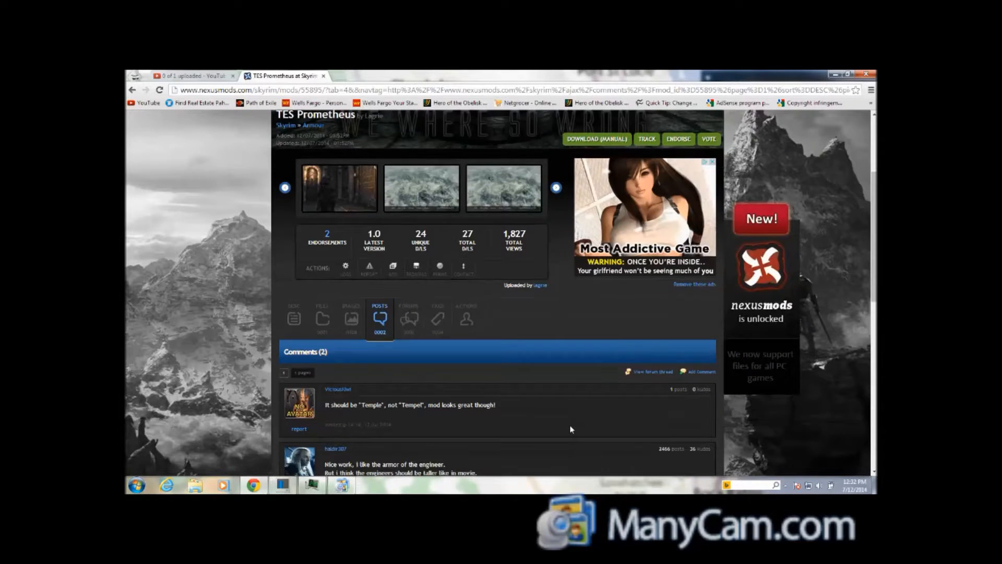
scroll("down", 3)
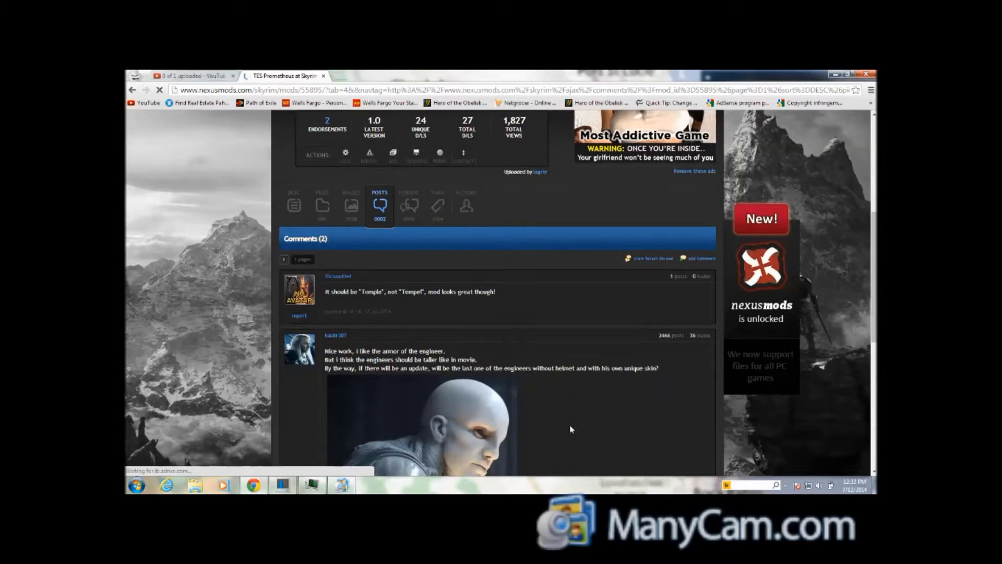
scroll("down", 3)
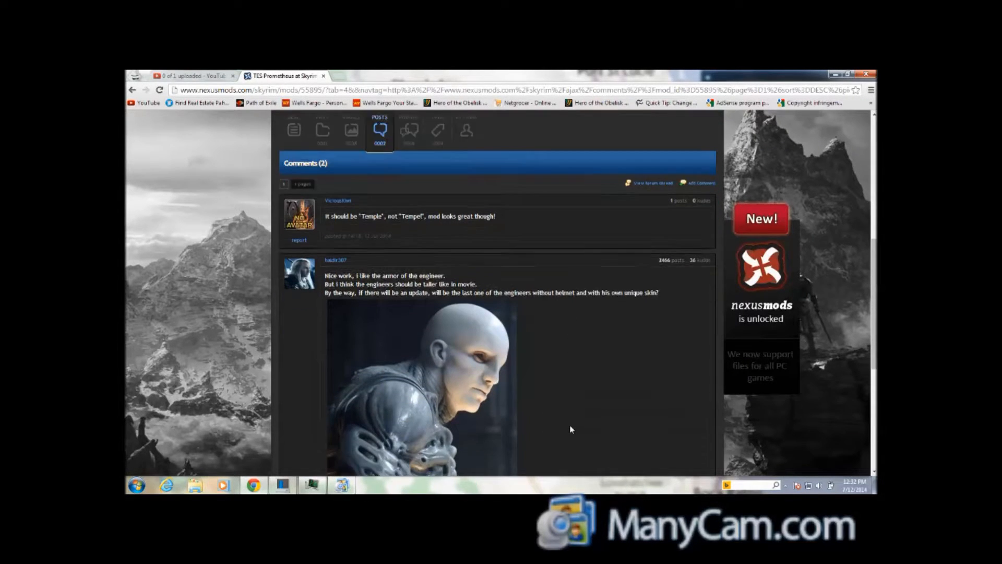
scroll("down", 3)
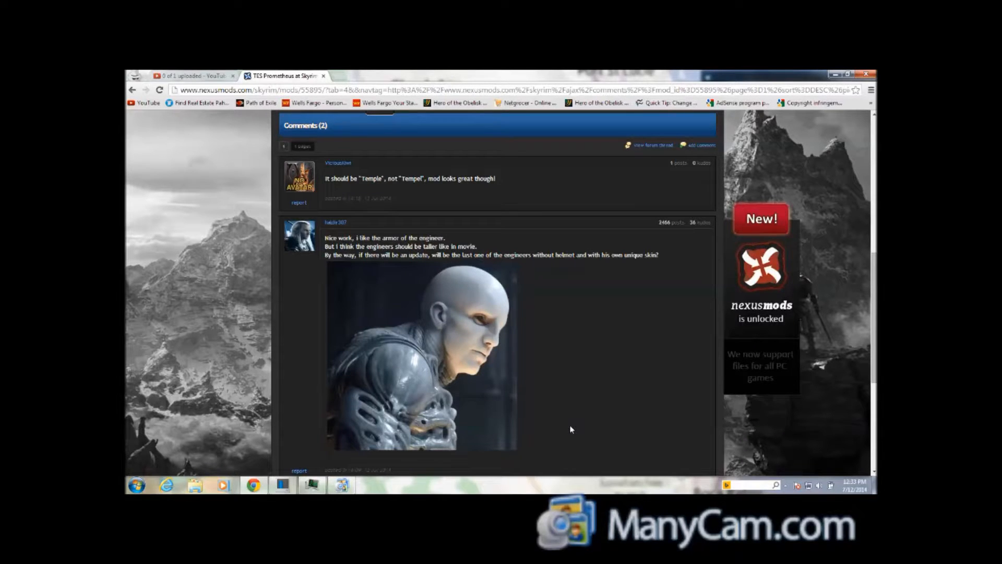
scroll("down", 3)
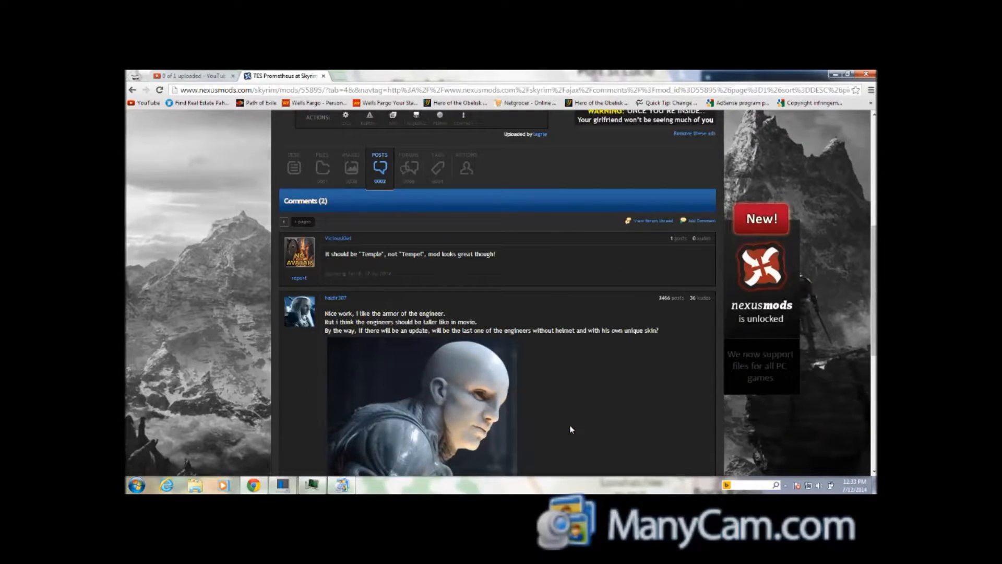
scroll("up", 3)
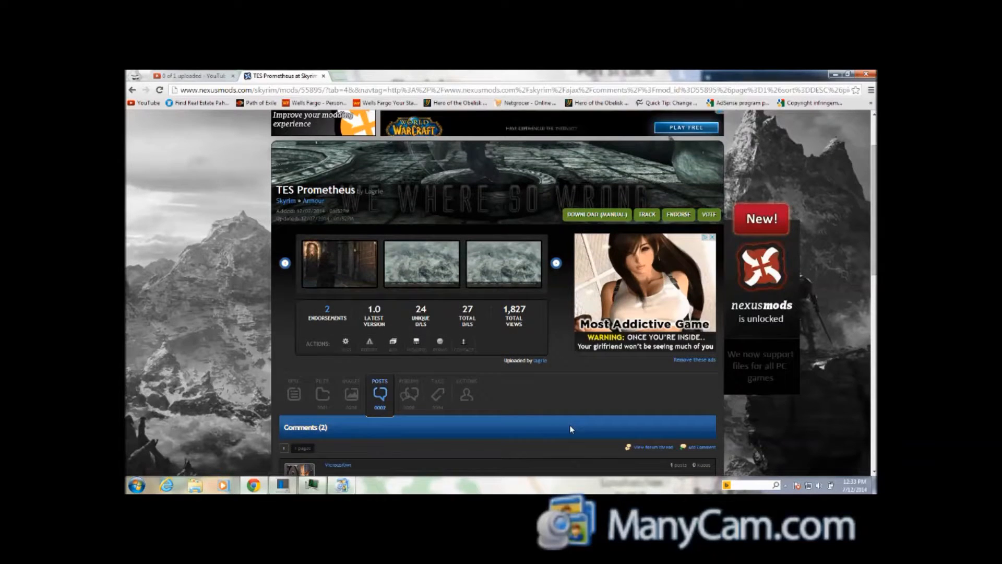
scroll("down", 3)
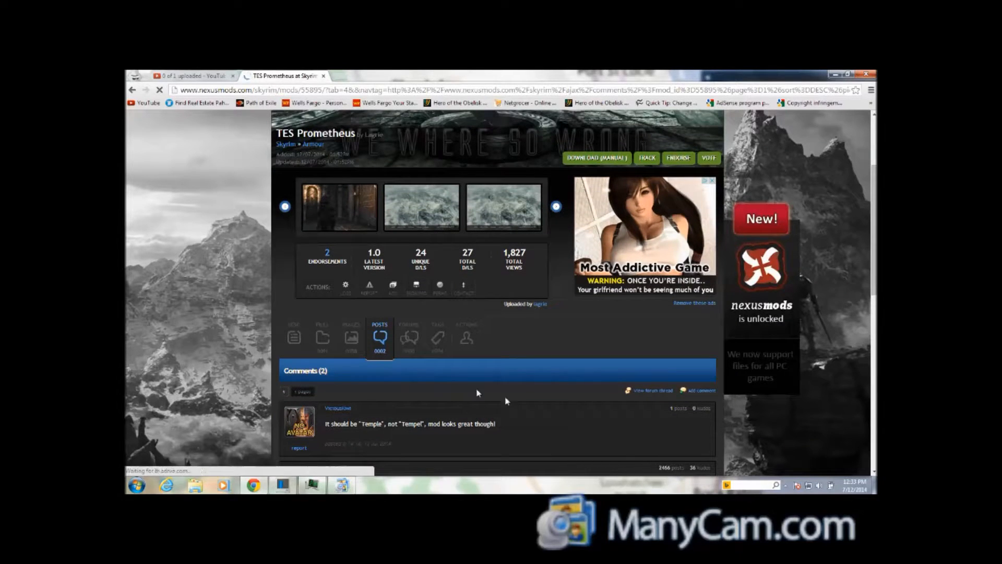
Try downloading the 6,086 KB Prometheus main file, check YouTube, then bring up ManyCam.
left_click(323, 337)
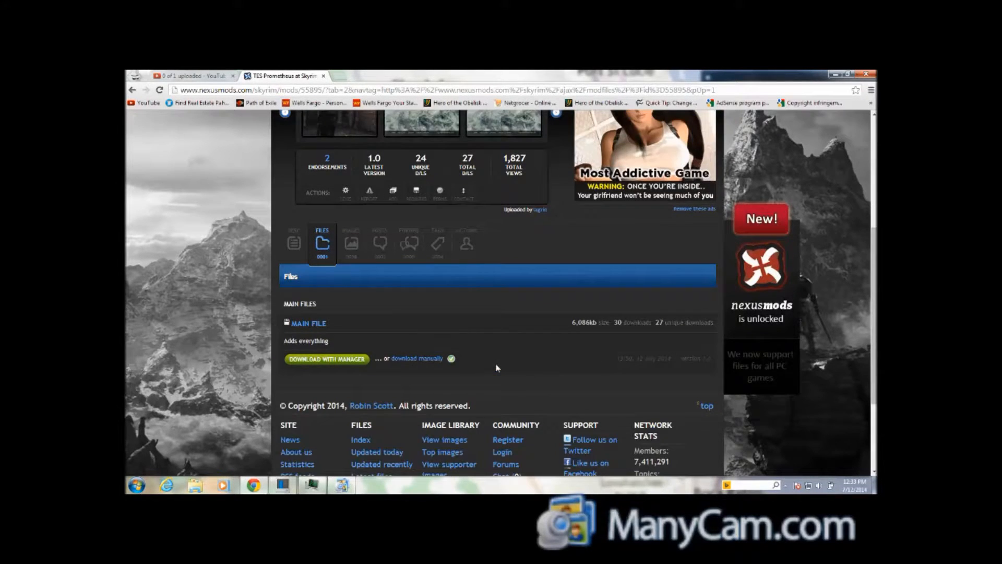
mouse_move(415, 361)
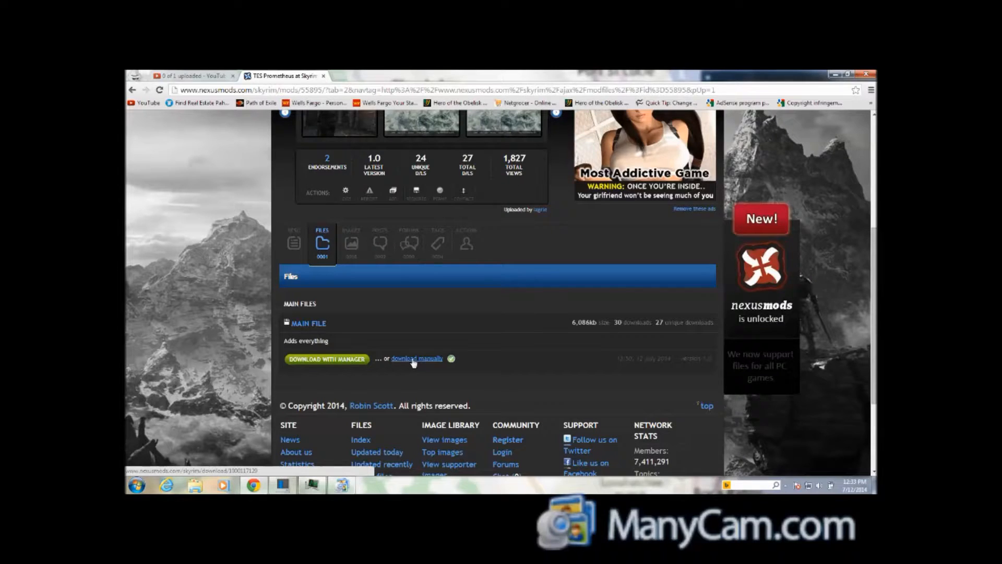
left_click(417, 358)
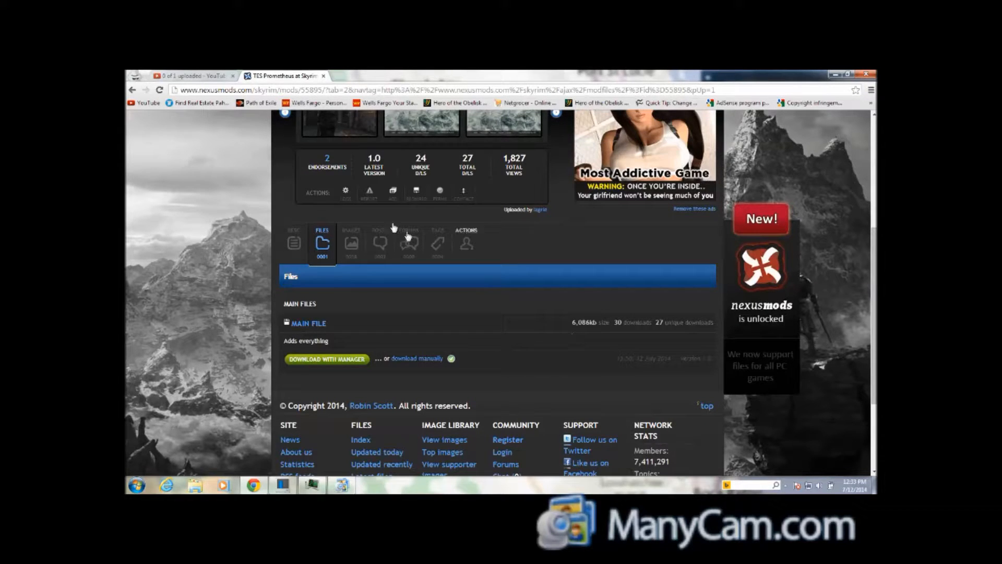
left_click(188, 73)
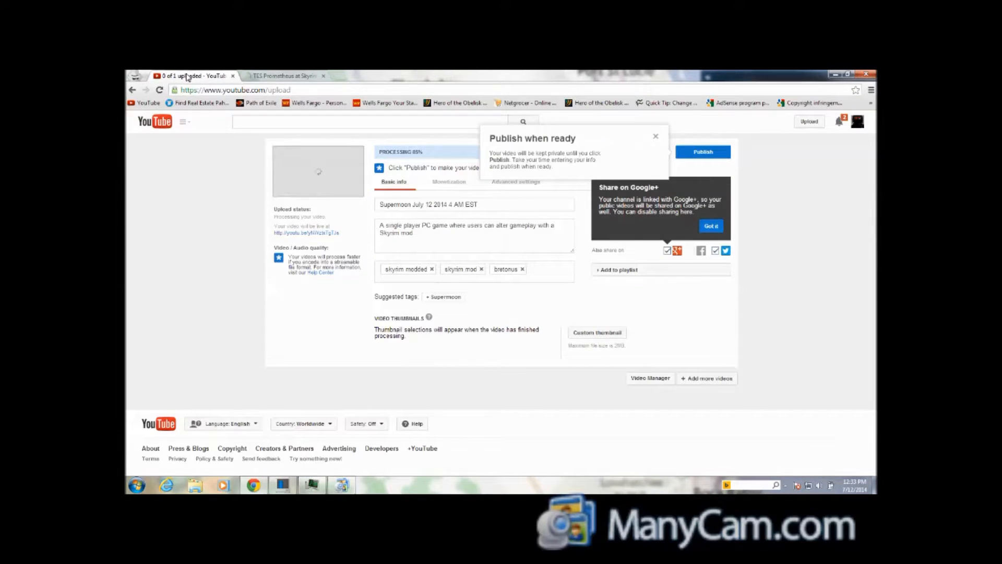
left_click(284, 75)
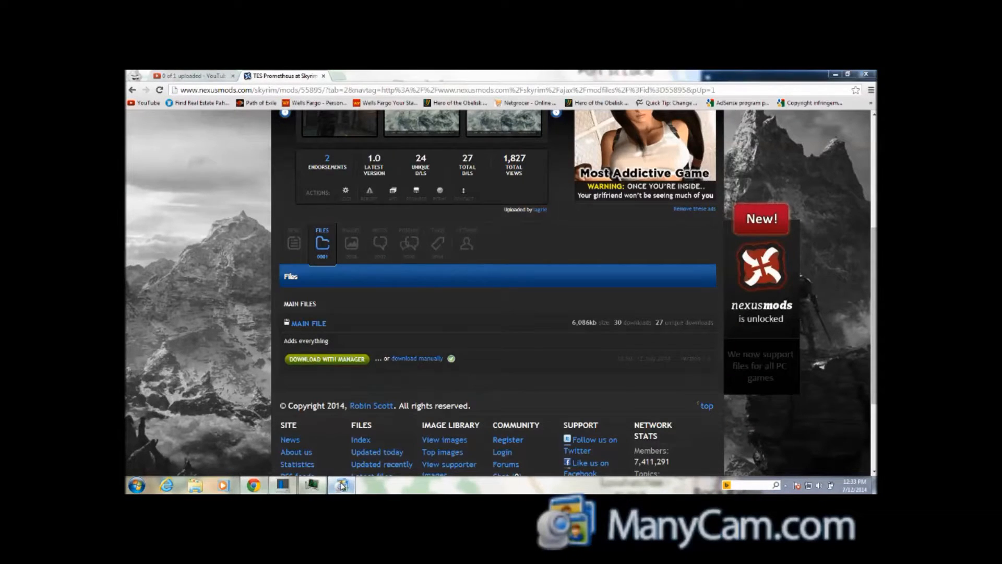
left_click(341, 485)
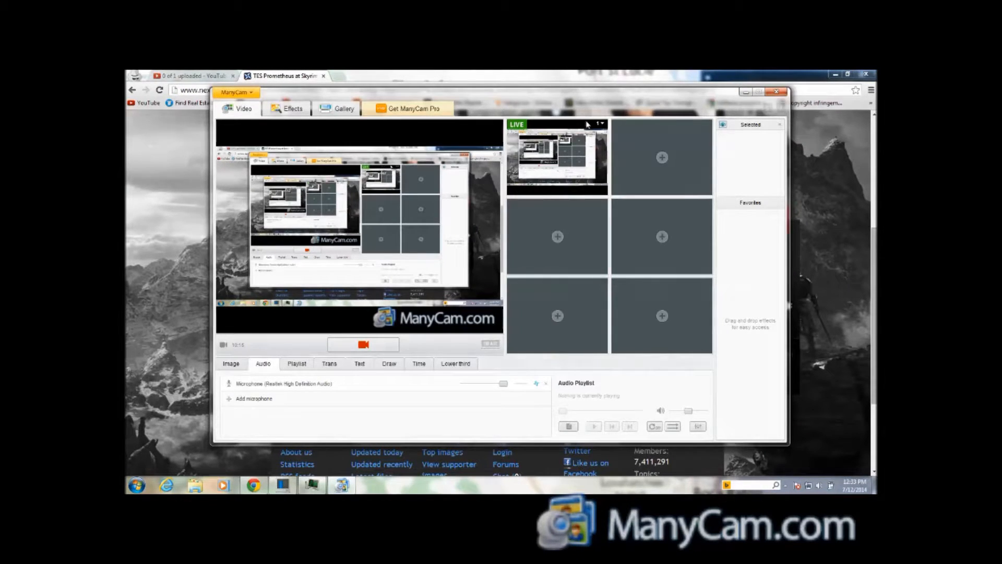
Open ManyCam's live source menu and select USB Video Device.
left_click(600, 123)
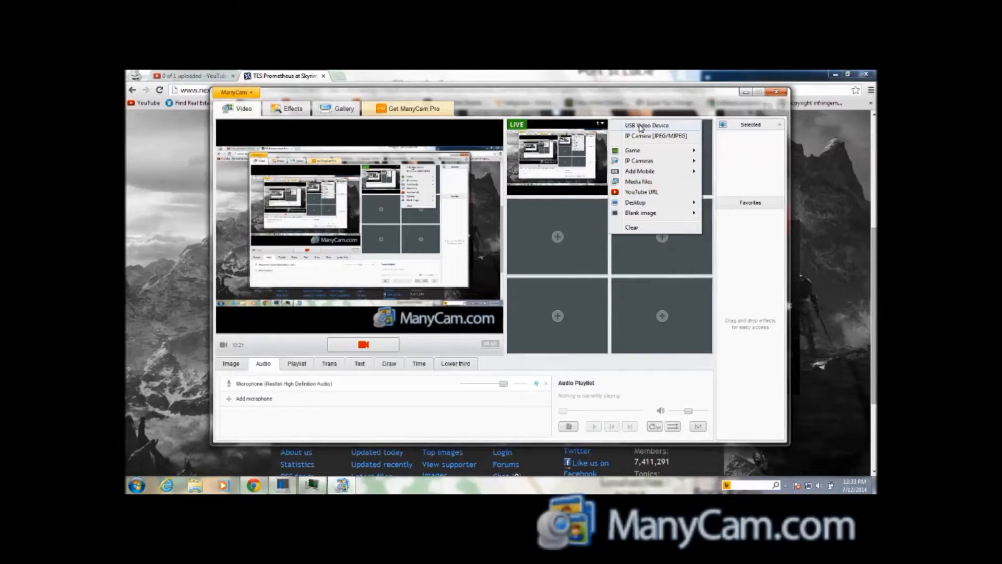
left_click(644, 125)
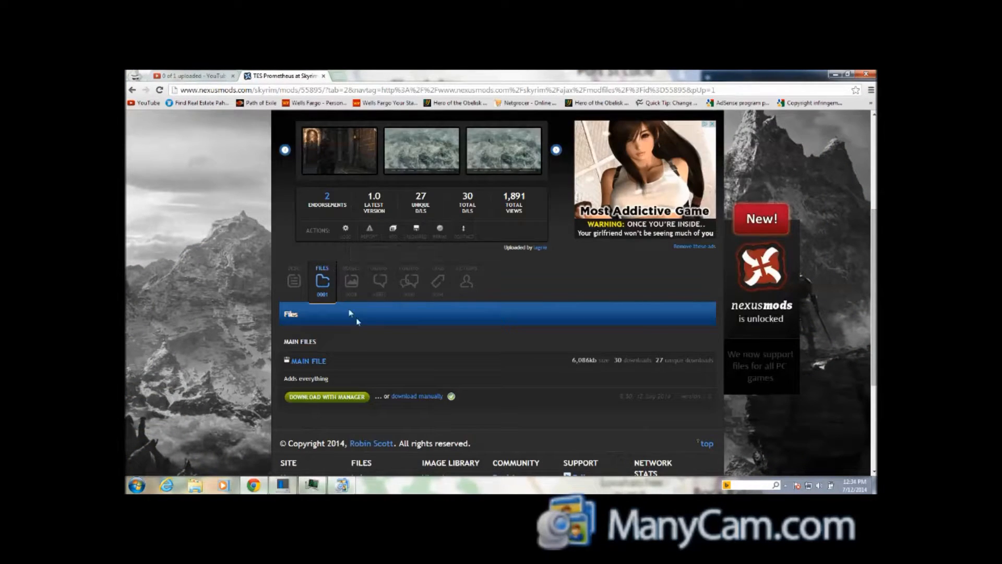
Manually download the TES Prometheus MAIN FILE-55895-1-0.zip.
left_click(416, 396)
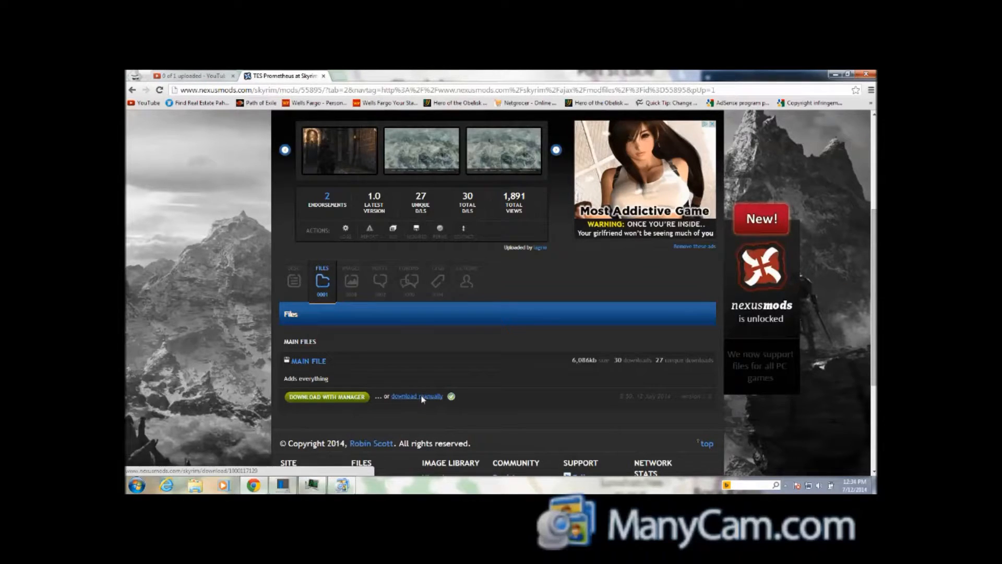
left_click(416, 396)
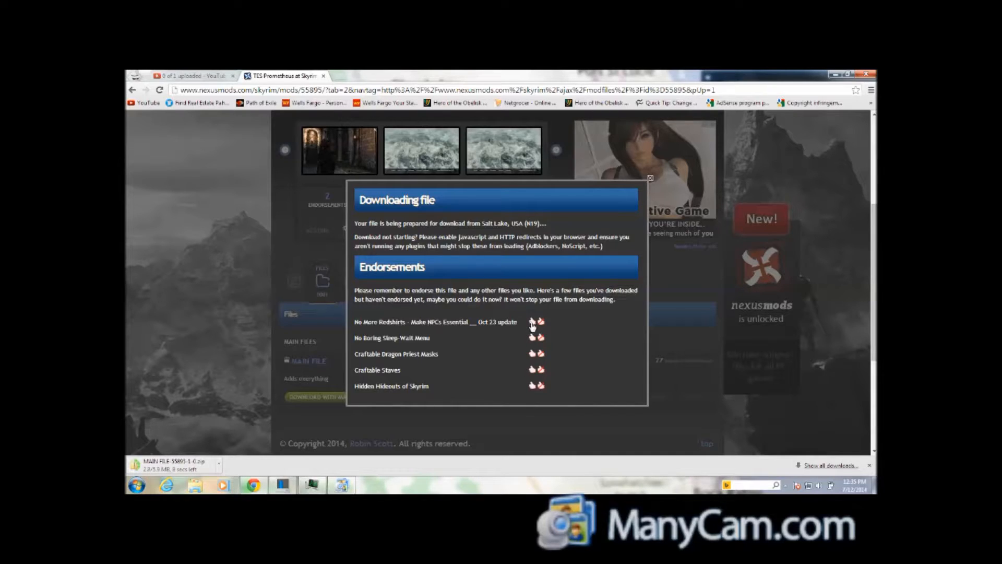
mouse_move(530, 387)
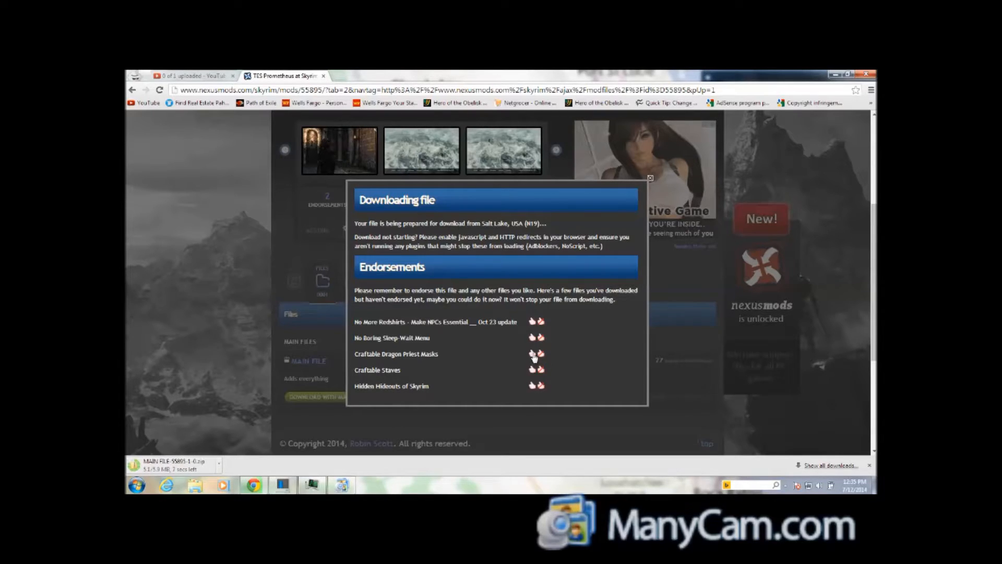
mouse_move(532, 355)
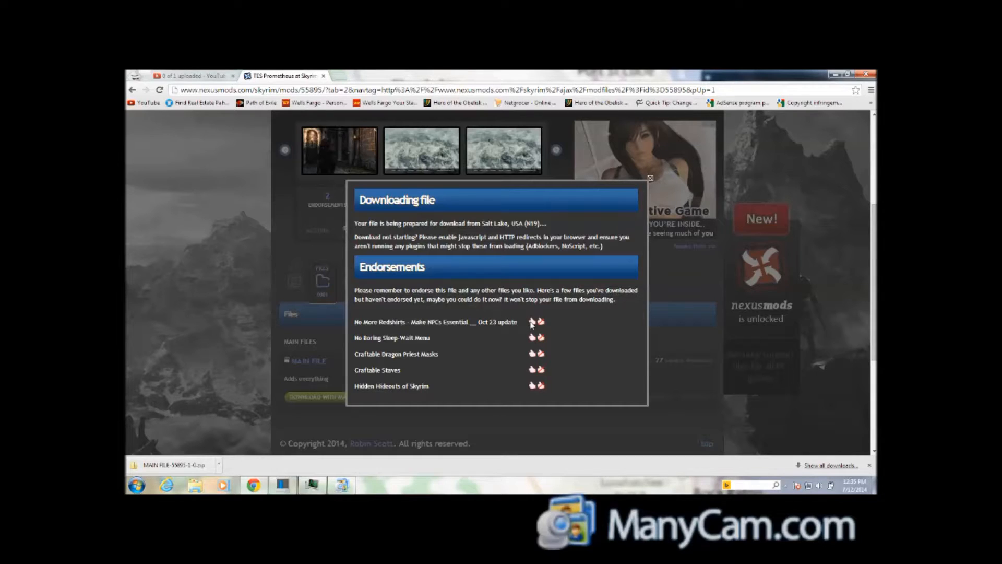
Endorse No More Redshirts, No Boring Sleep-Wait Menu and Craftable Staves mods.
left_click(532, 322)
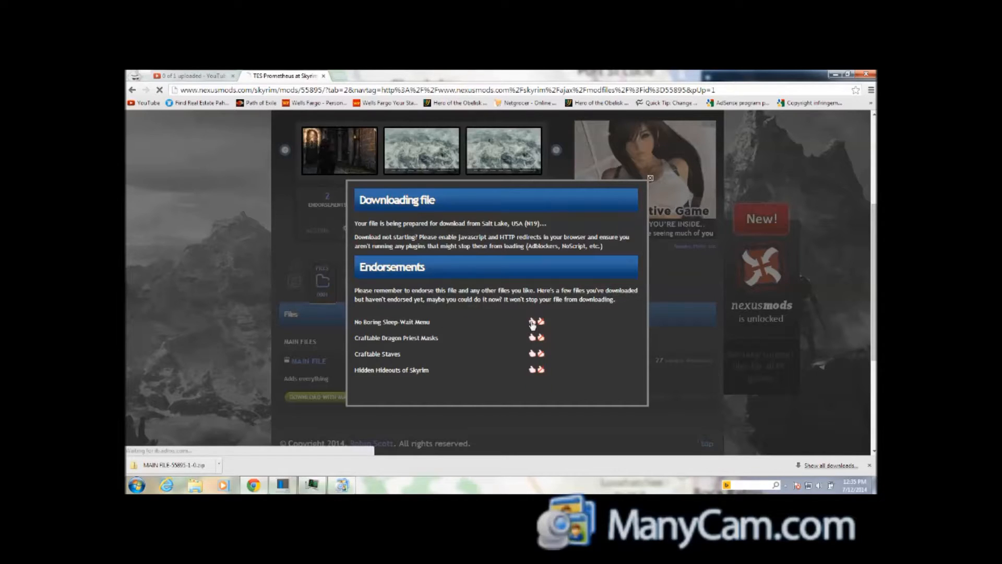
left_click(532, 323)
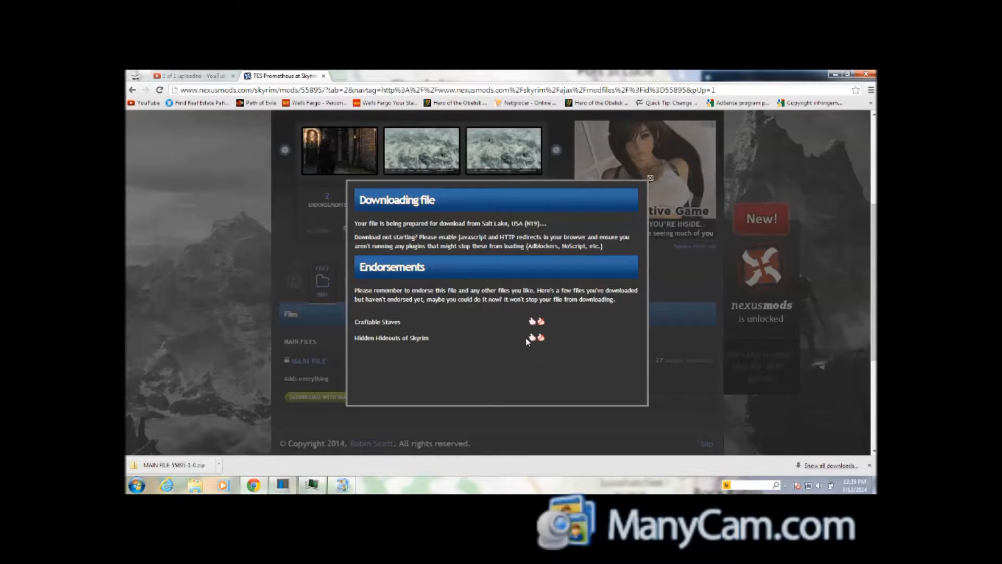
mouse_move(532, 323)
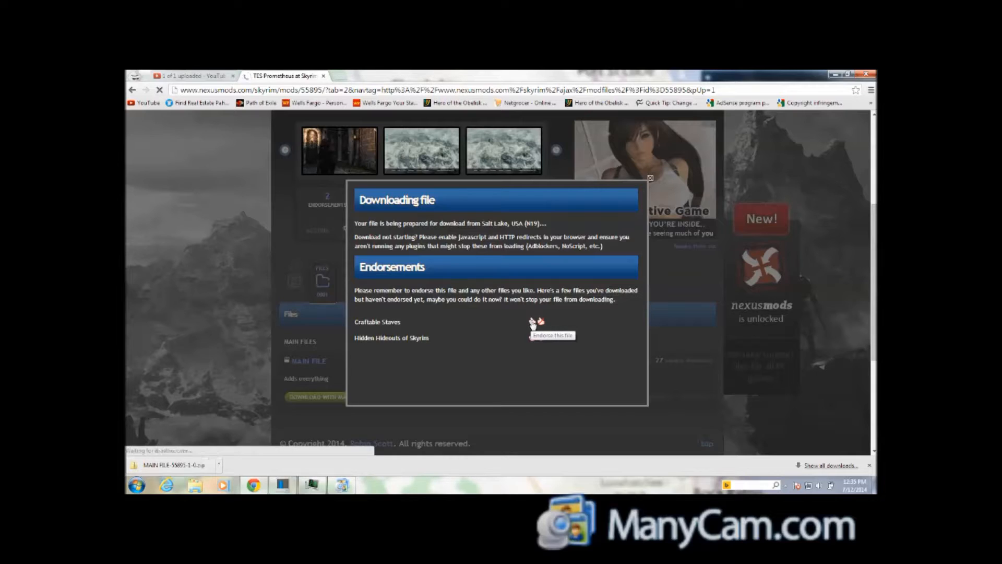
left_click(533, 322)
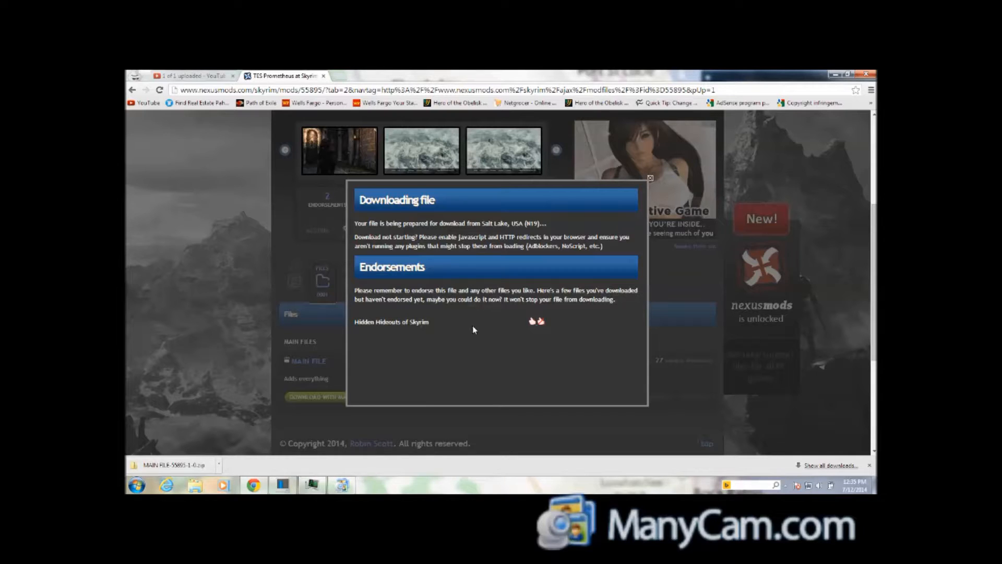
mouse_move(532, 322)
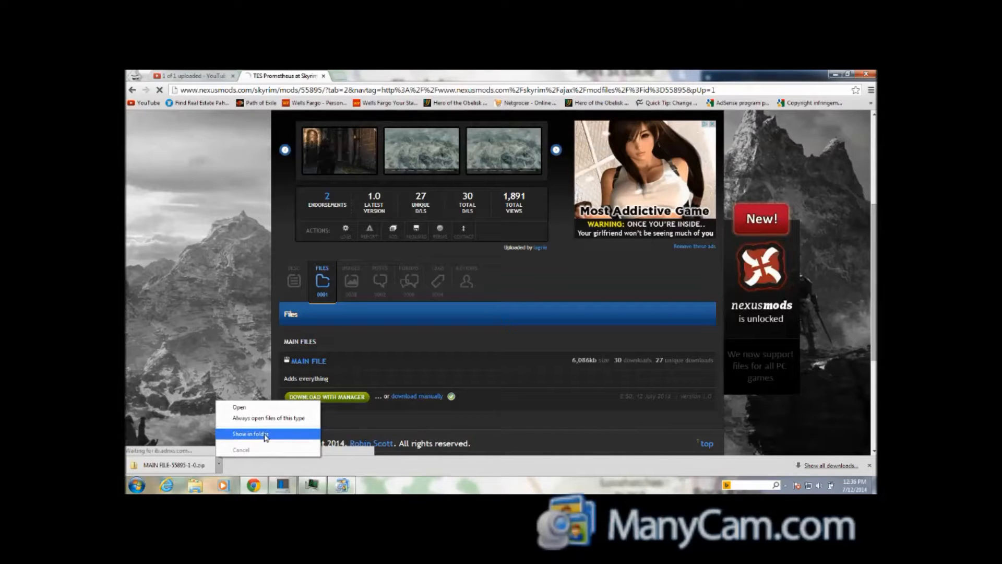
Reveal the downloaded MAIN FILE-55895-1-0 zip in Downloads, then return to the YouTube upload tab.
left_click(249, 433)
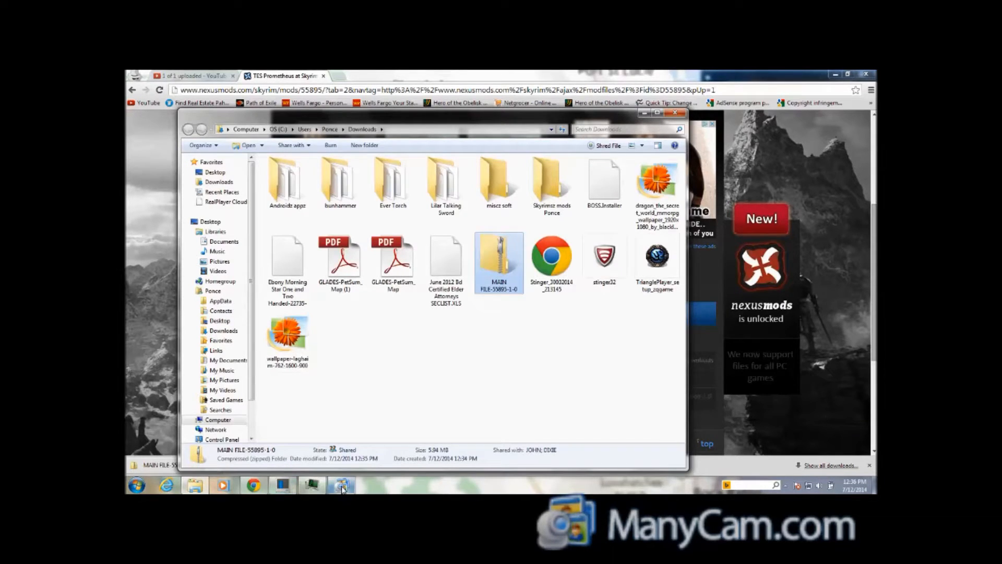
left_click(341, 485)
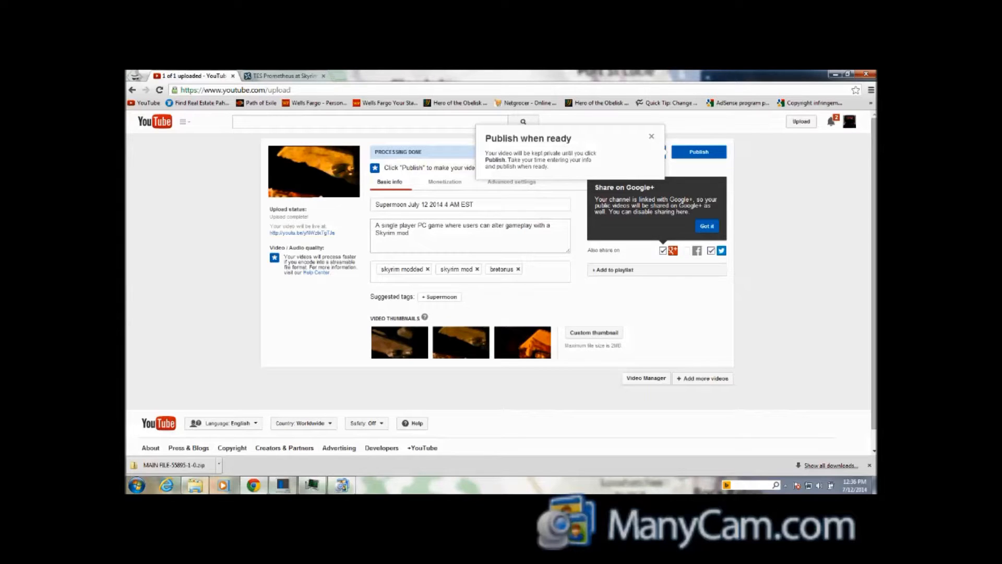
Rewrite the description to 'I recorded footage of the Supermoon event this morning' and delete Skyrim tags.
triple_click(455, 230)
type("I recorded")
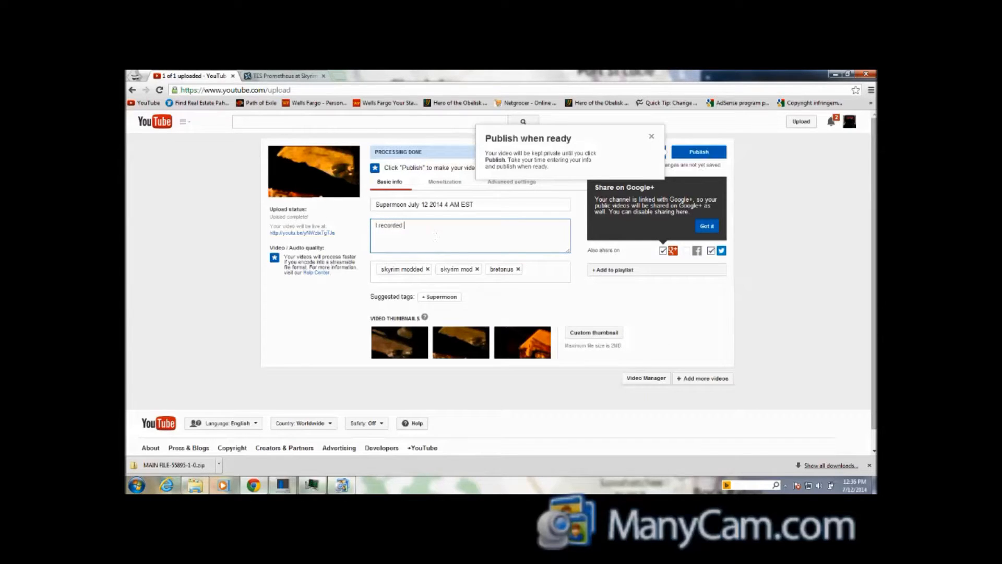
type("footage of t")
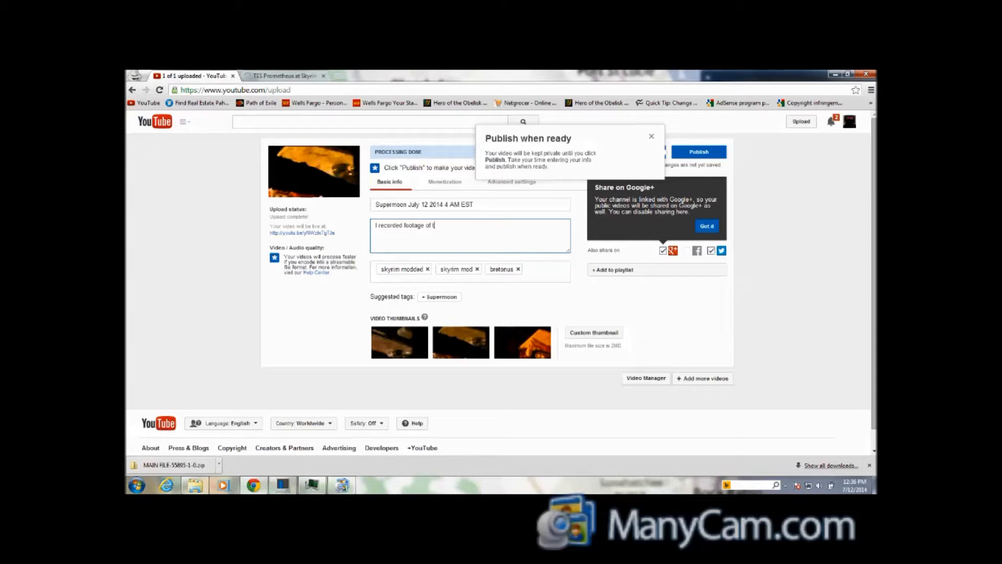
type("he")
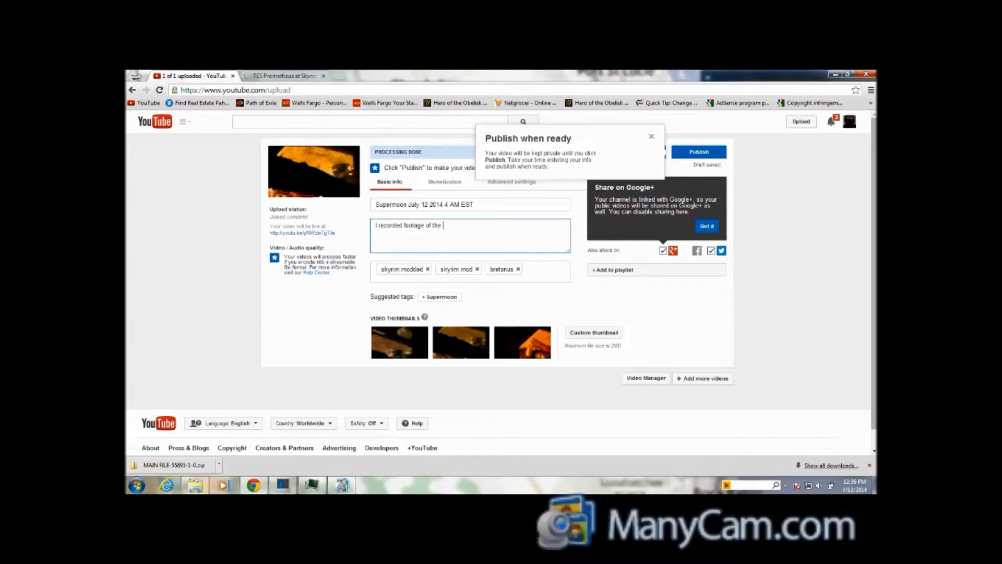
type("Super")
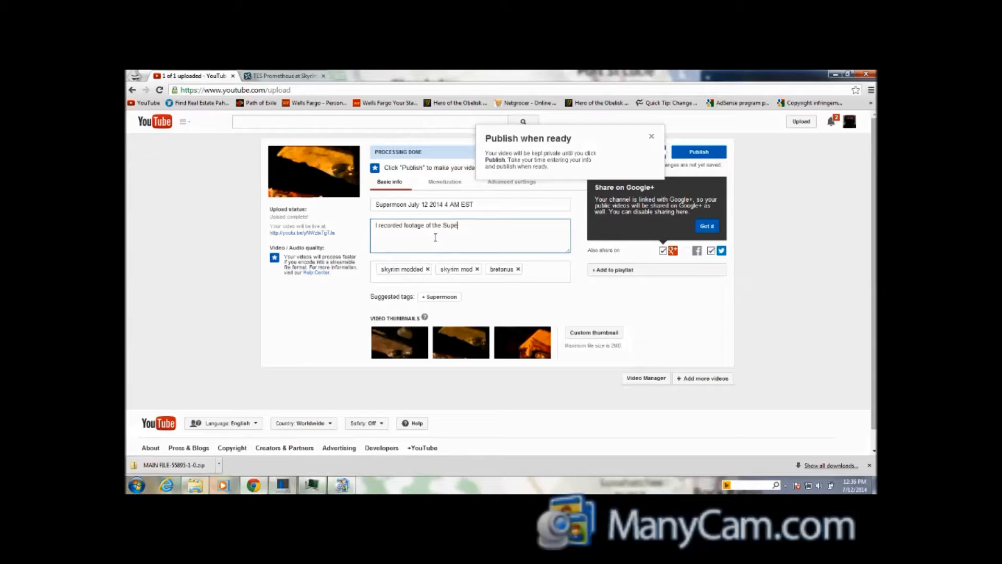
type("rm")
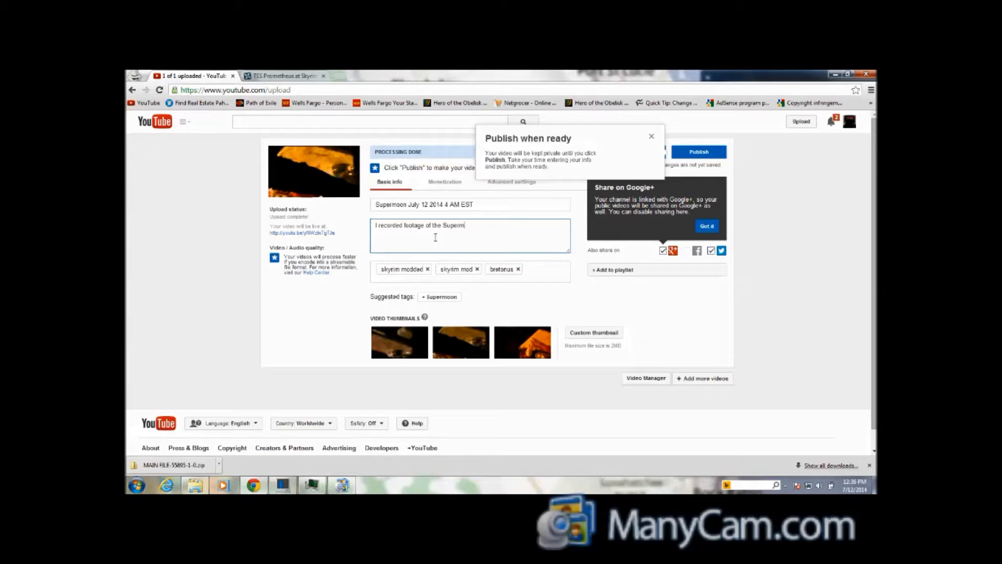
type("oon")
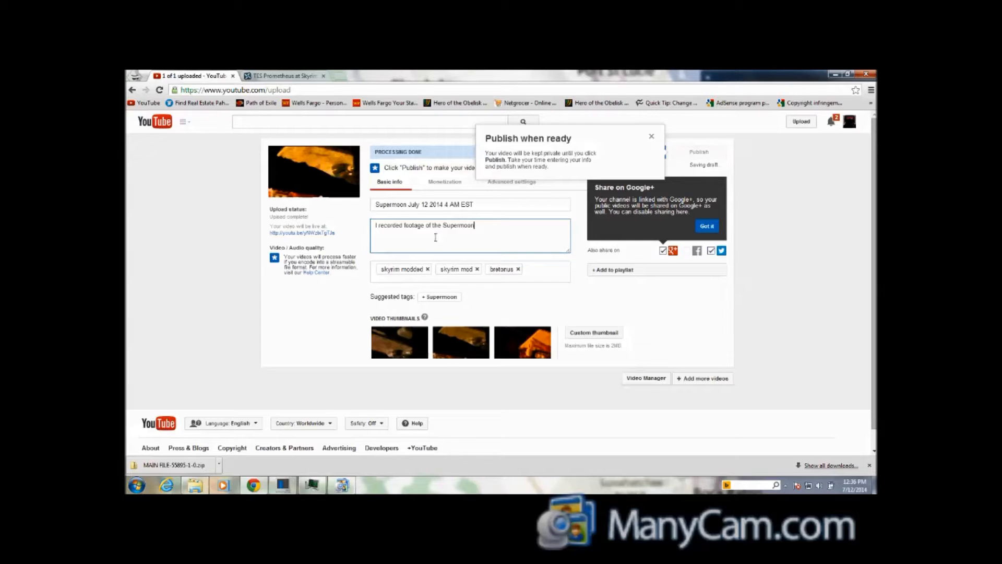
type("event")
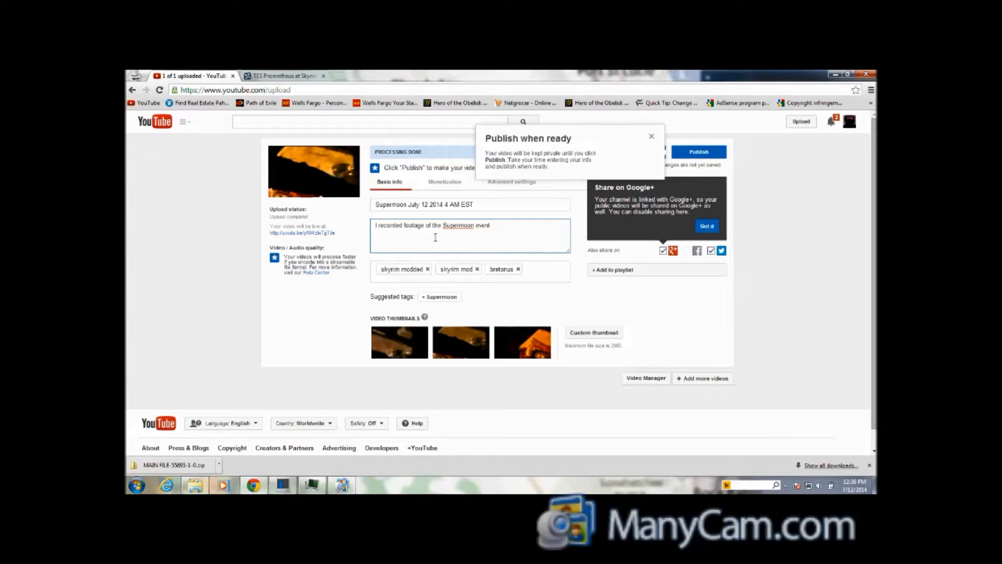
type("this morning.")
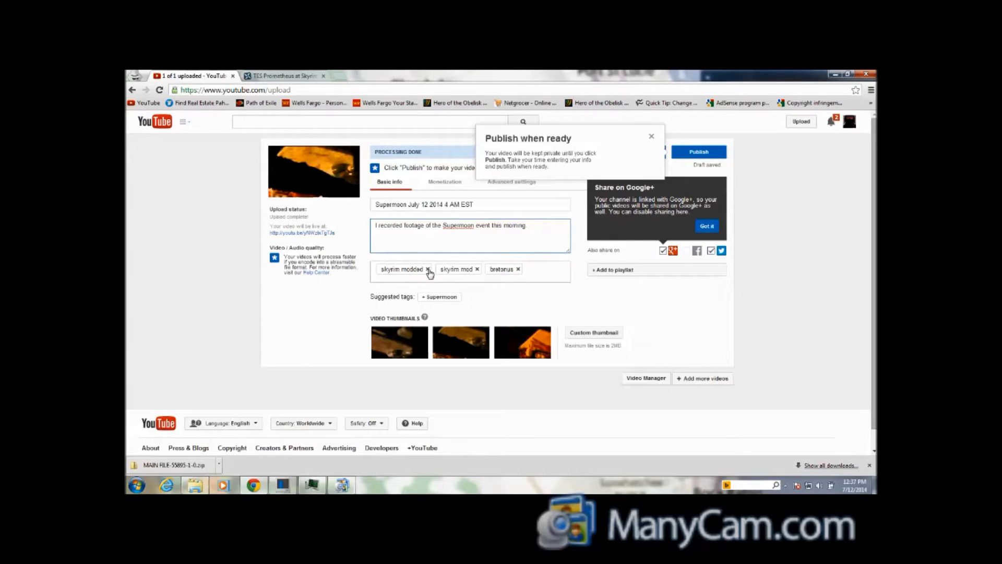
left_click(428, 270)
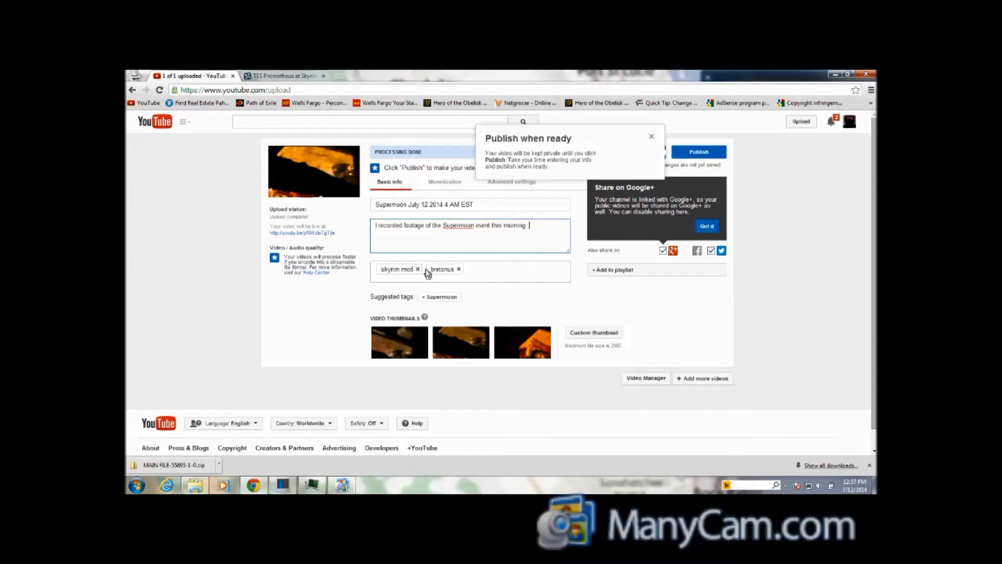
left_click(417, 269)
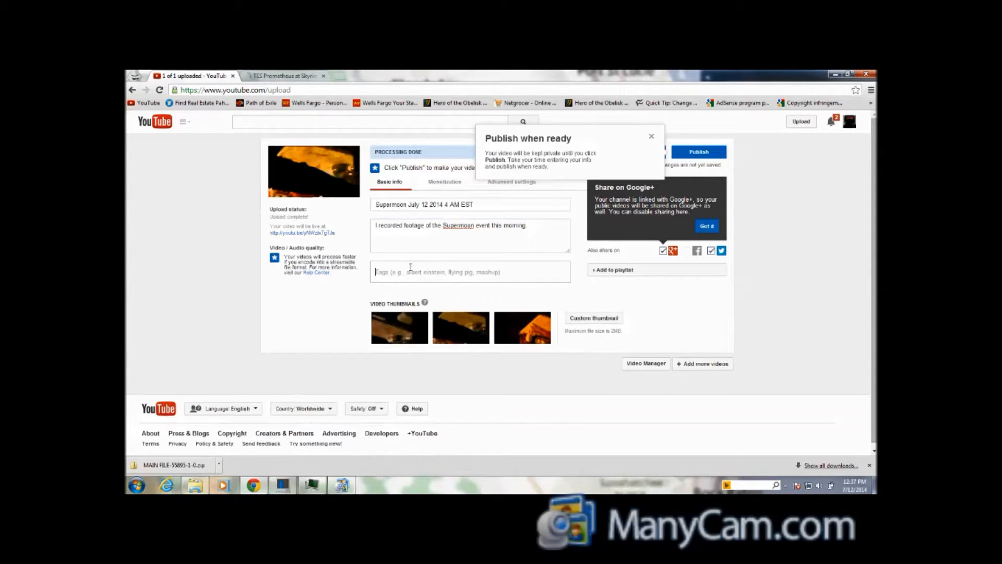
Add tags supermoon, july 12 2014, july and 2014, then dismiss the publish tip.
type("superm")
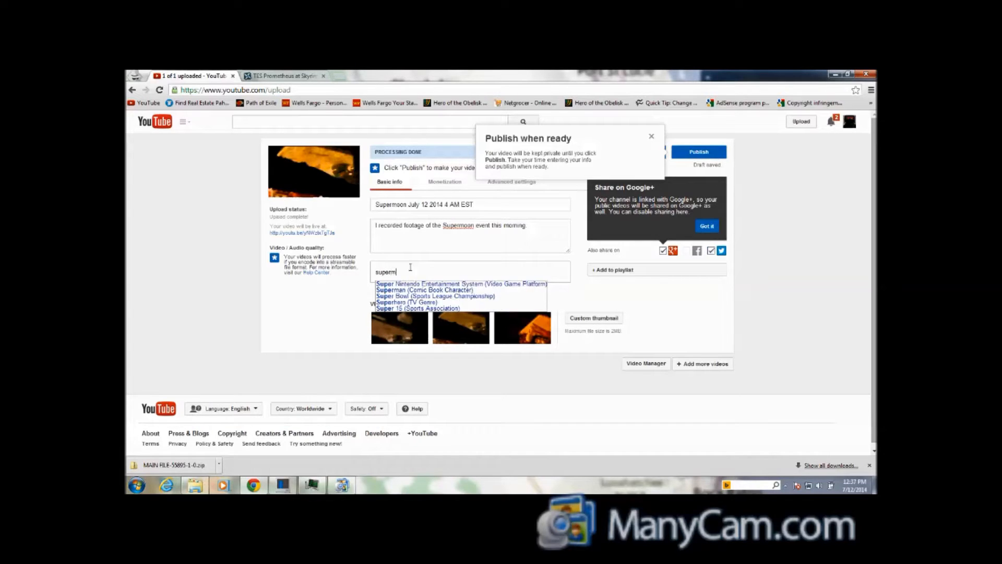
type("oon")
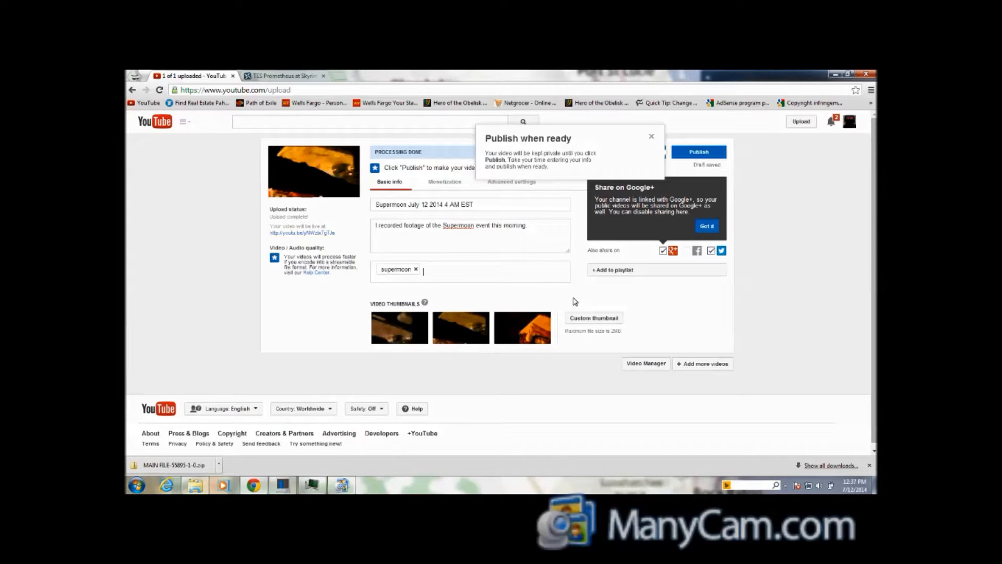
type("july 1")
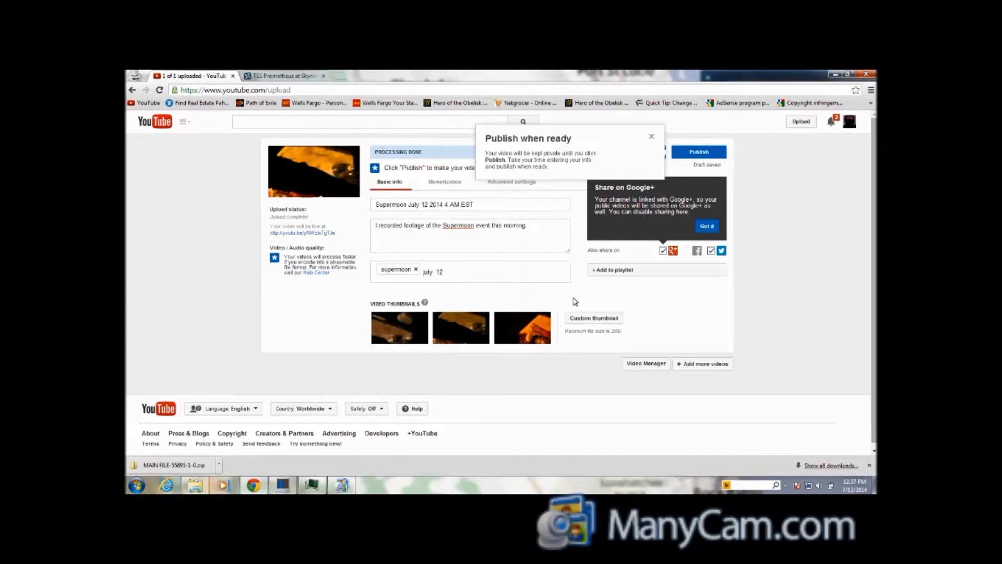
type("2014")
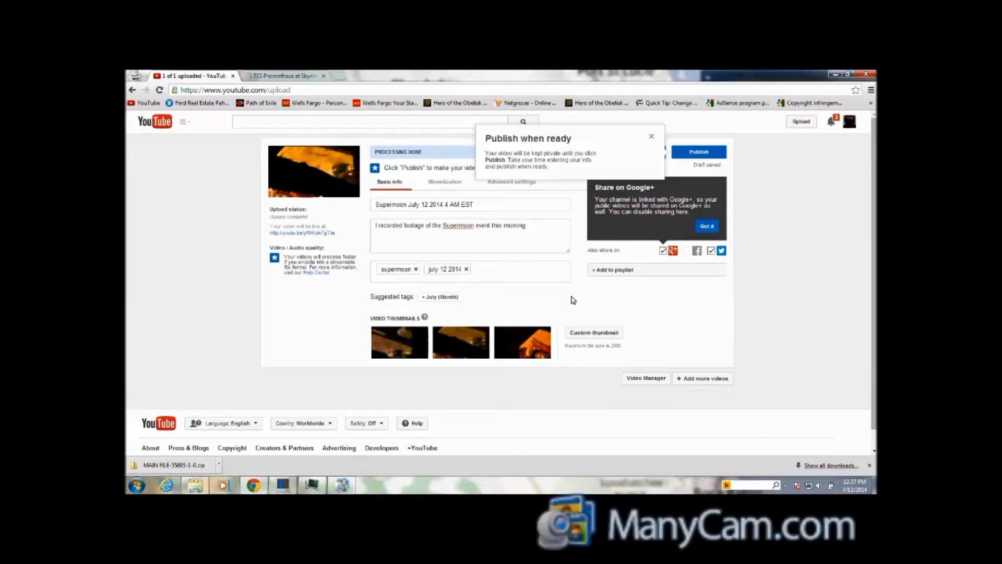
type("july")
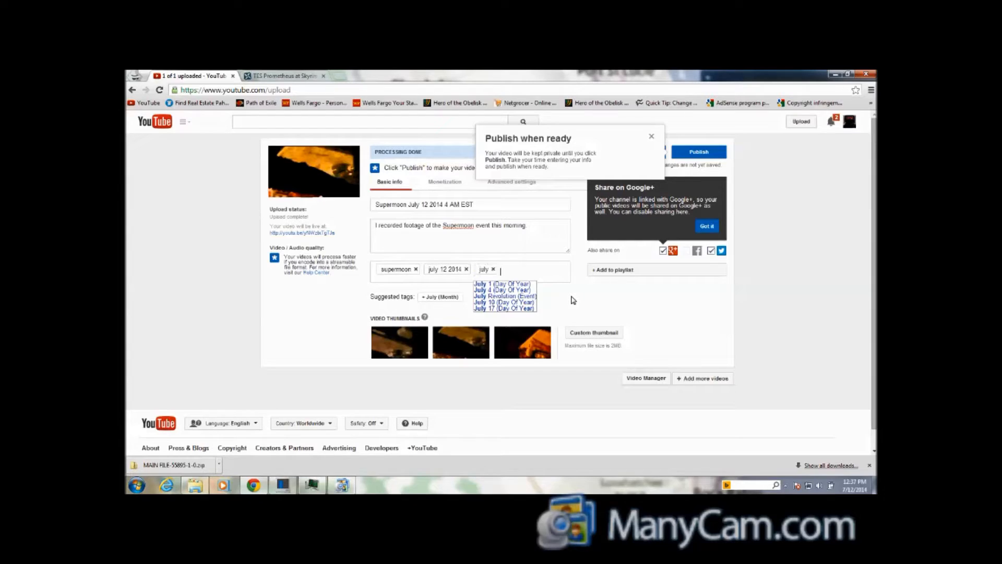
type("2014")
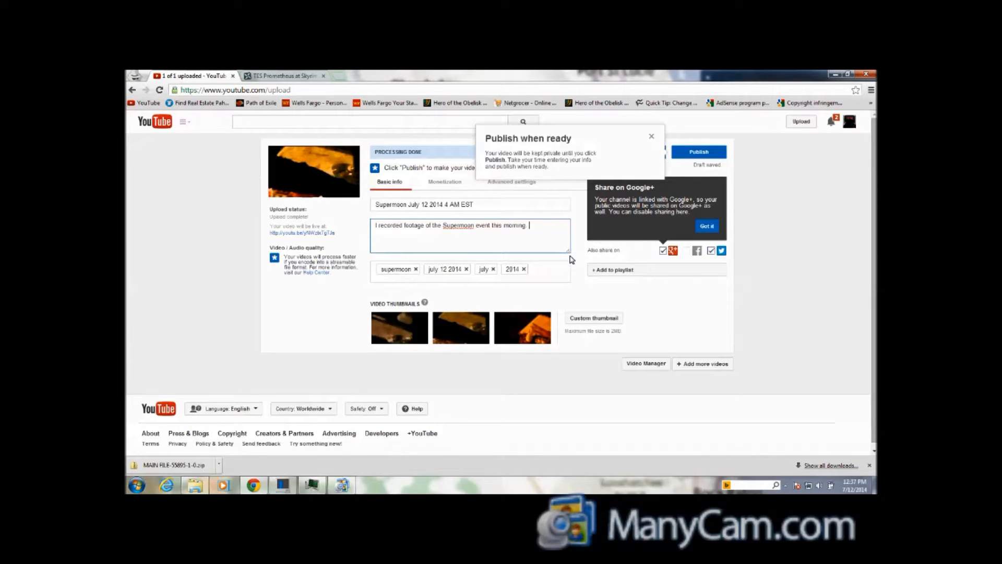
mouse_move(578, 281)
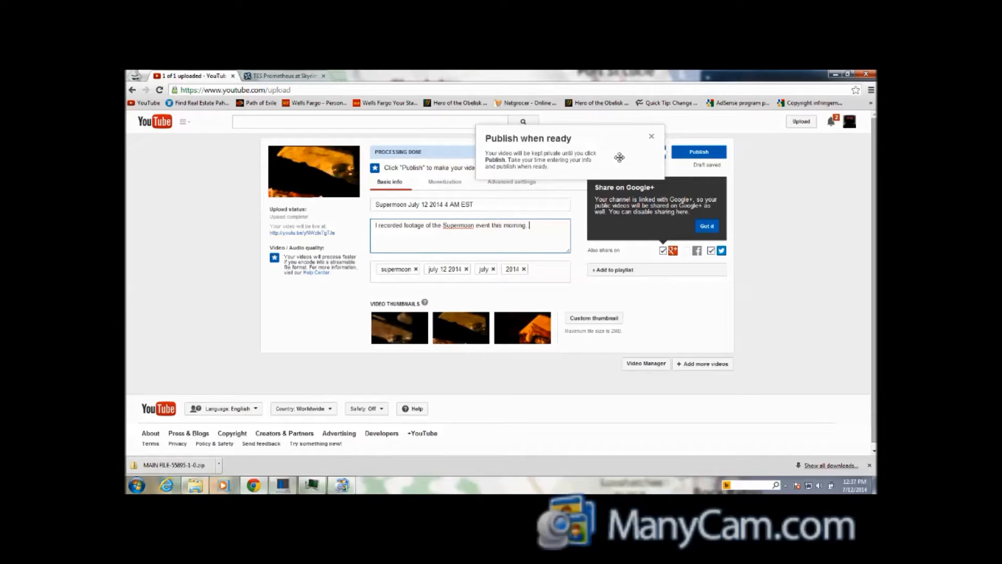
left_click(652, 136)
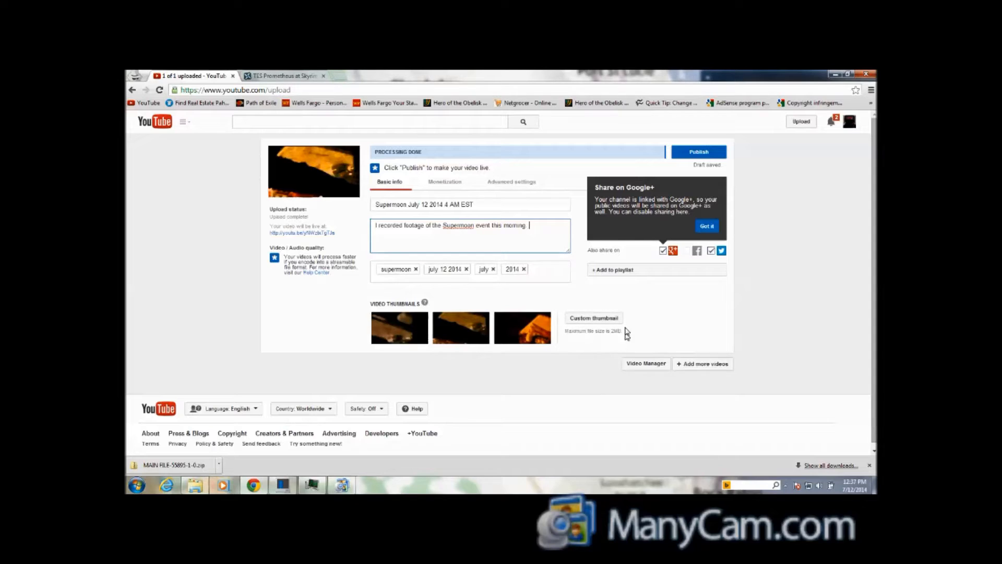
Put the Supermoon video in the Misc Videos playlist and publish it.
left_click(612, 269)
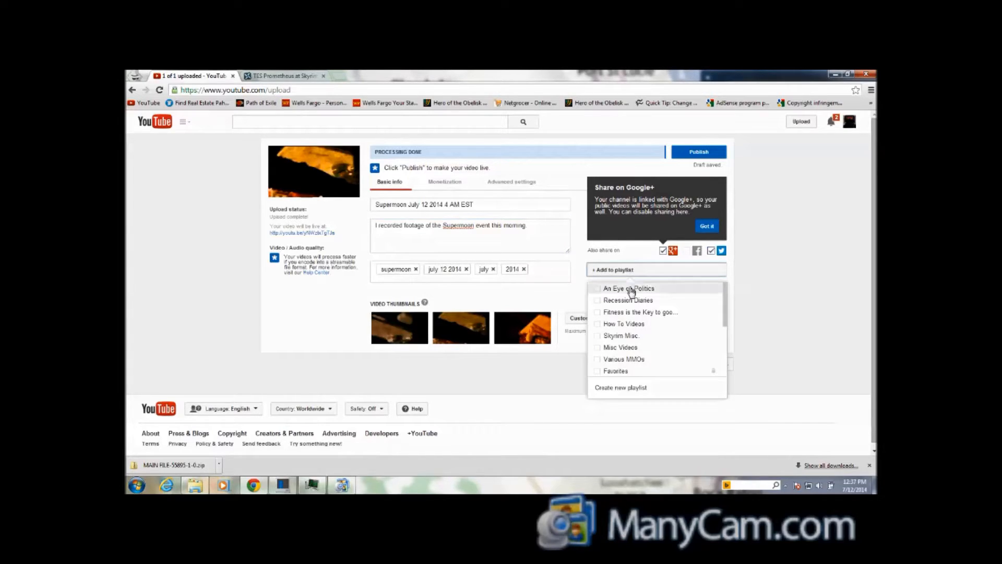
mouse_move(625, 350)
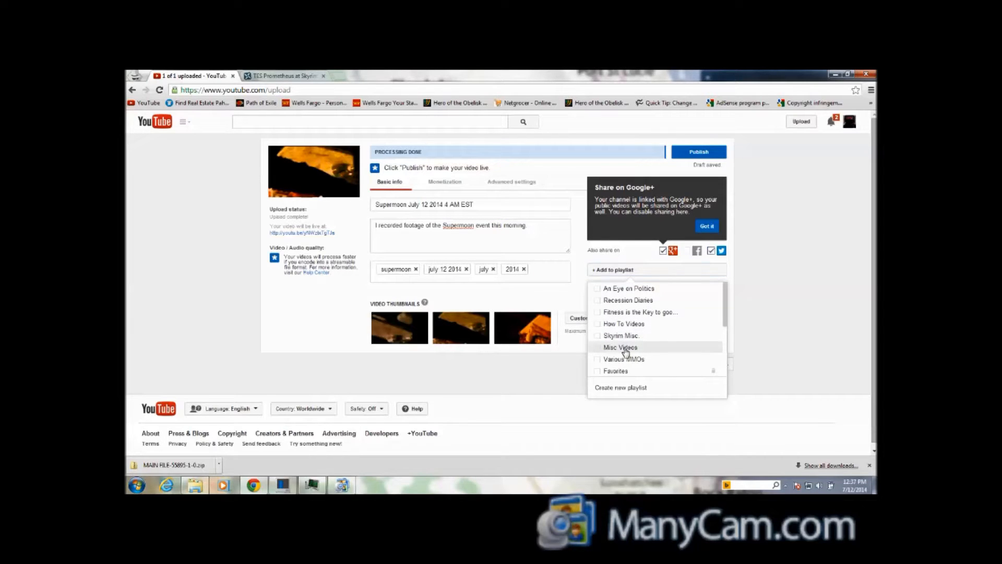
left_click(599, 347)
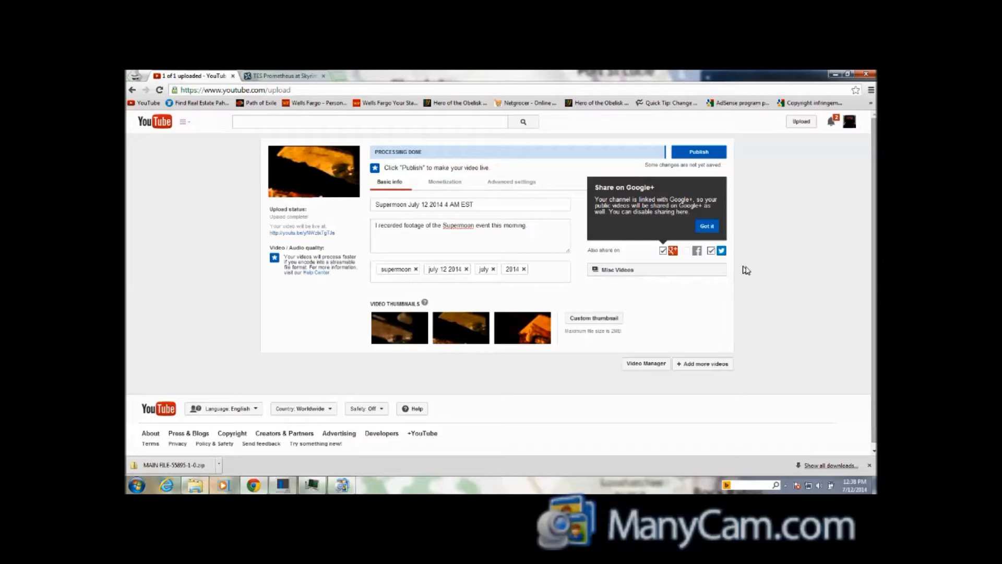
mouse_move(697, 256)
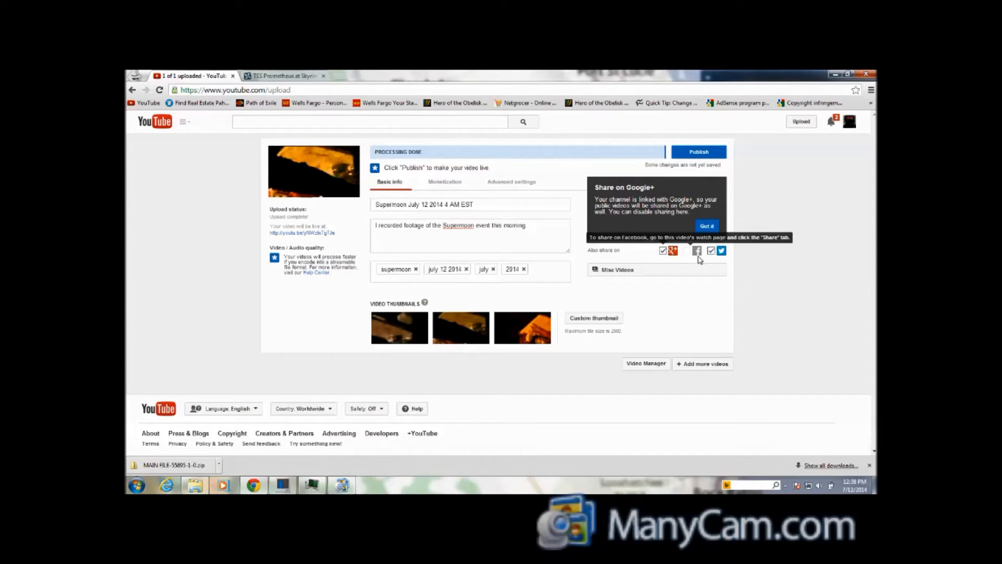
mouse_move(697, 154)
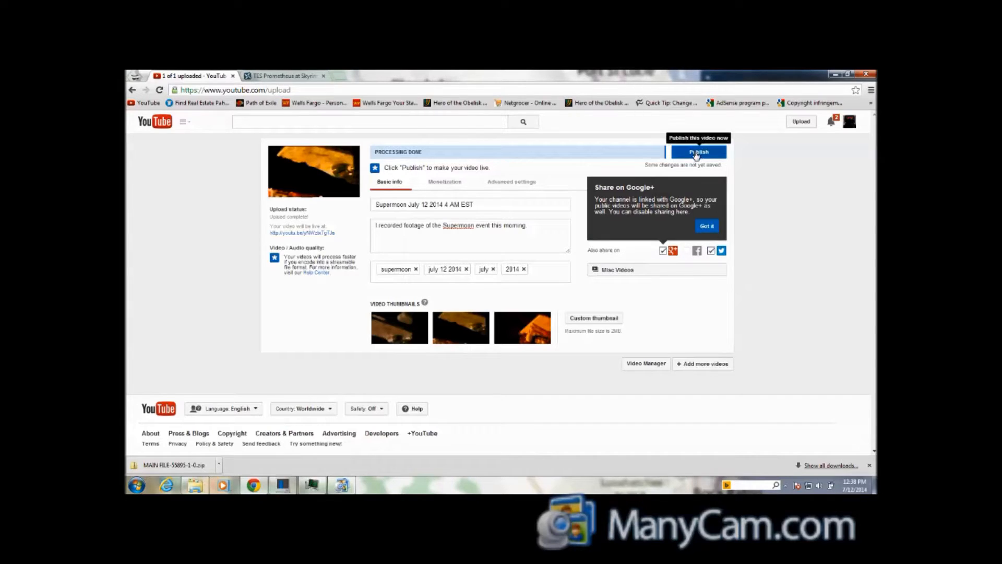
left_click(699, 152)
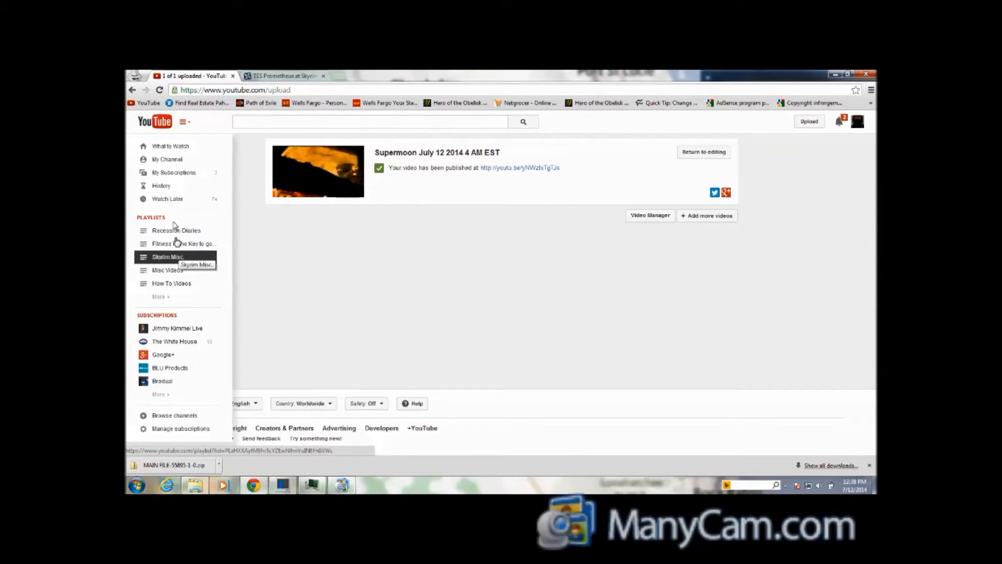
Confirm Supermoon heads the channel's Uploads list, then minimize Chrome.
left_click(167, 256)
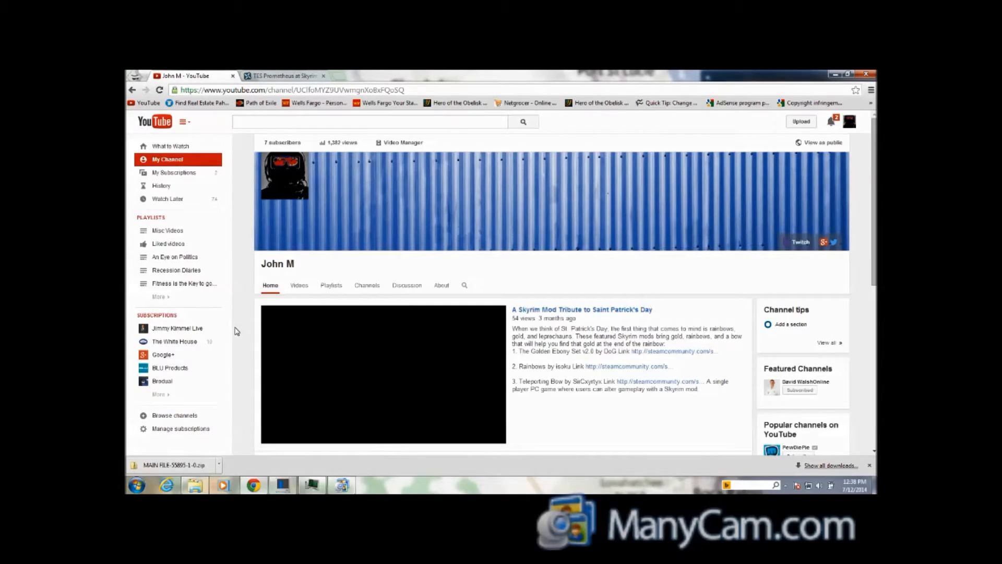
scroll("down", 3)
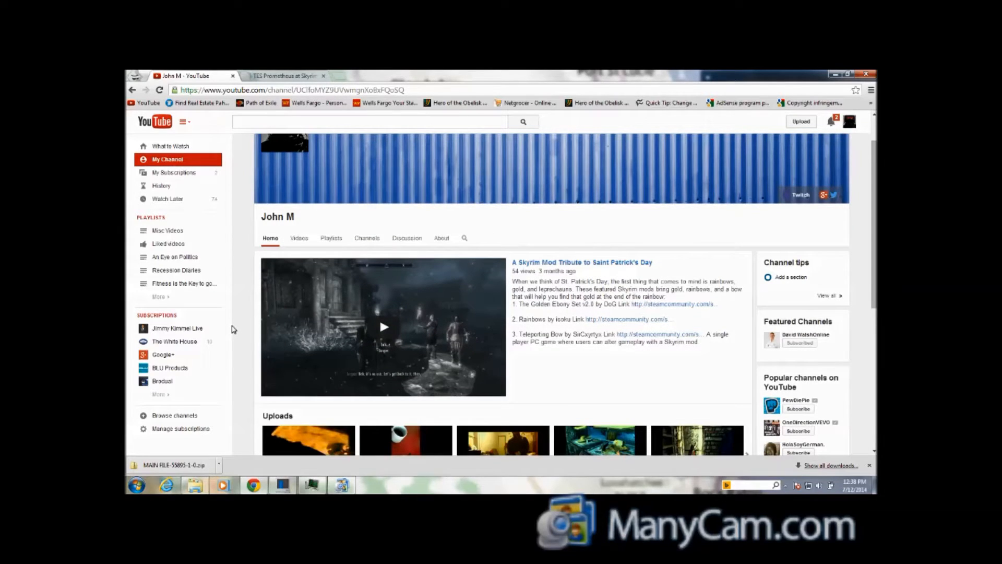
scroll("down", 3)
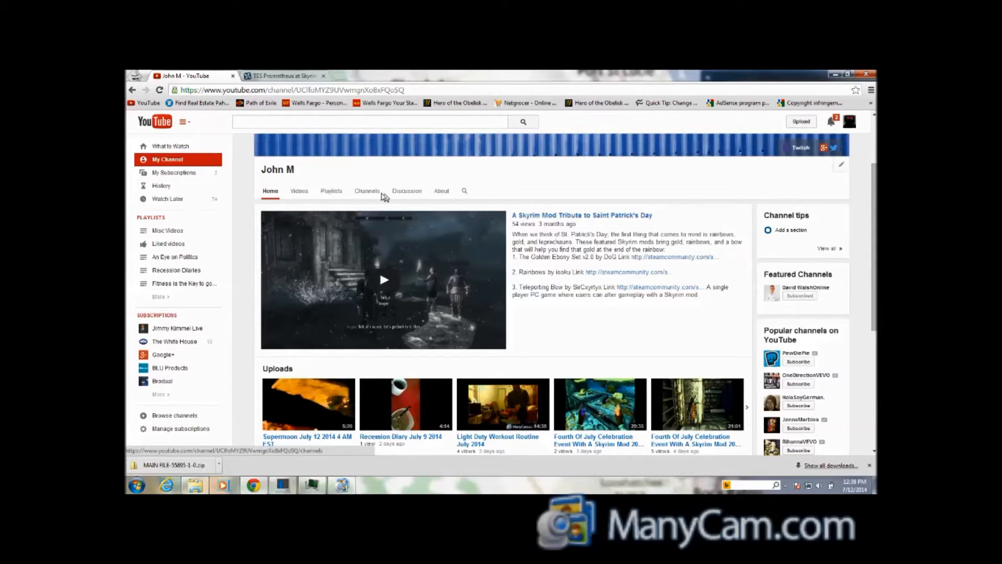
left_click(284, 75)
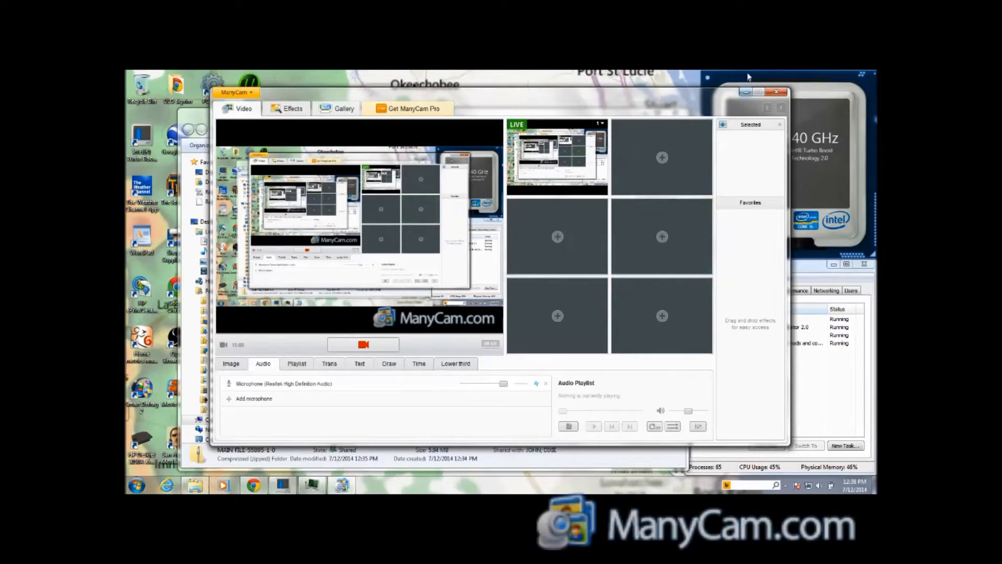
Bring the Explorer Downloads window showing the MAIN FILE-55895-1-0 zip (5.94 MB) to the front.
left_click(776, 92)
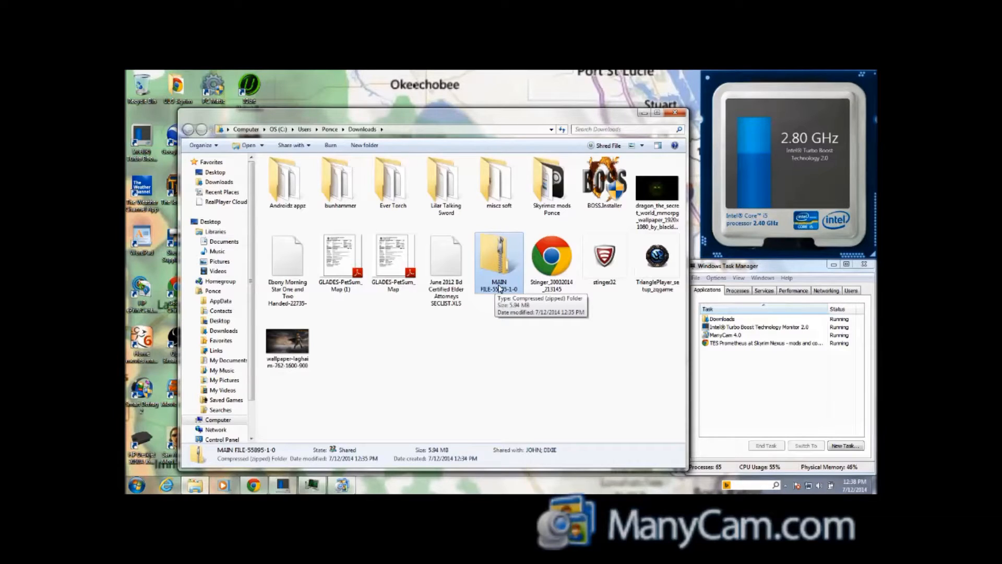
mouse_move(364, 145)
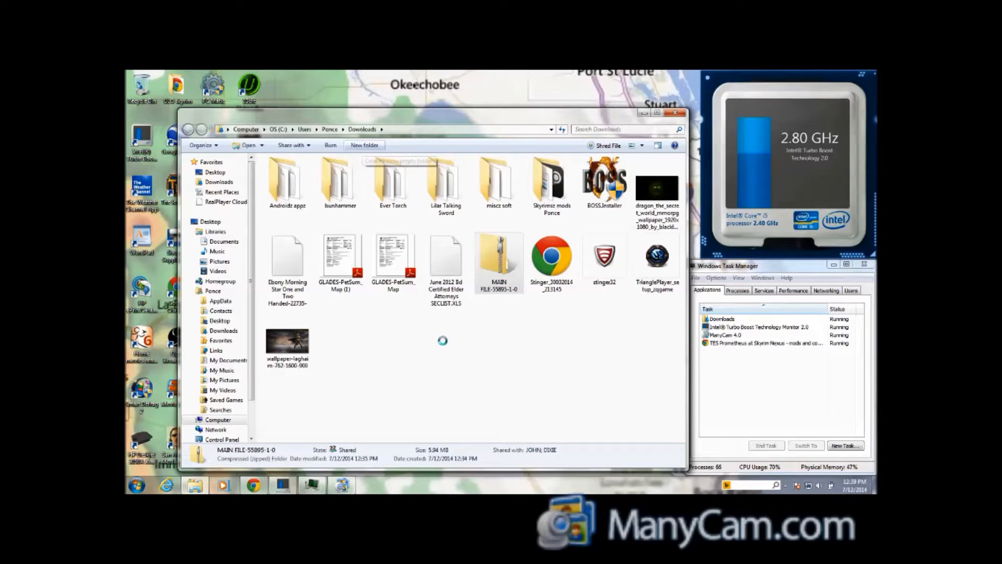
Create a 'prometheusz' folder in Downloads and move the MAIN FILE-55895-1-0 zip into it.
left_click(364, 145)
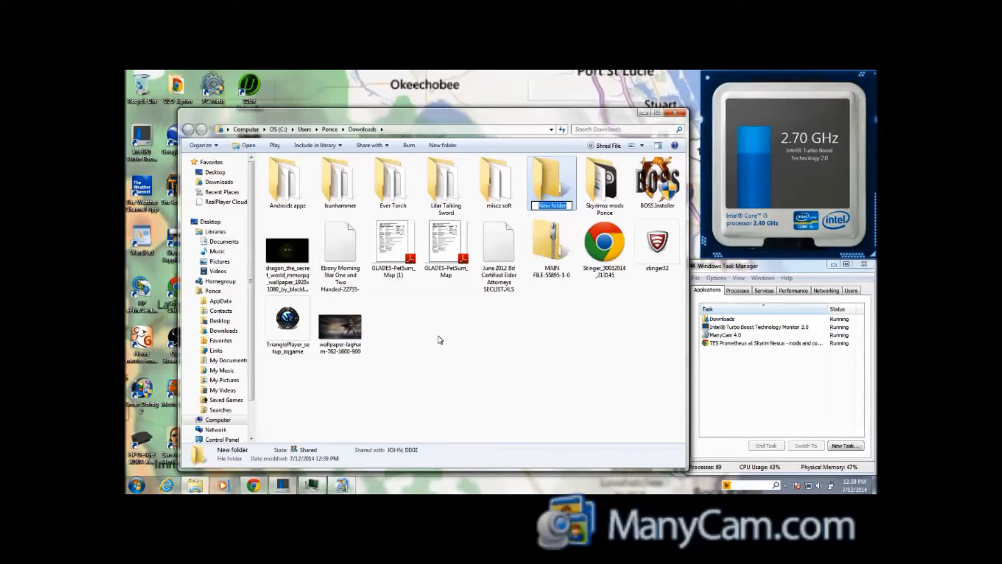
type("prometheusz")
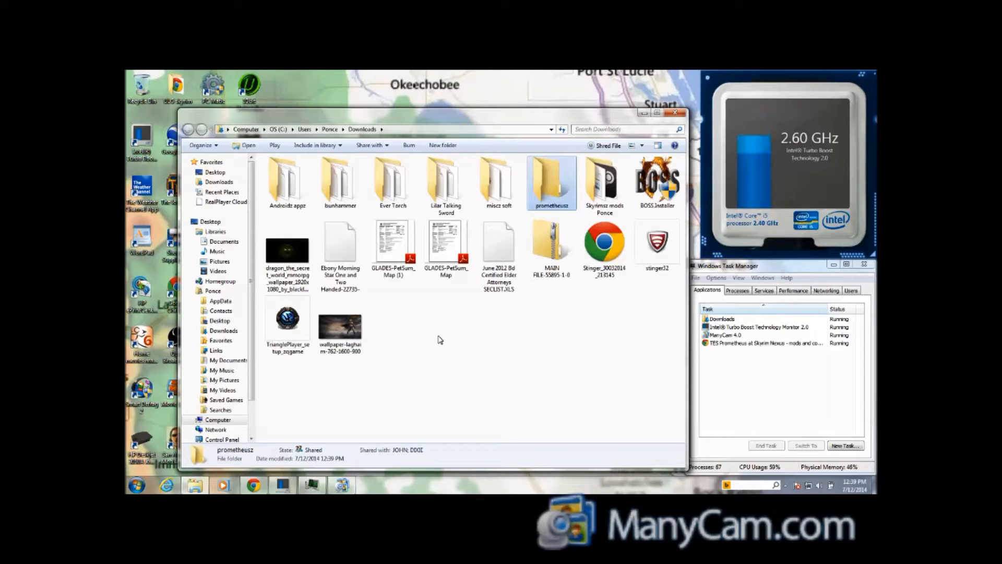
left_click(552, 241)
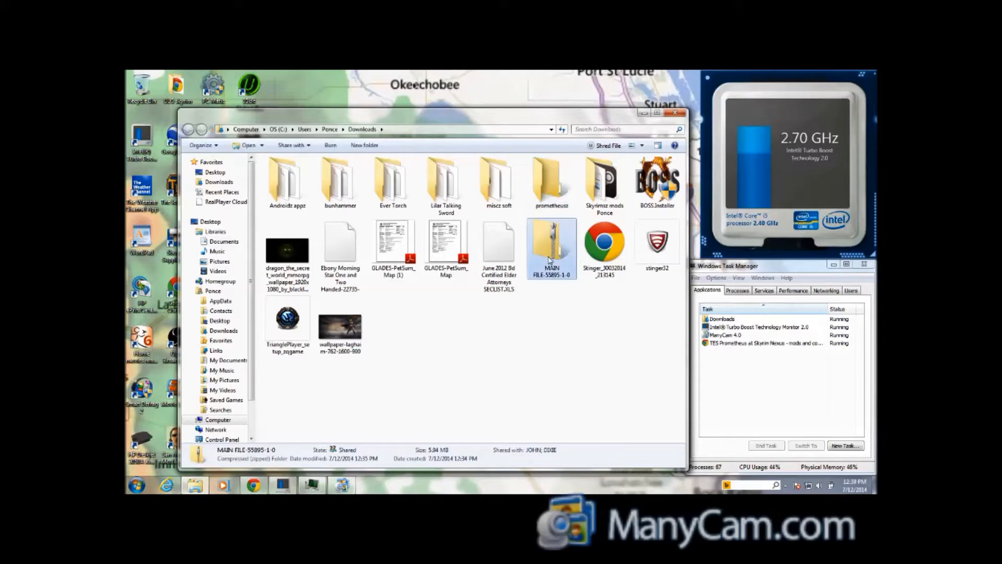
double_click(551, 178)
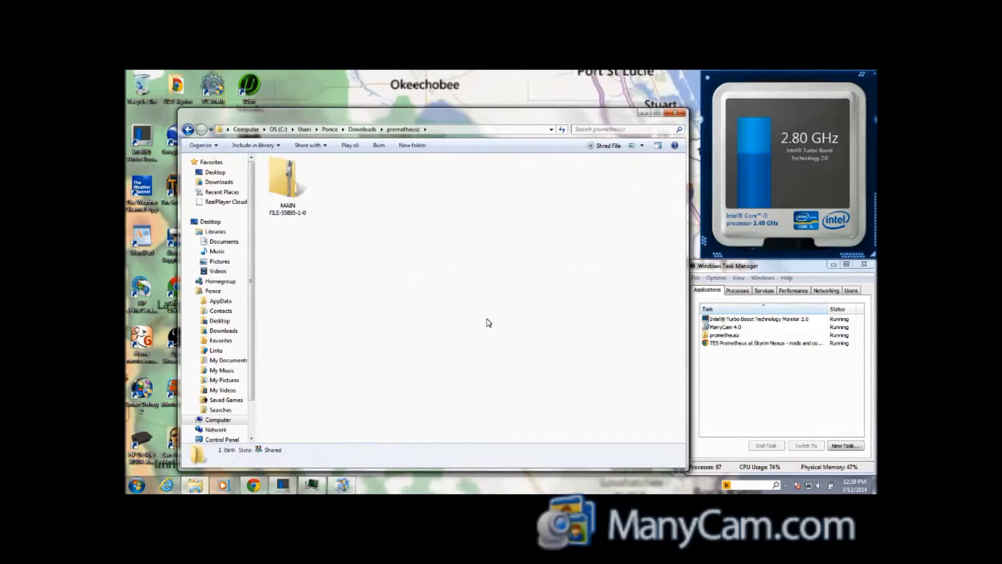
left_click(286, 180)
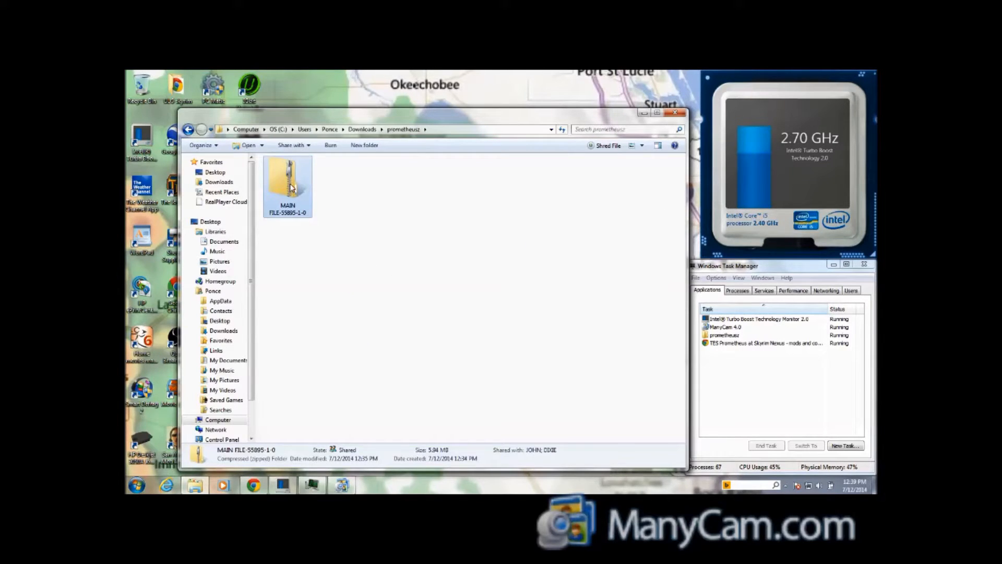
Extract the zip, then select and copy NewArmor.bsa and NewArmor.esp.
right_click(288, 185)
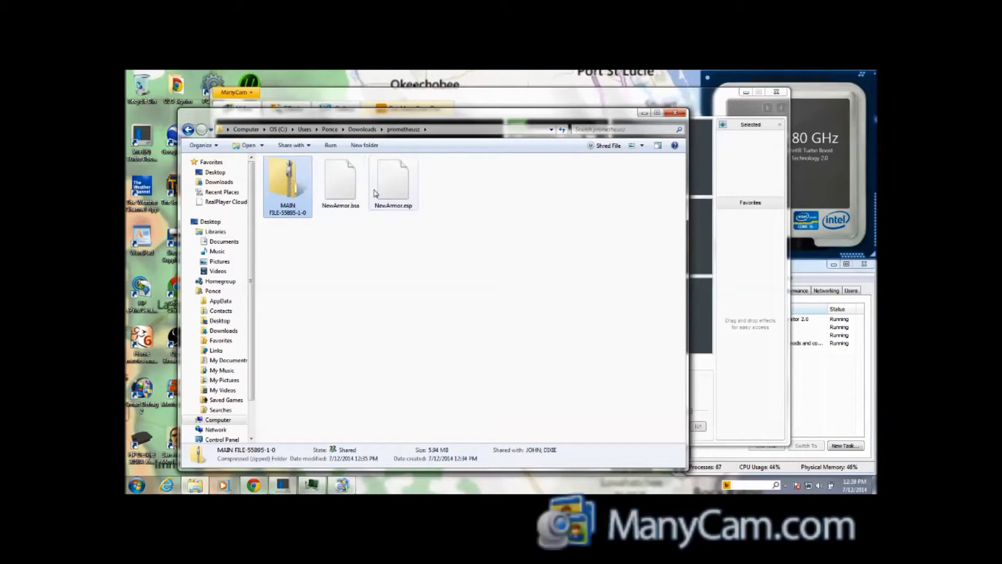
mouse_move(341, 180)
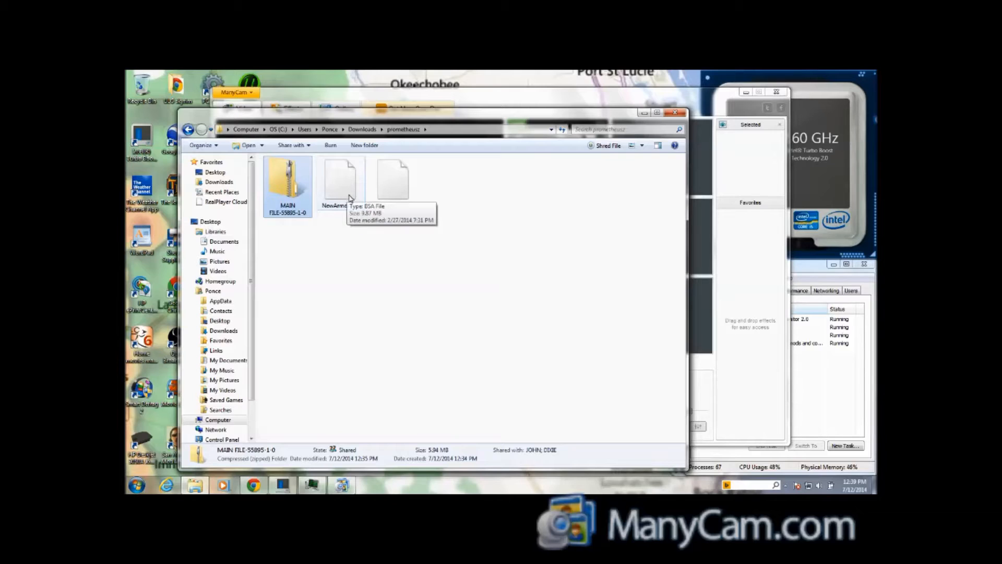
left_click(340, 180)
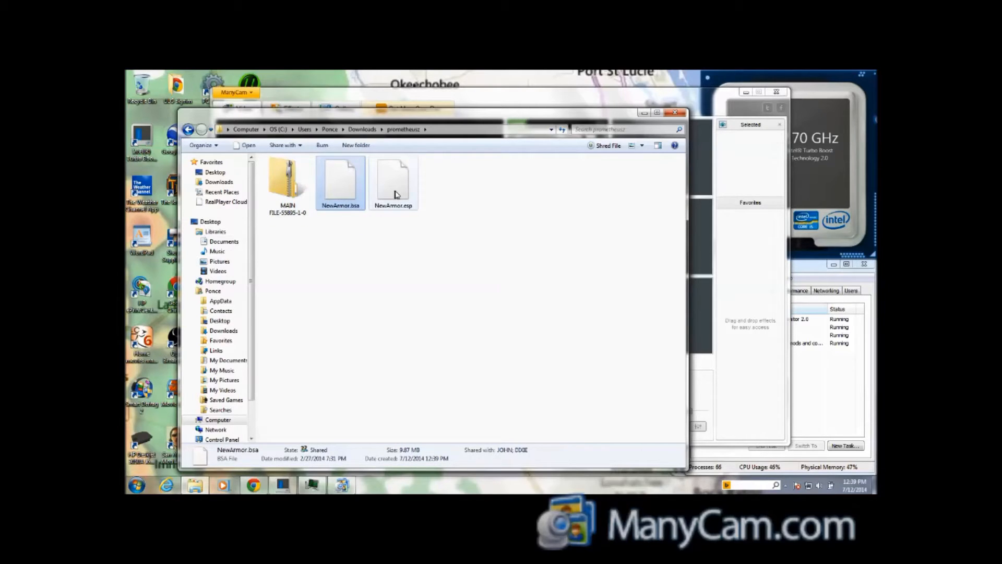
right_click(396, 191)
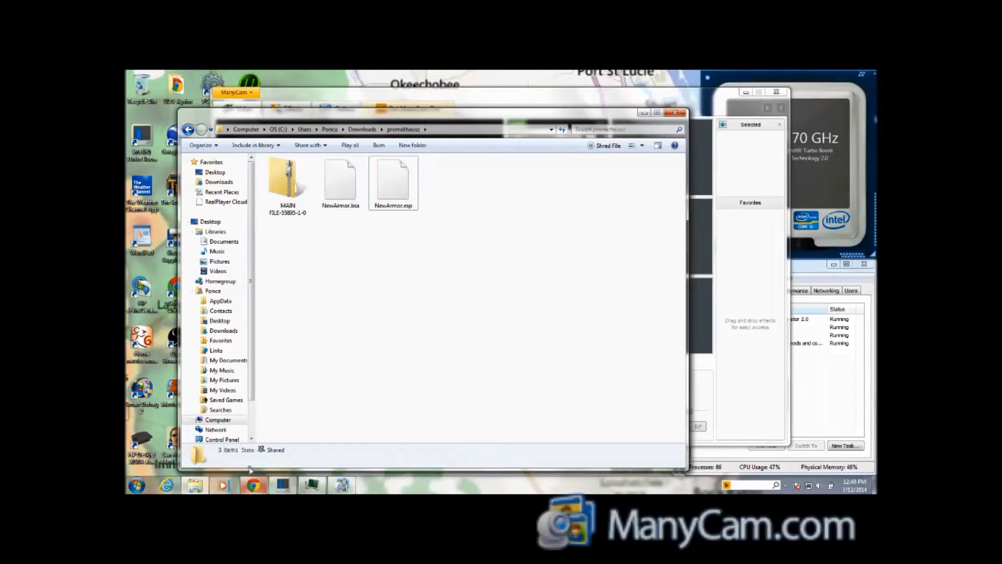
Navigate to C:\Program Files\Steam\SteamApps\common, where the Skyrim folder is listed.
left_click(218, 419)
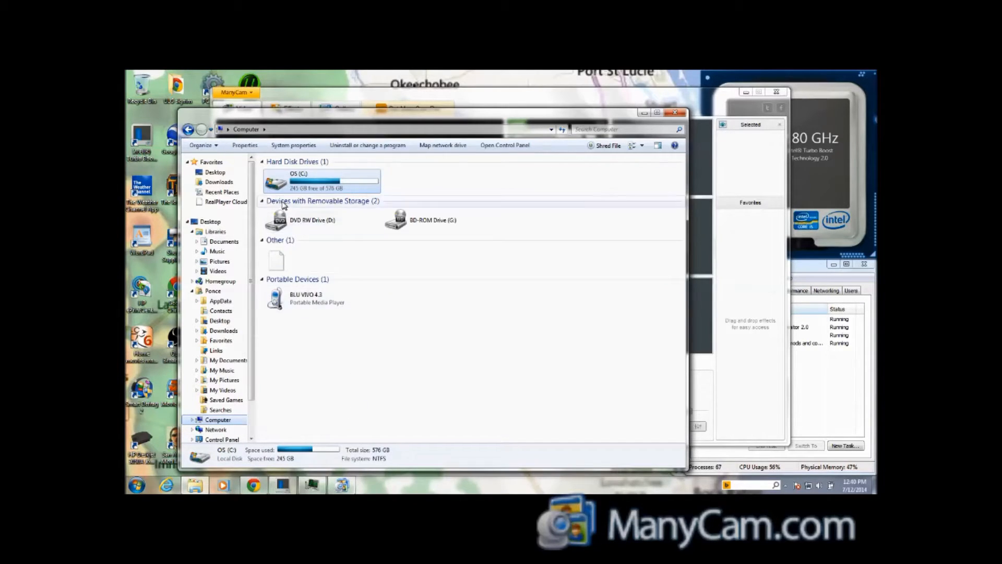
double_click(319, 180)
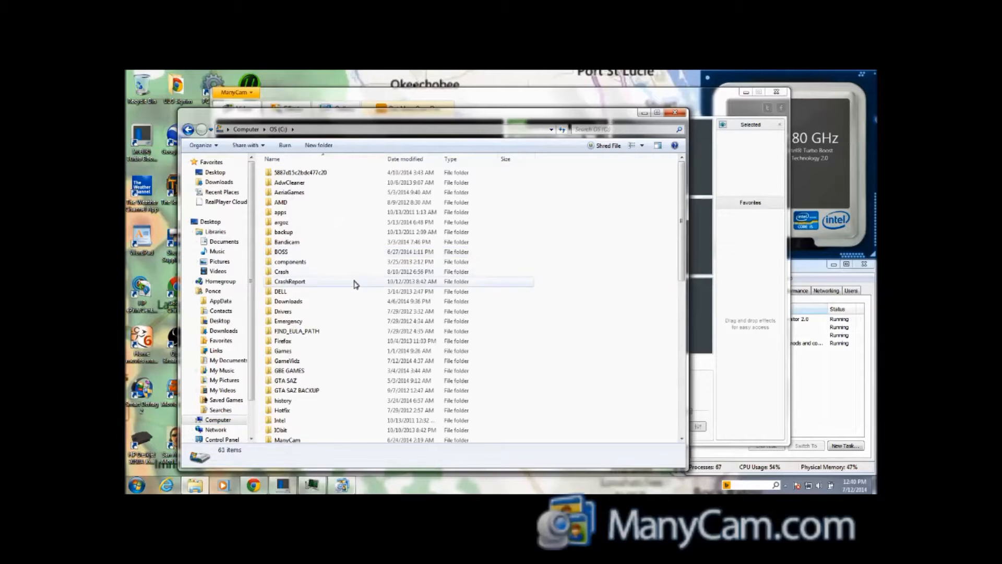
mouse_move(282, 401)
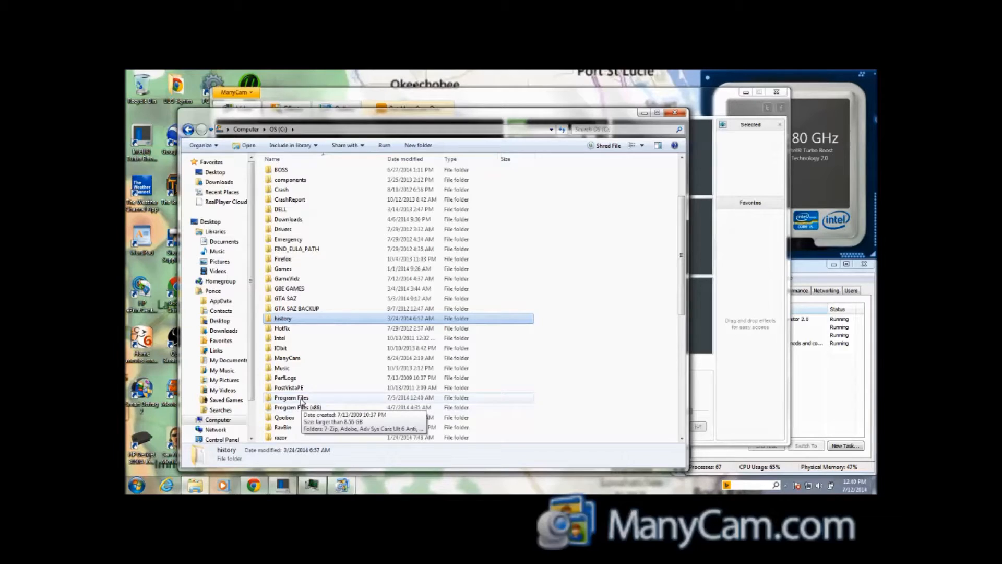
double_click(291, 397)
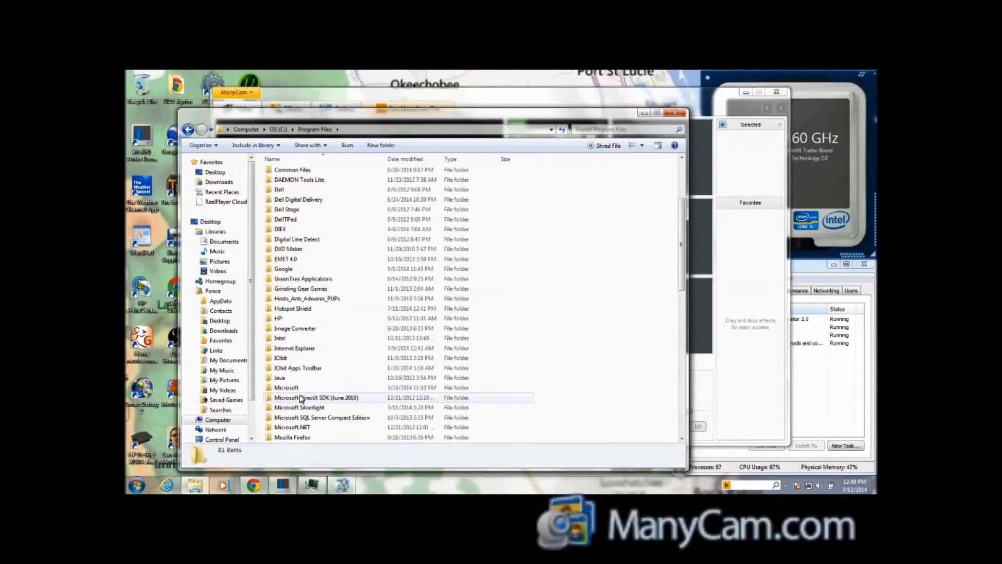
scroll("down", 3)
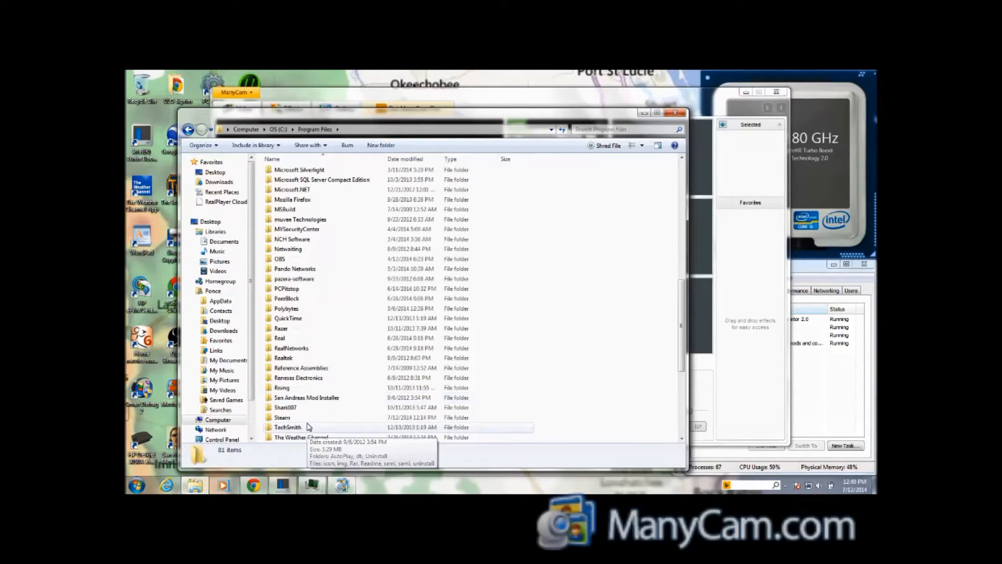
double_click(282, 417)
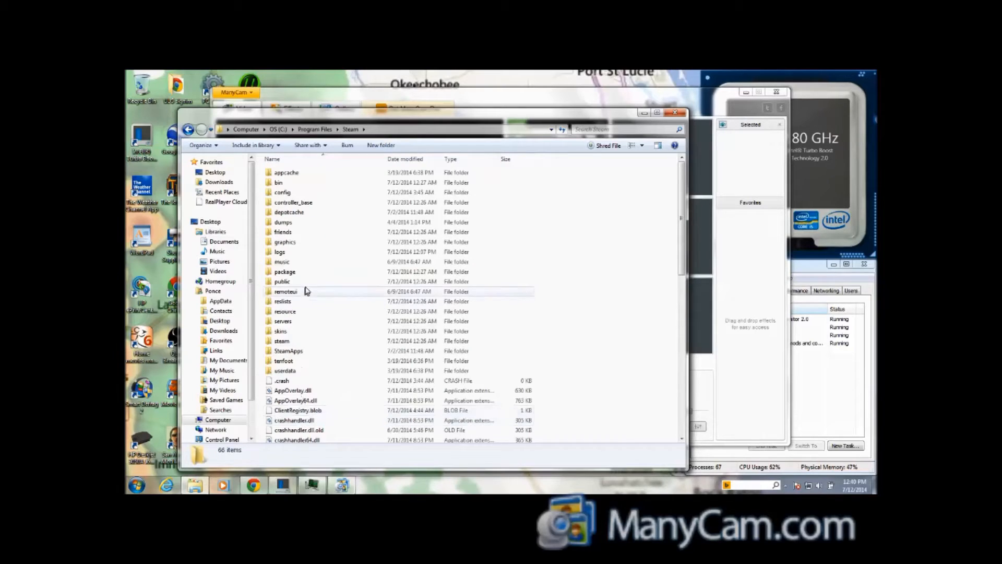
left_click(288, 351)
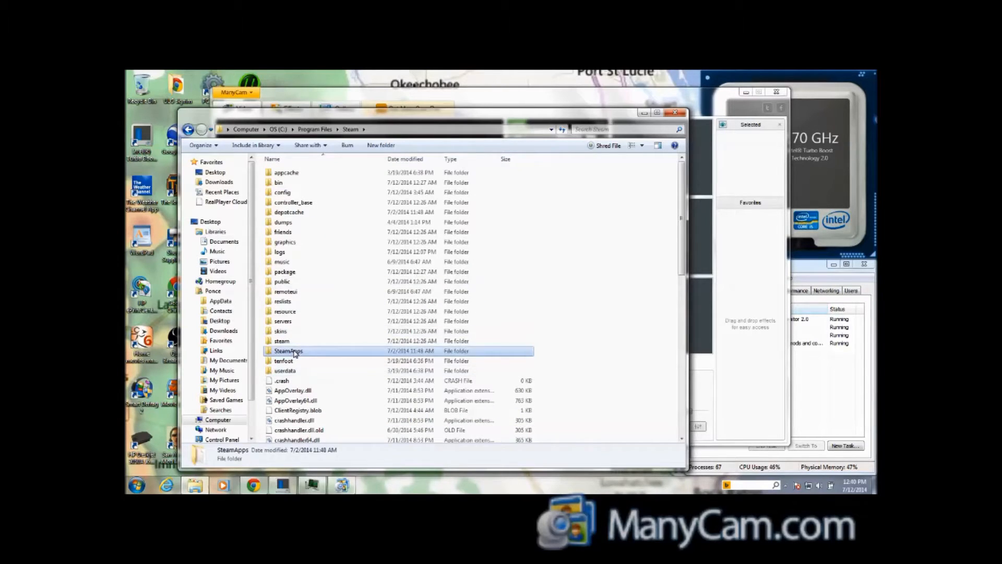
double_click(288, 351)
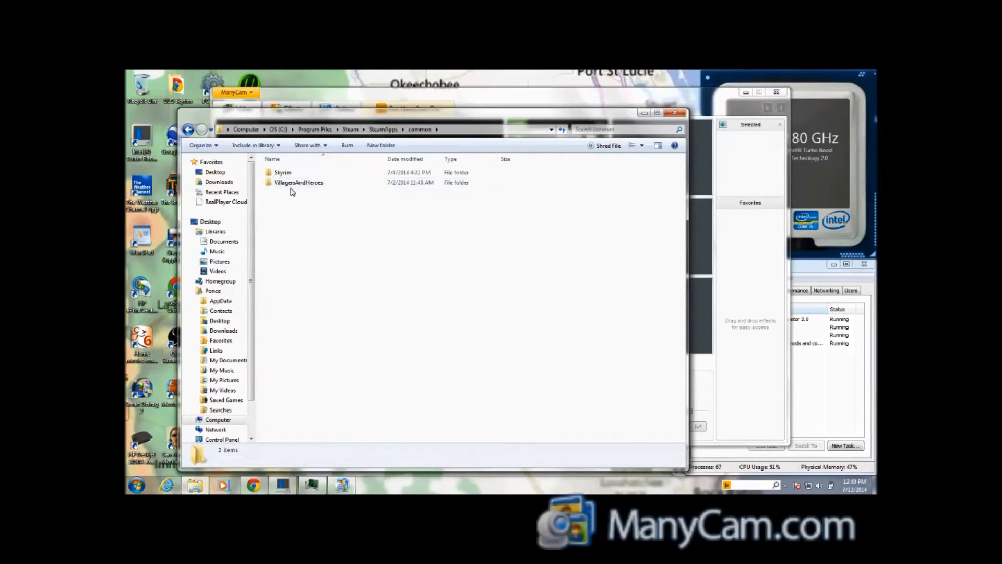
Paste NewArmor.bsa and NewArmor.esp into Skyrim\Data, then search 'mag' for Magnifier.
double_click(281, 172)
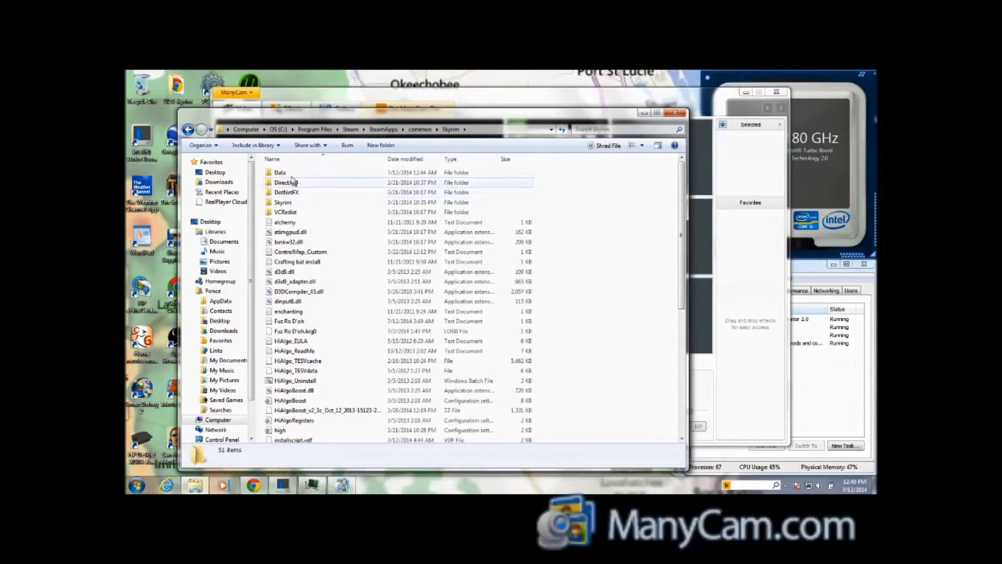
double_click(279, 172)
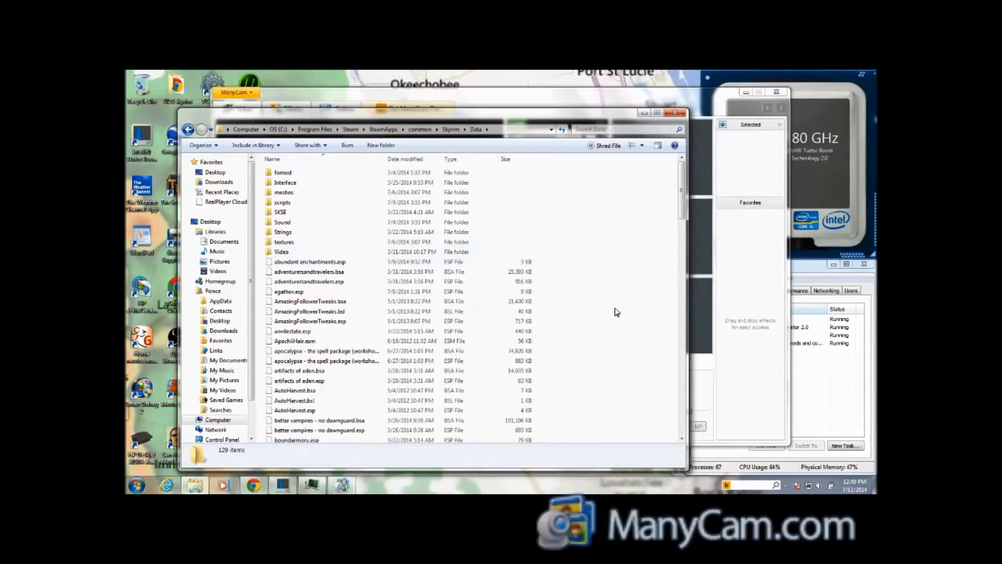
right_click(617, 312)
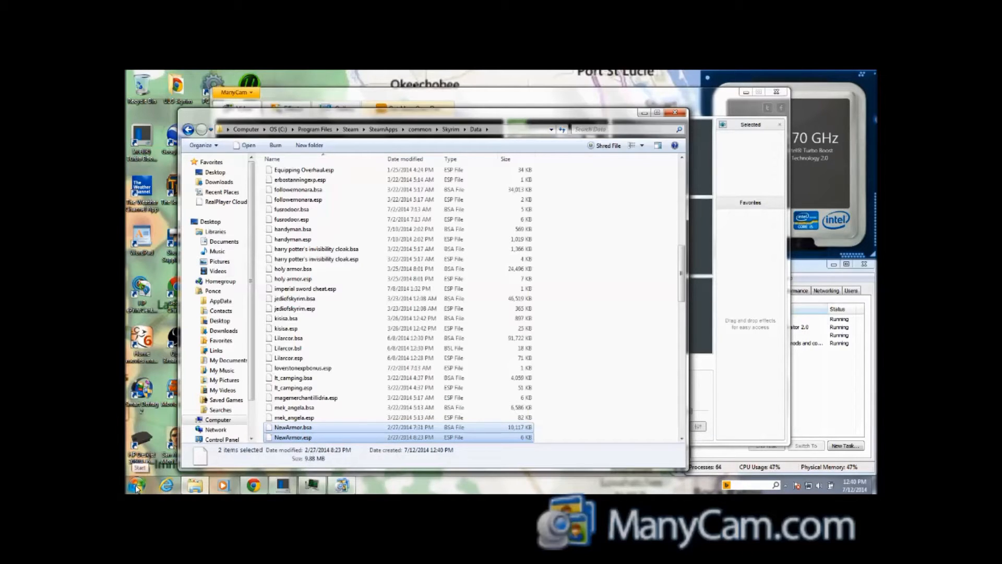
left_click(137, 485)
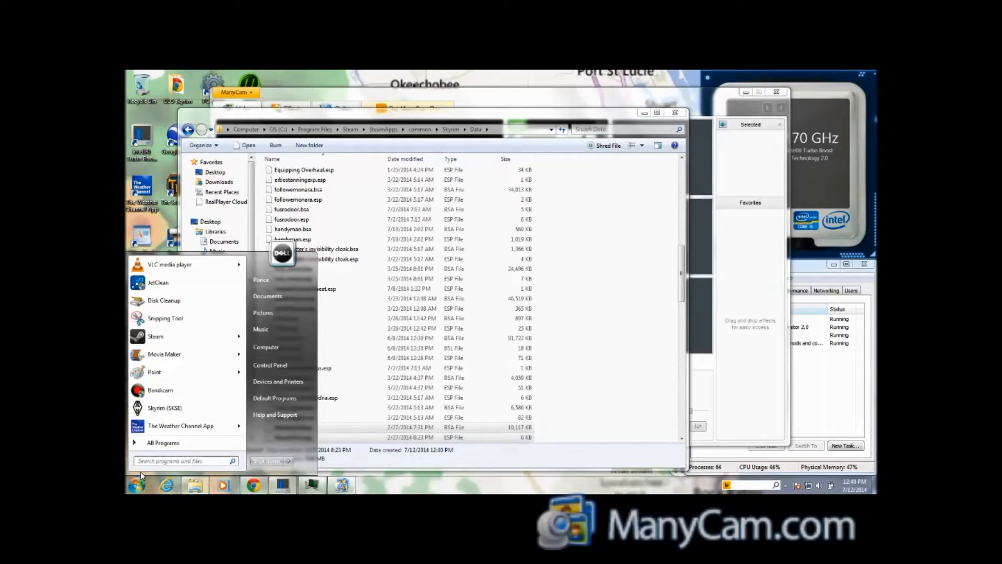
type("mag")
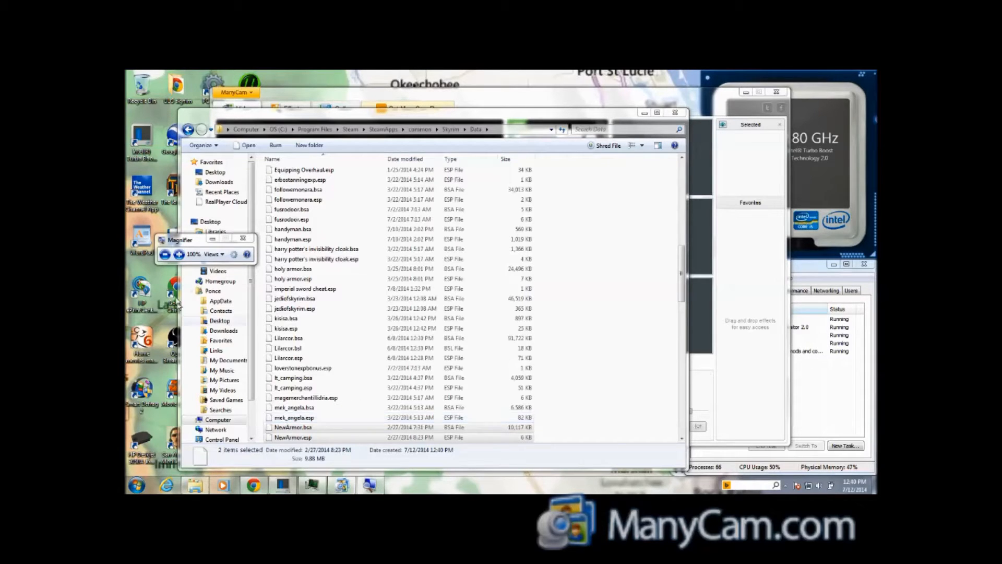
Zoom Magnifier to 200% to read the NewArmor files, then back to 100%.
left_click(178, 254)
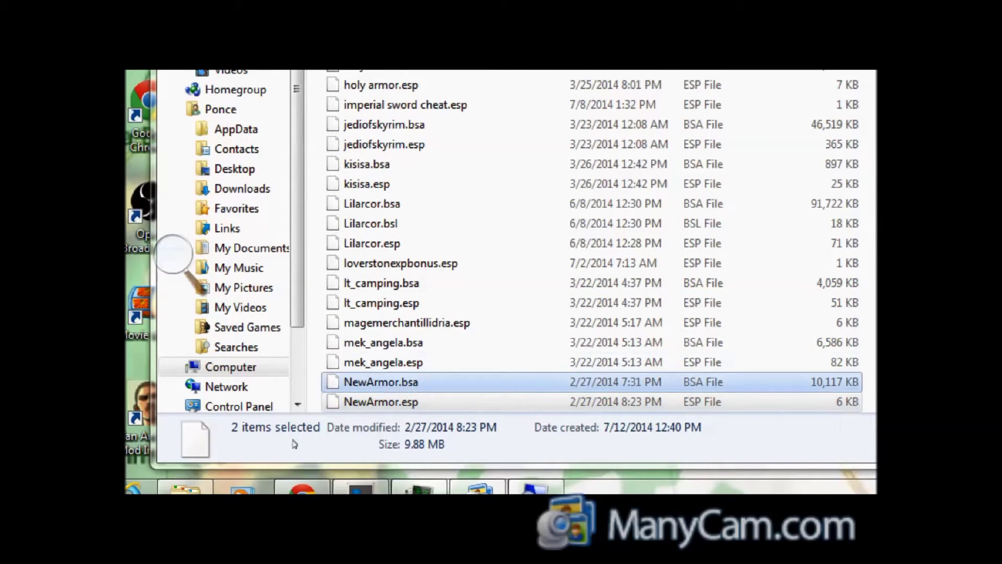
mouse_move(293, 436)
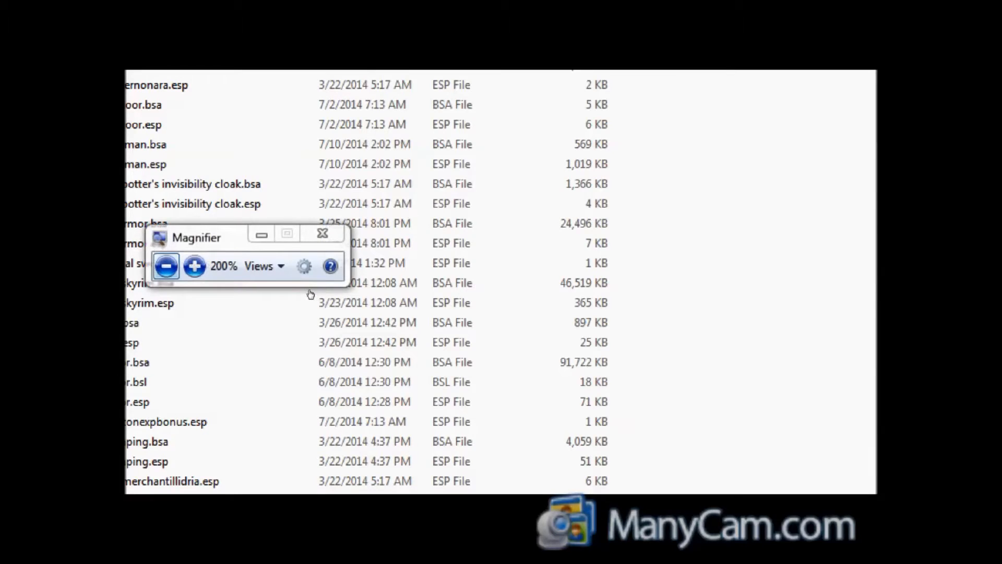
left_click(166, 267)
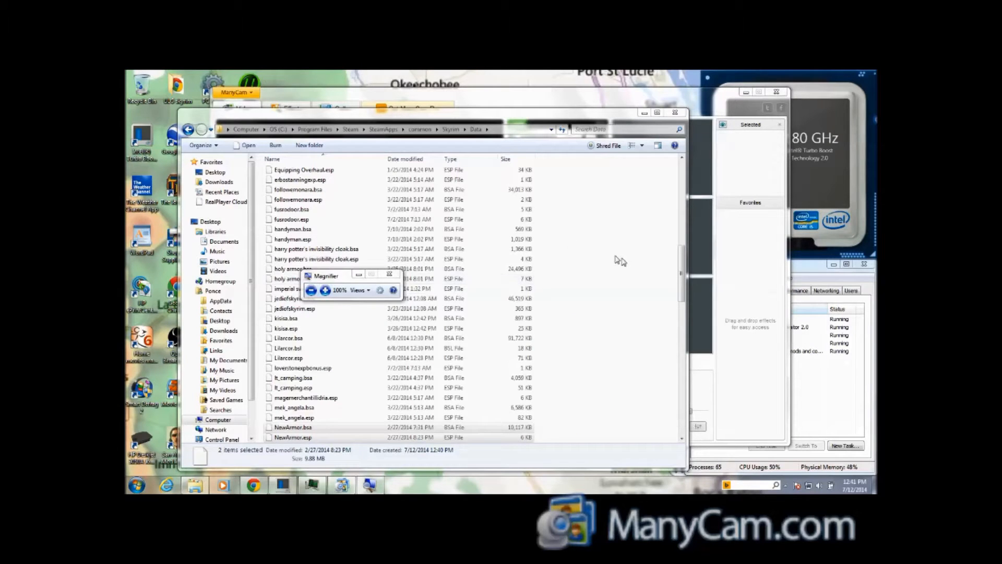
mouse_move(606, 164)
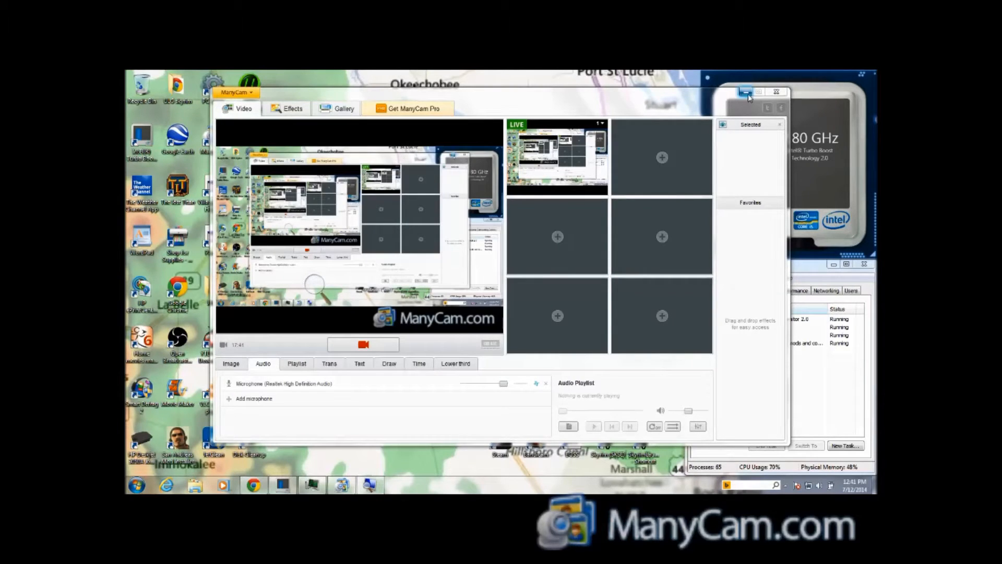
Minimize the ManyCam window to reach the Steam desktop shortcut.
left_click(747, 91)
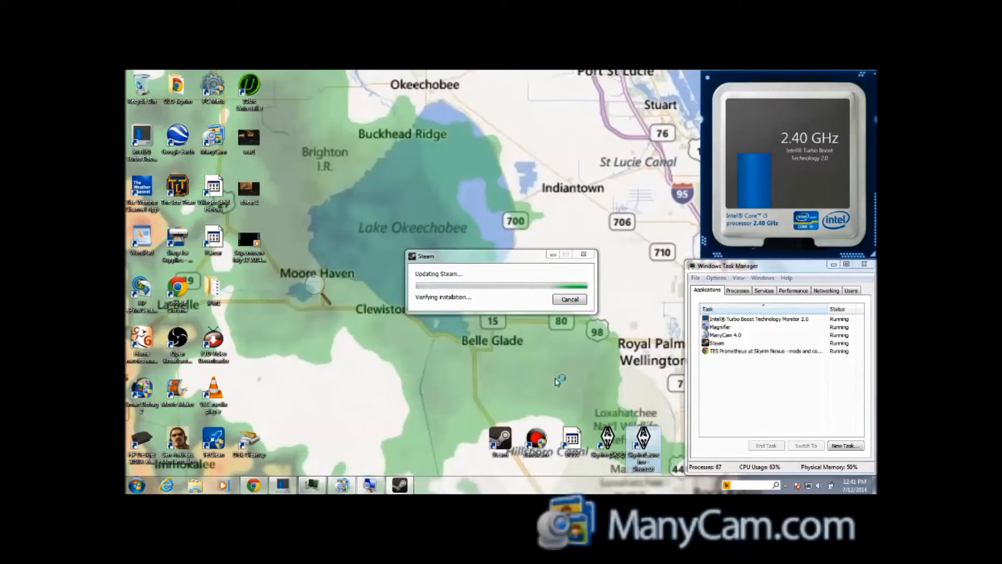
mouse_move(557, 382)
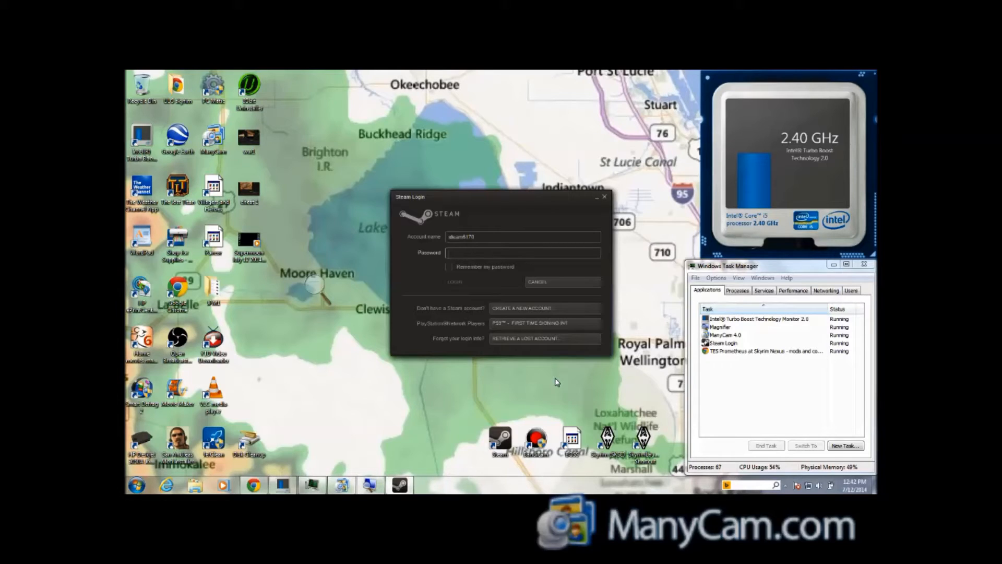
Enter the Steam password and sign in, then bring up ManyCam's window.
type("*")
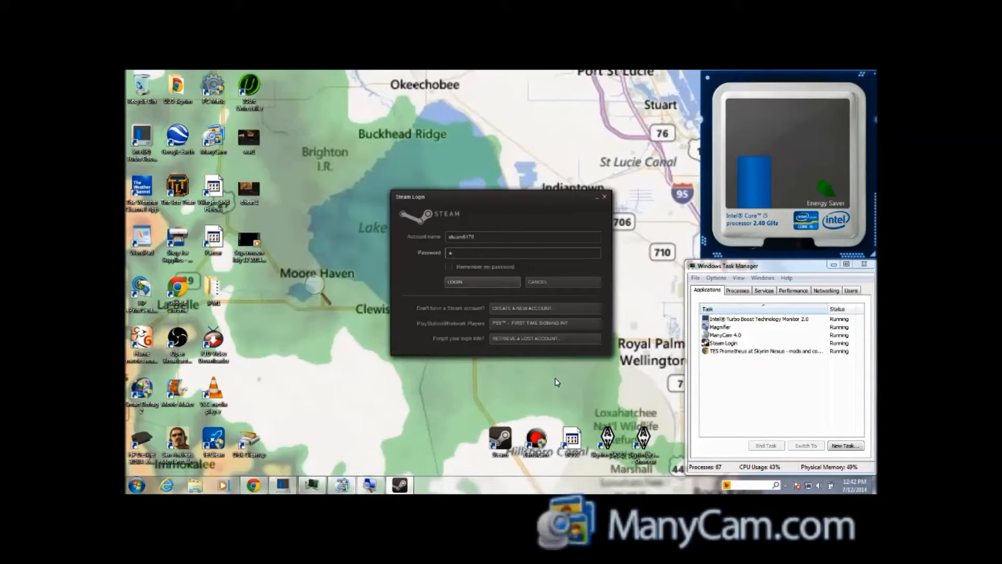
type("****")
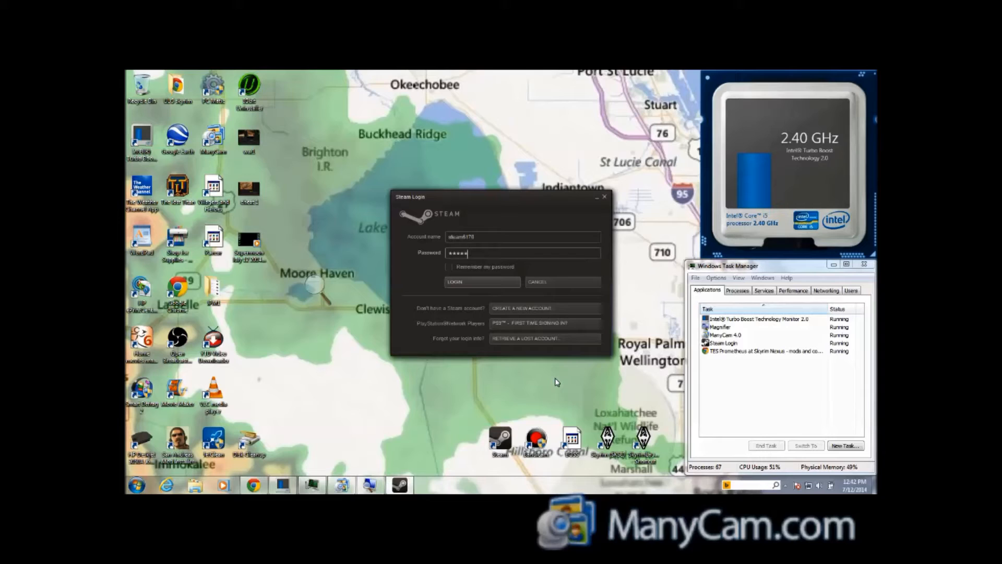
left_click(481, 281)
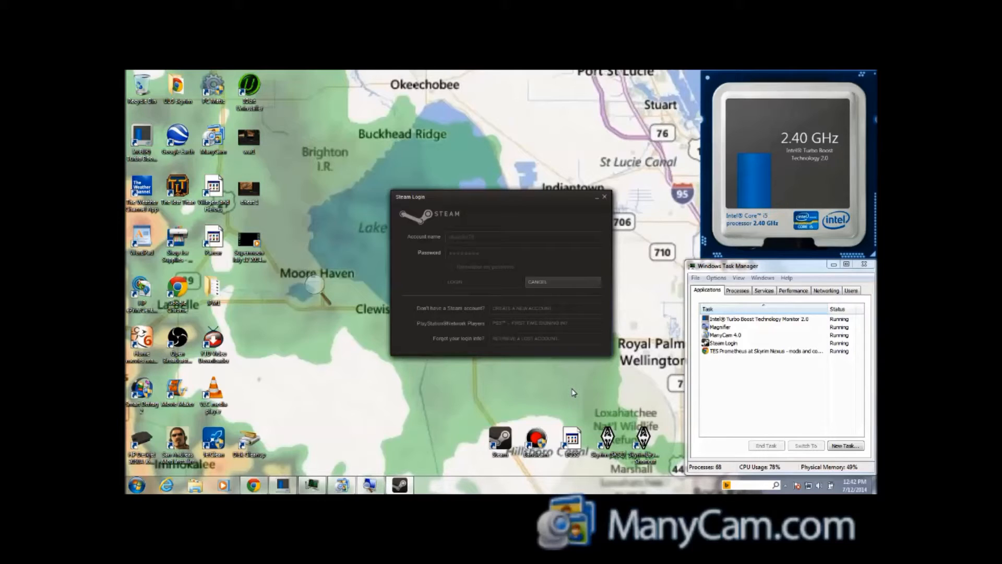
left_click(537, 281)
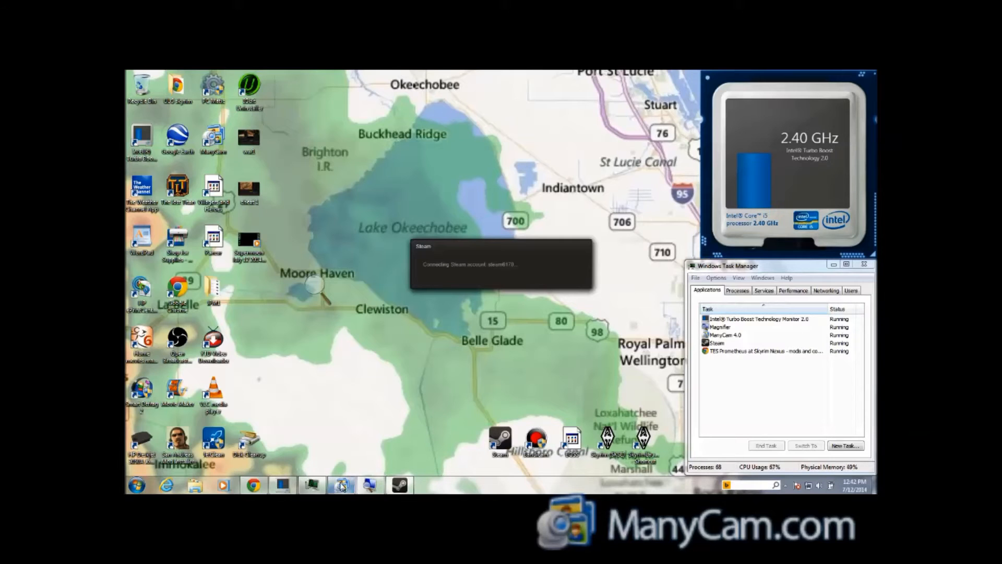
left_click(340, 485)
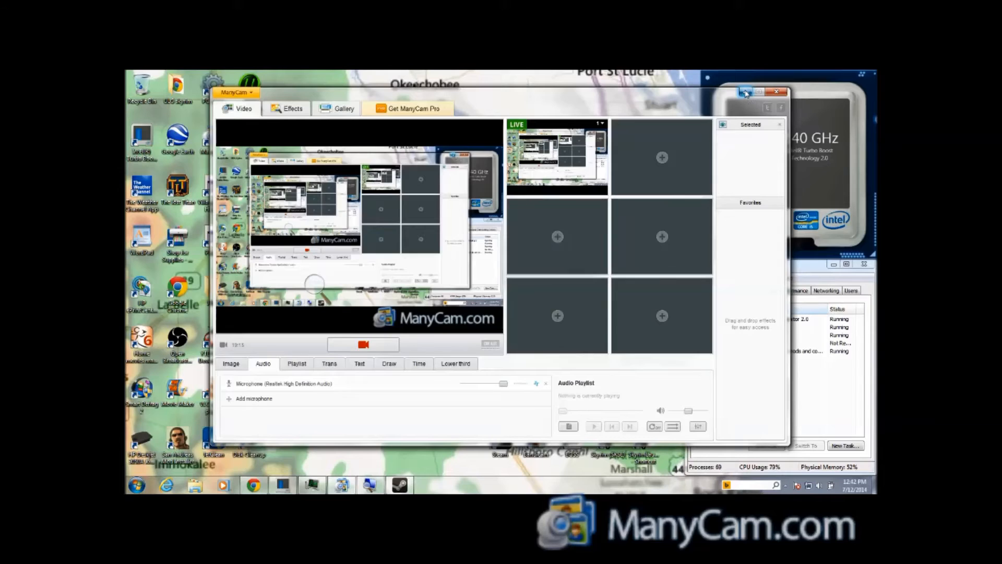
Minimize ManyCam so the Skyrim launcher menu is visible.
left_click(743, 92)
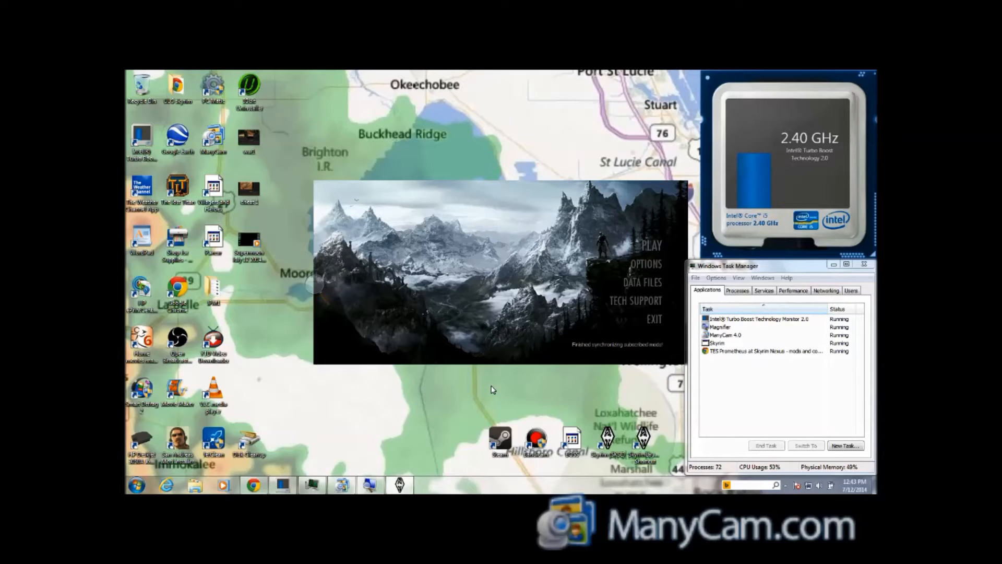
mouse_move(637, 288)
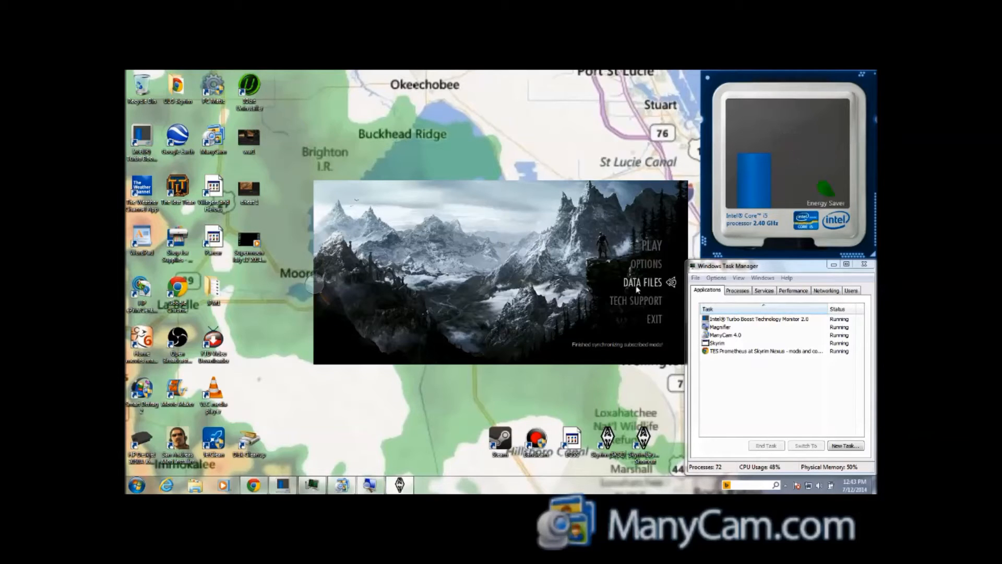
Open the launcher's Data Files list showing ApachiiHair, RaceMenu and SkyUI.
left_click(644, 283)
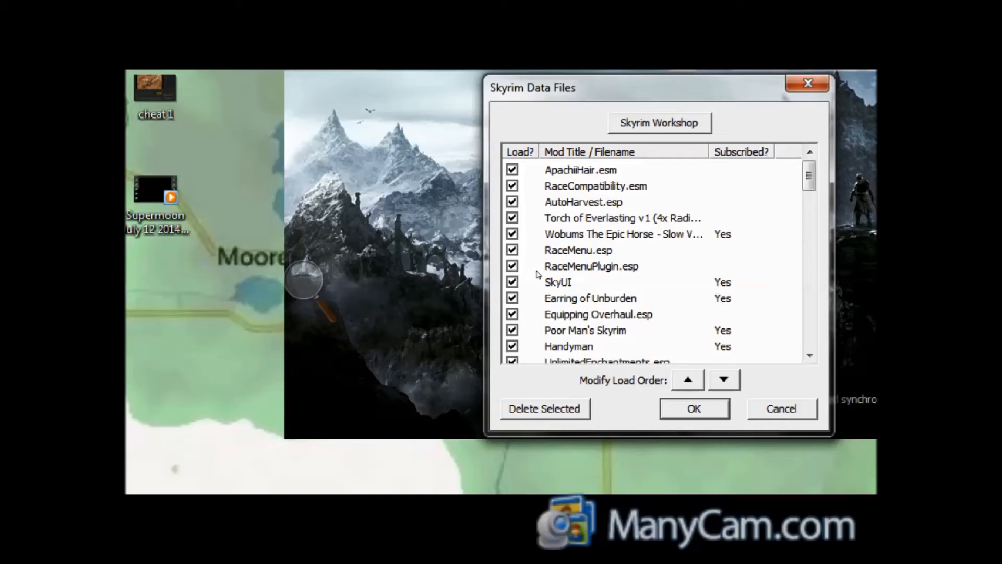
mouse_move(405, 283)
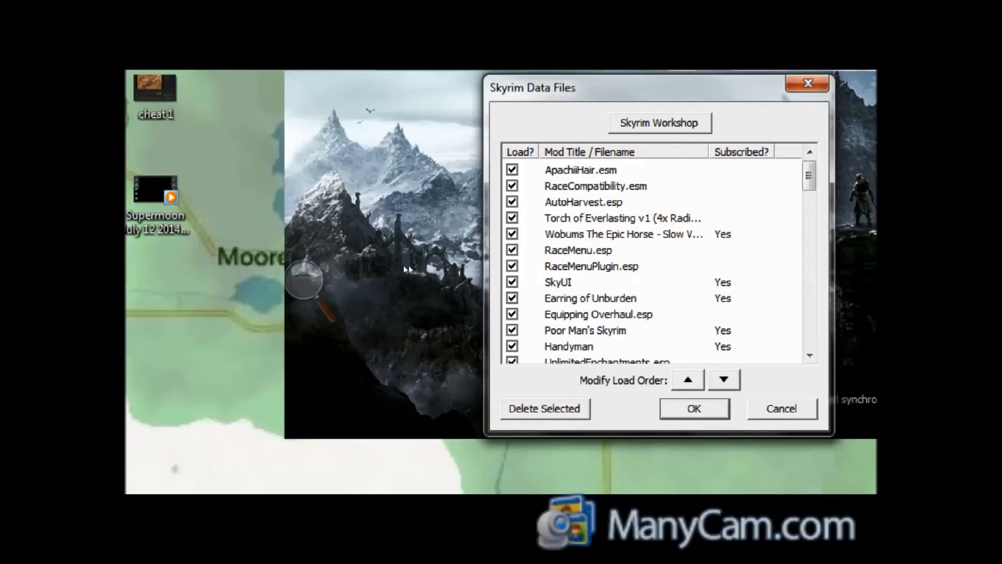
mouse_move(479, 304)
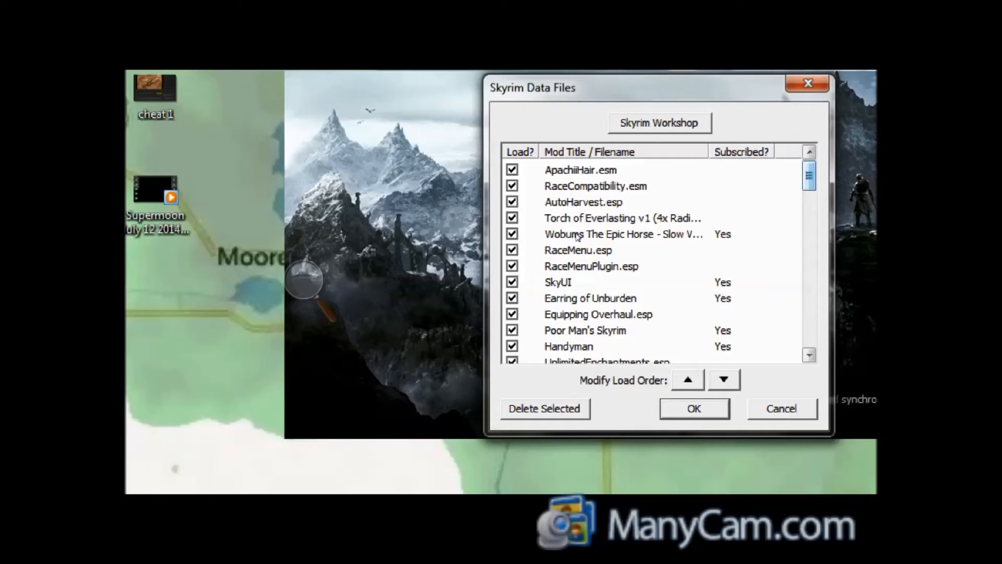
Scroll the Data Files list down to confirm NewArmor.esp is checked.
scroll("down", 3)
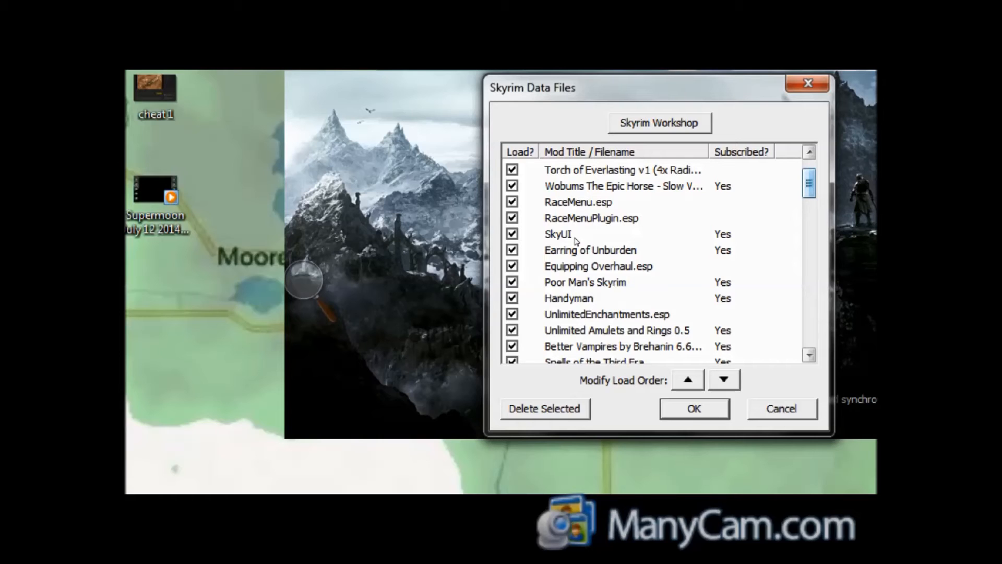
scroll("down", 3)
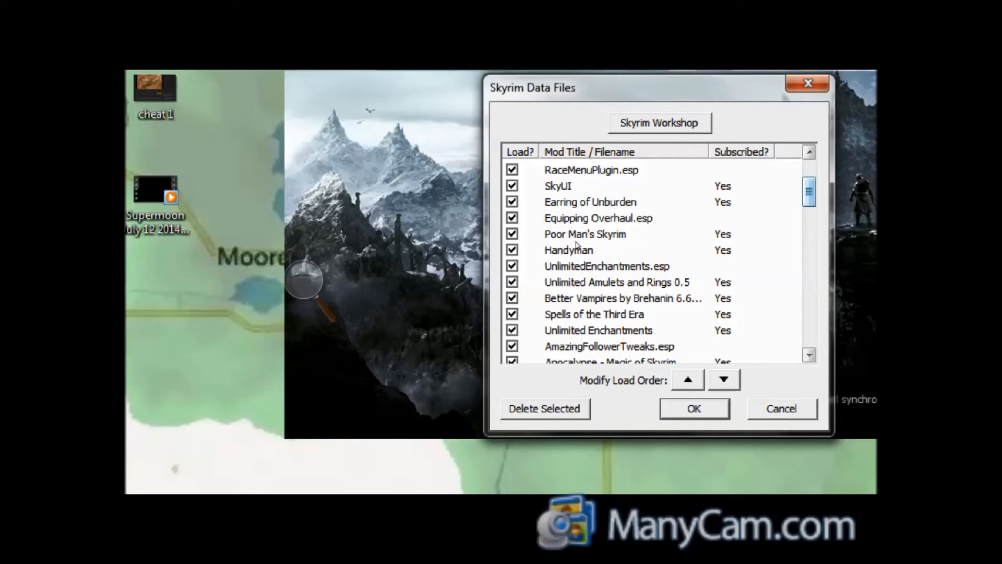
scroll("down", 3)
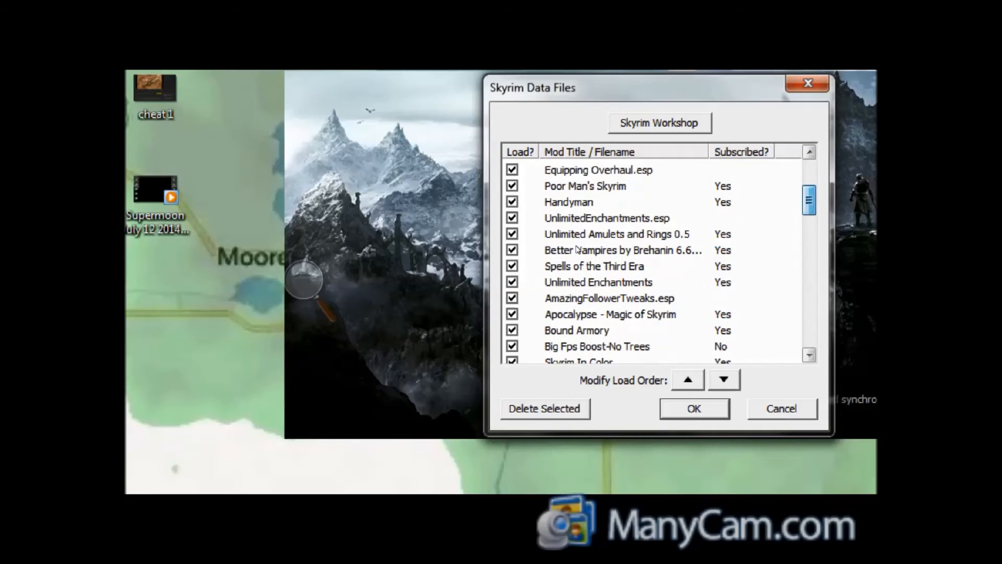
scroll("down", 3)
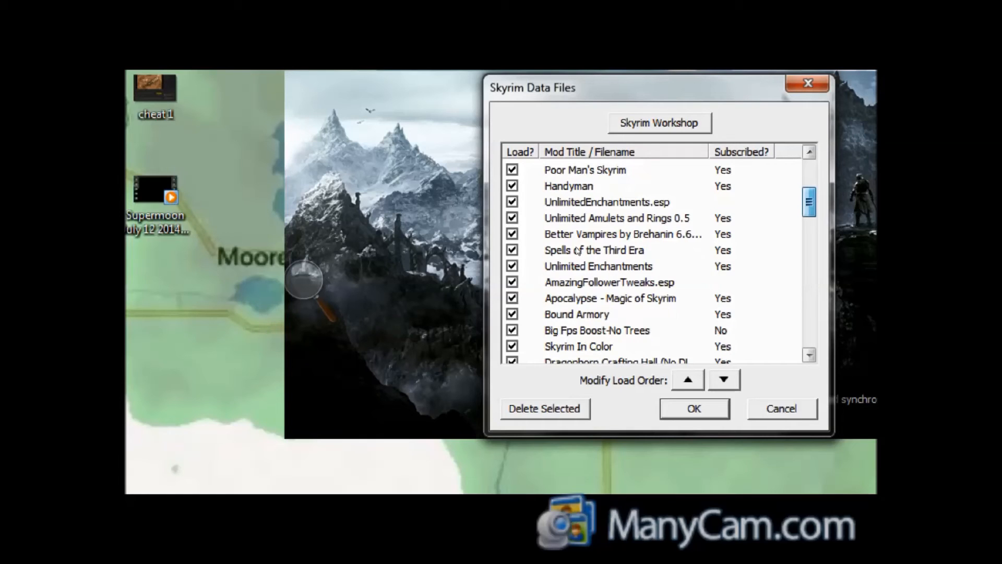
scroll("down", 3)
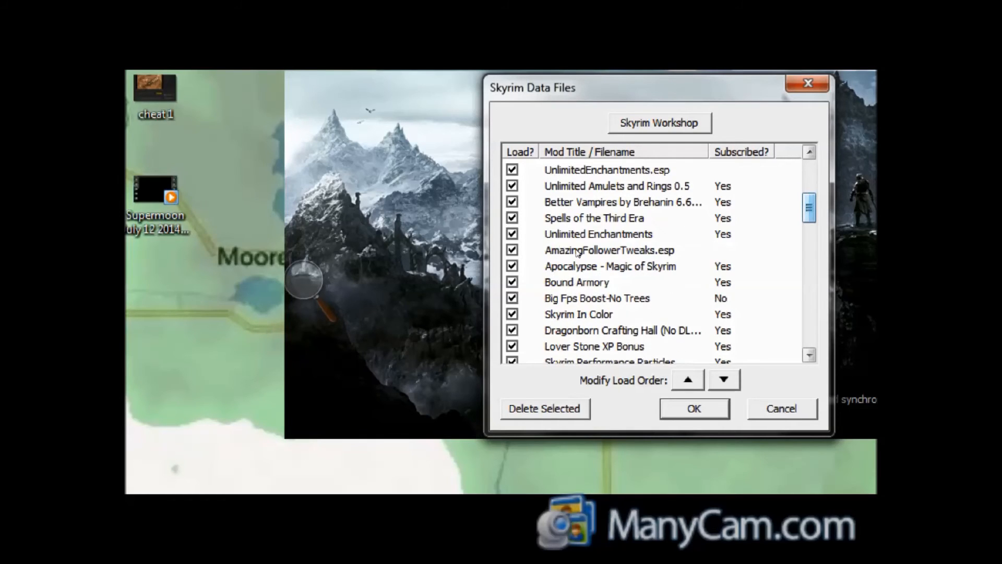
scroll("down", 3)
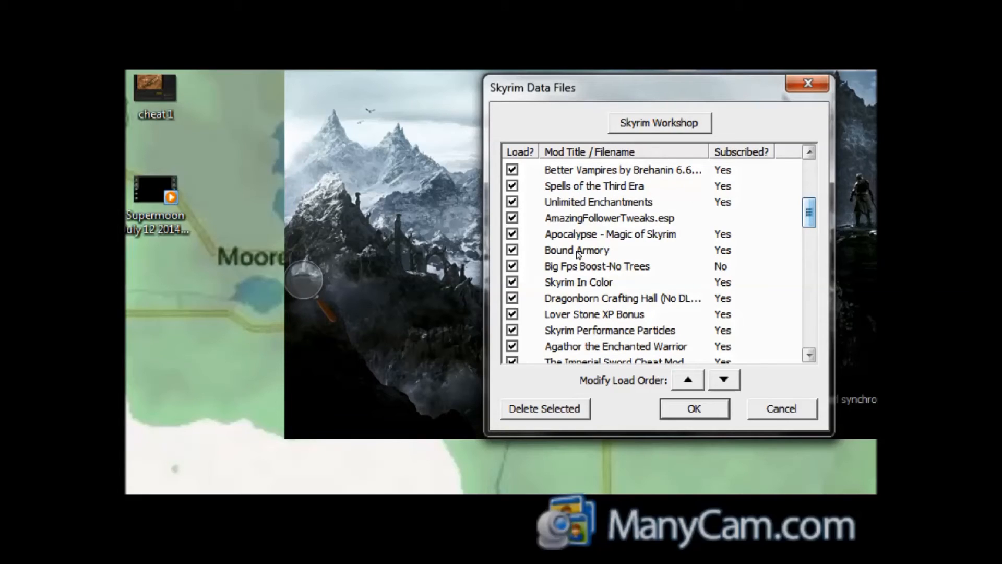
scroll("down", 3)
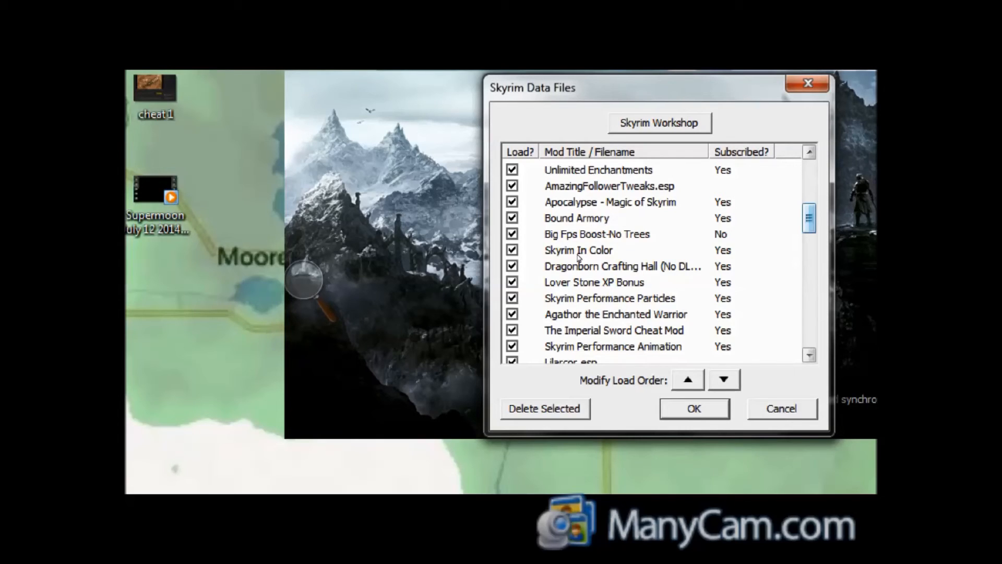
scroll("down", 3)
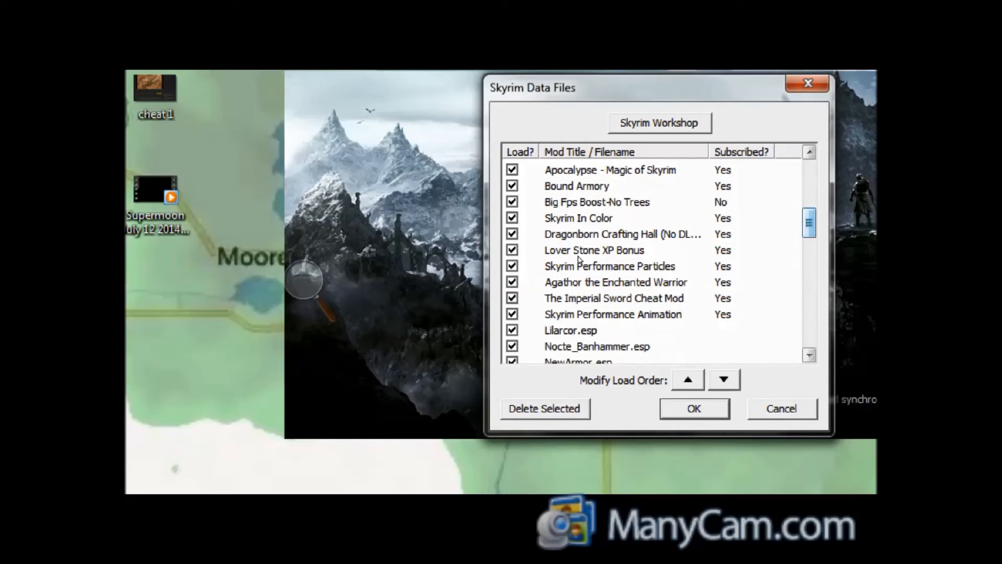
scroll("down", 3)
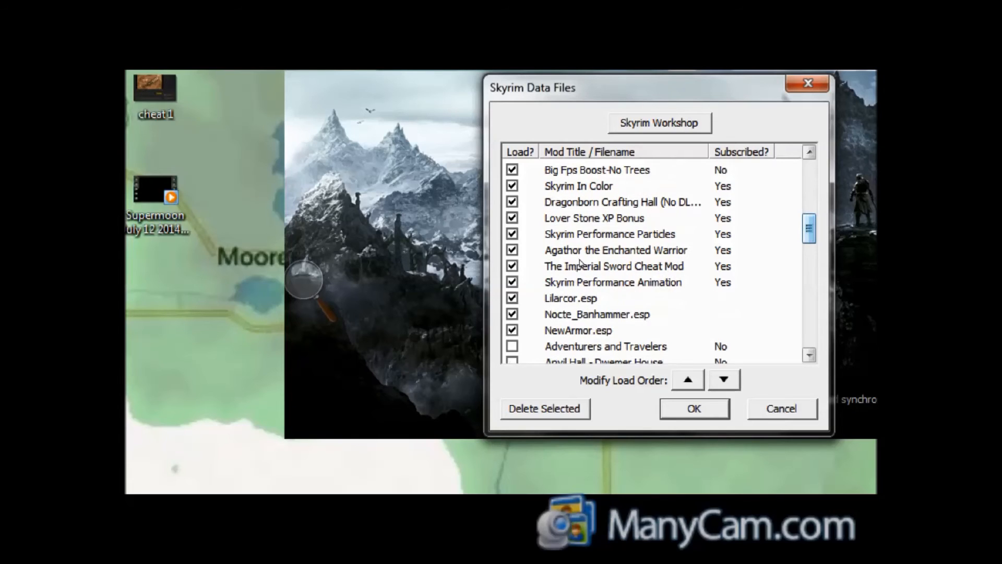
mouse_move(464, 314)
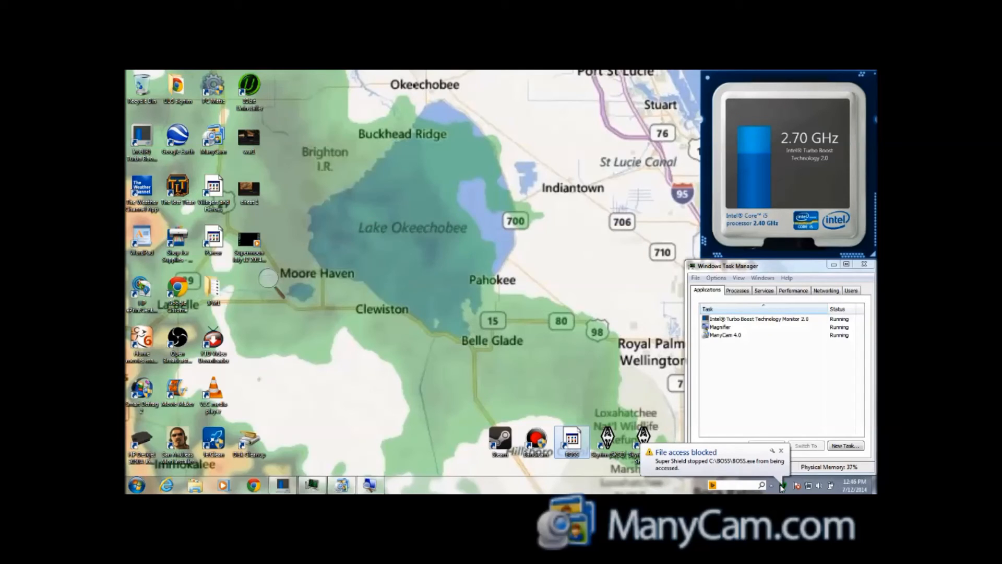
Open the Super Shield tray icon's protection-level pause options.
left_click(785, 485)
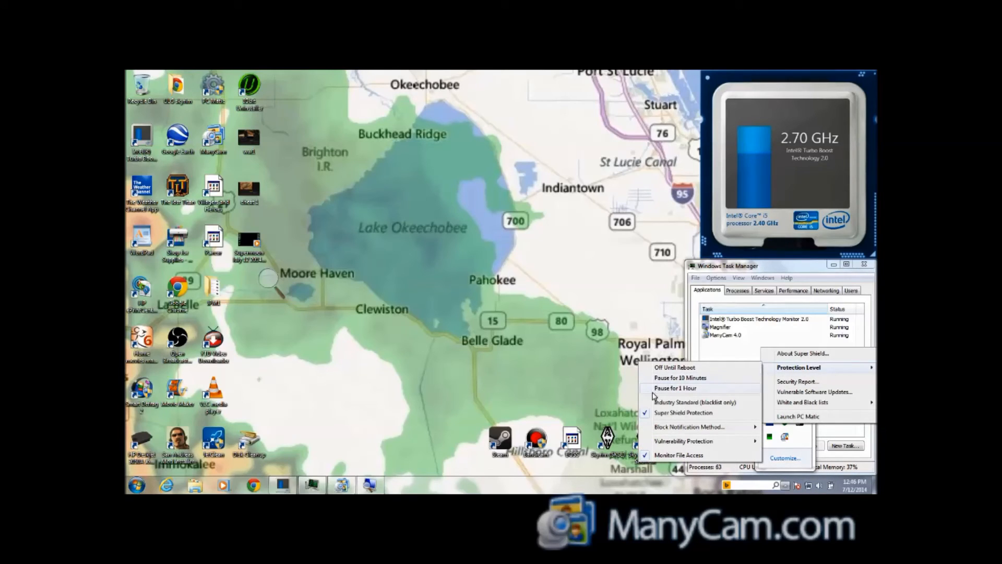
mouse_move(695, 402)
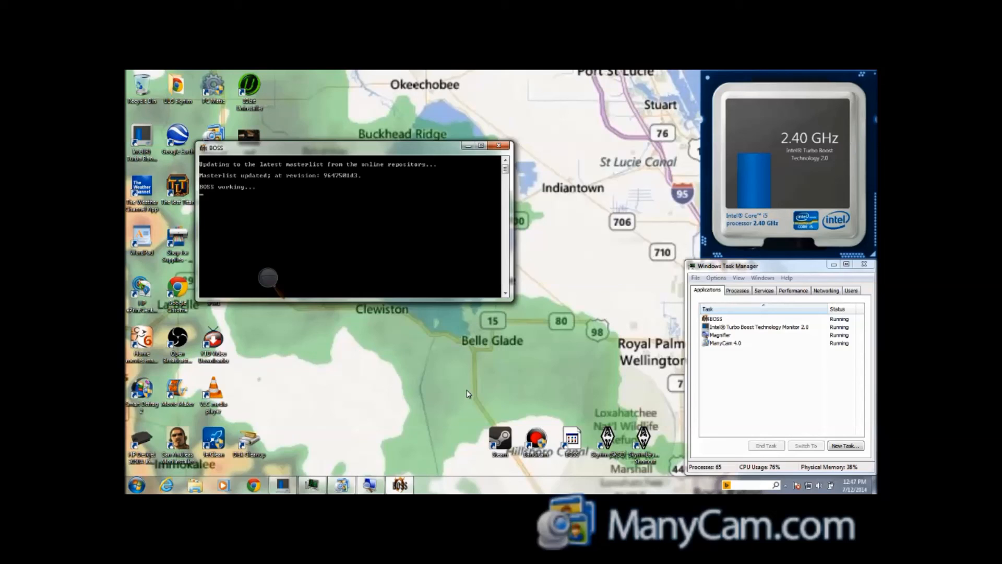
Run BOSS to update the masterlist and sort plugins, opening the log.
left_click(498, 145)
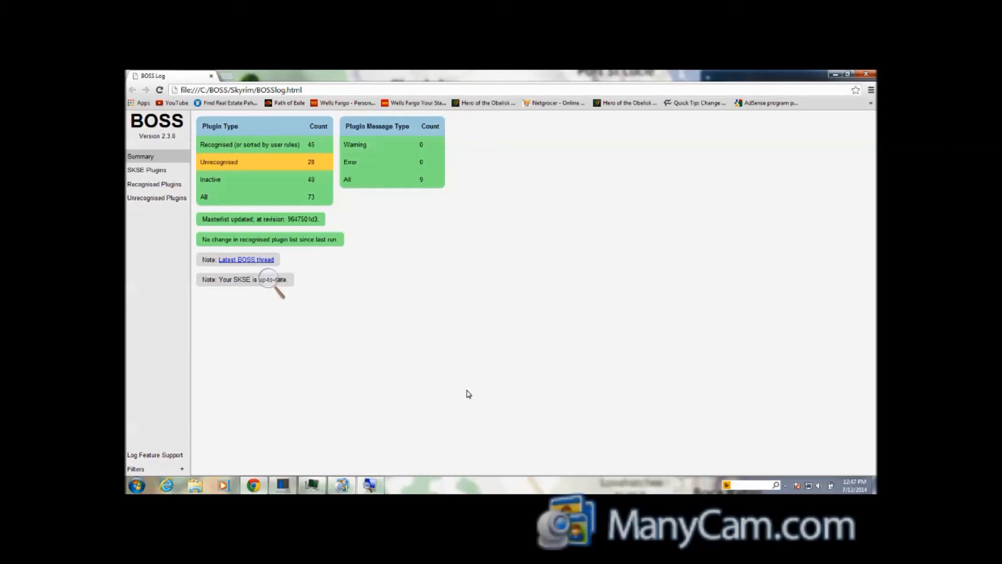
mouse_move(588, 320)
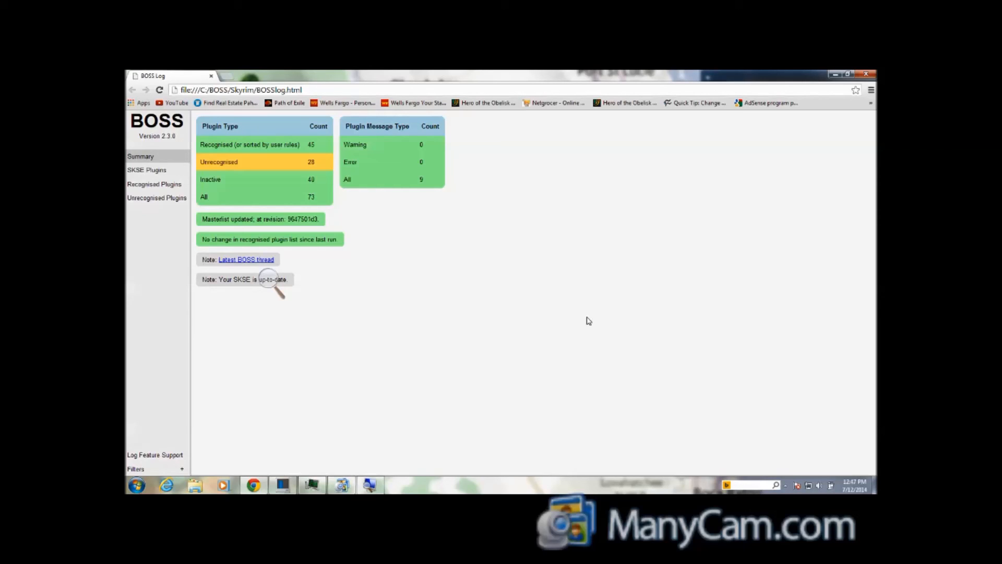
mouse_move(657, 270)
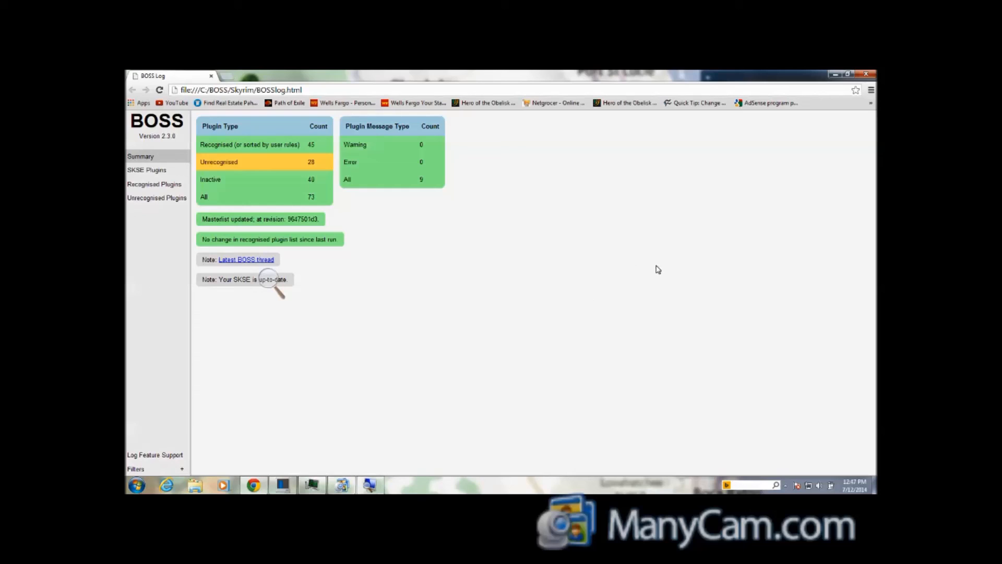
mouse_move(797, 156)
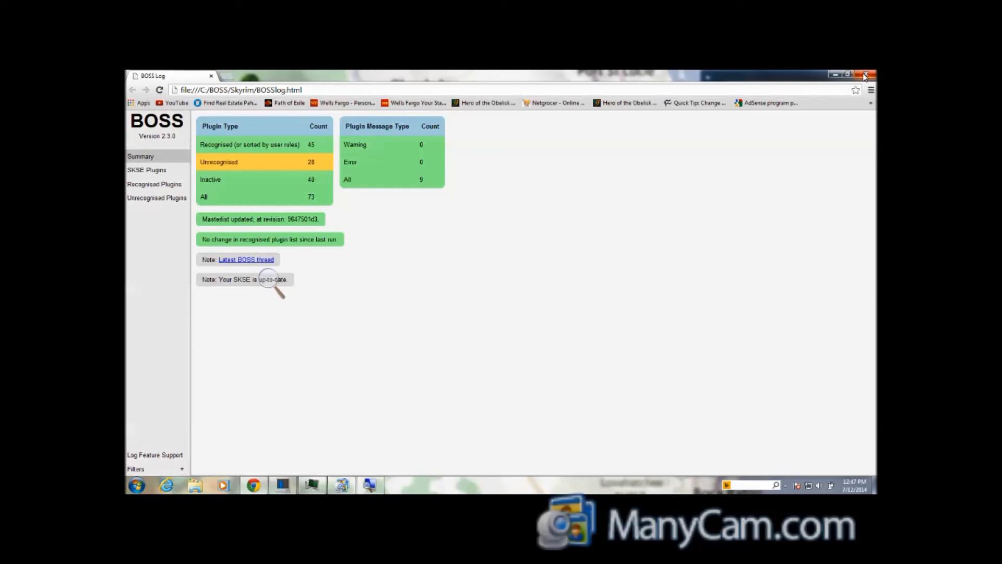
mouse_move(866, 70)
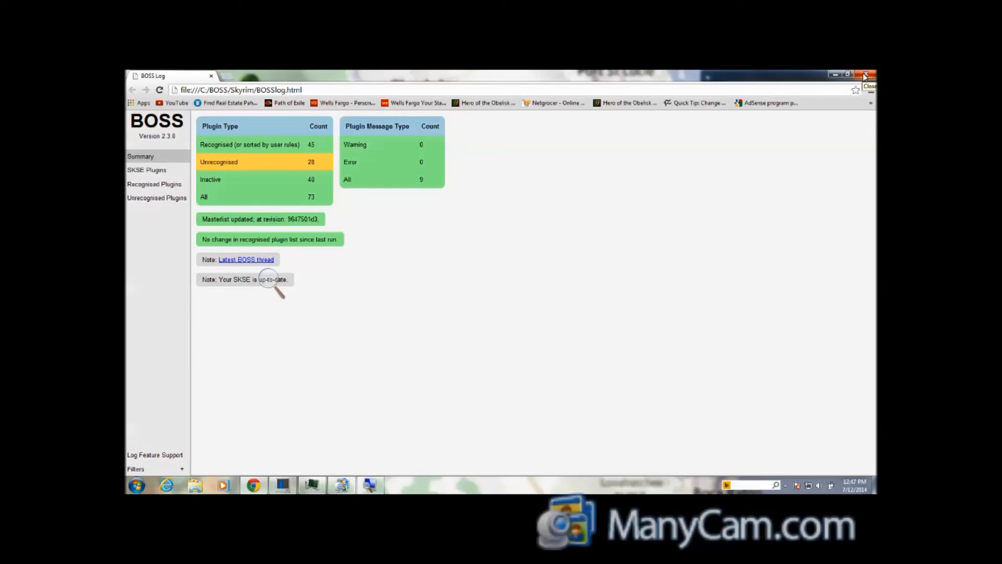